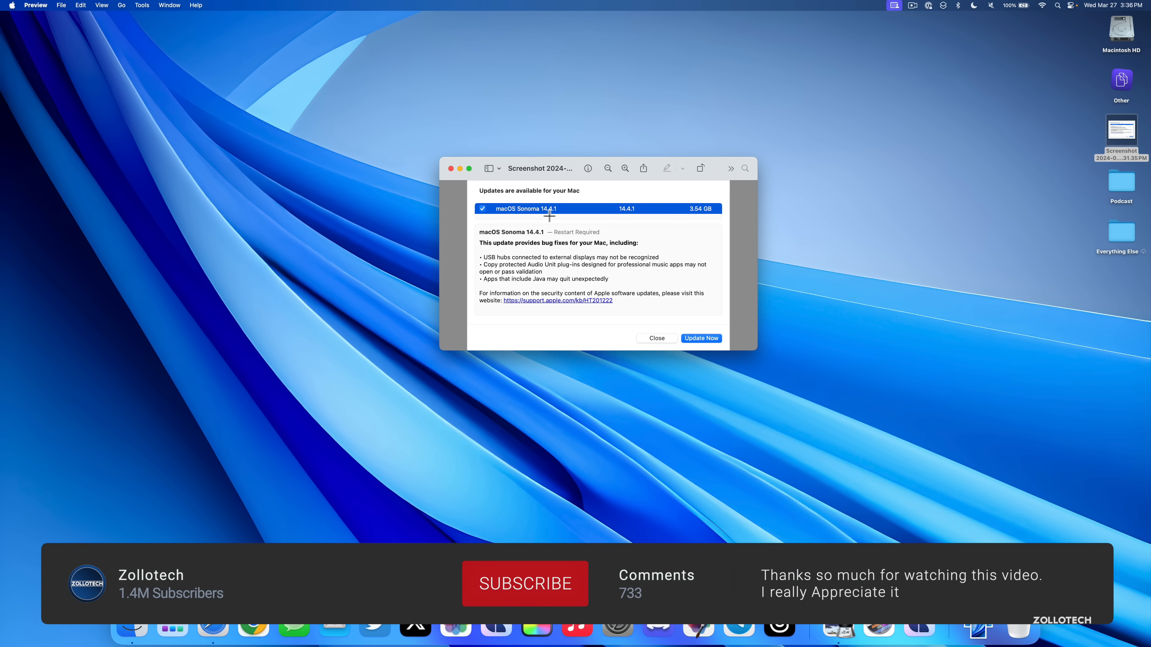
# Step: Close the Preview window showing the macOS Sonoma 14.4.1 update screenshot
pyautogui.click(524, 584)
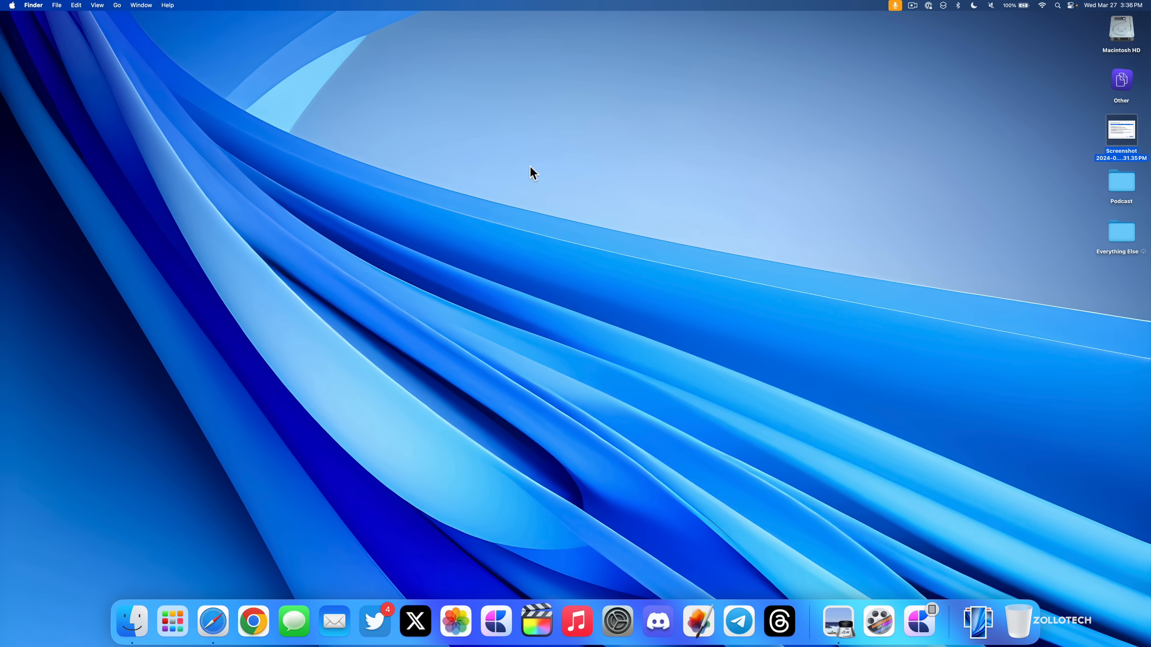
pyautogui.moveTo(158, 120)
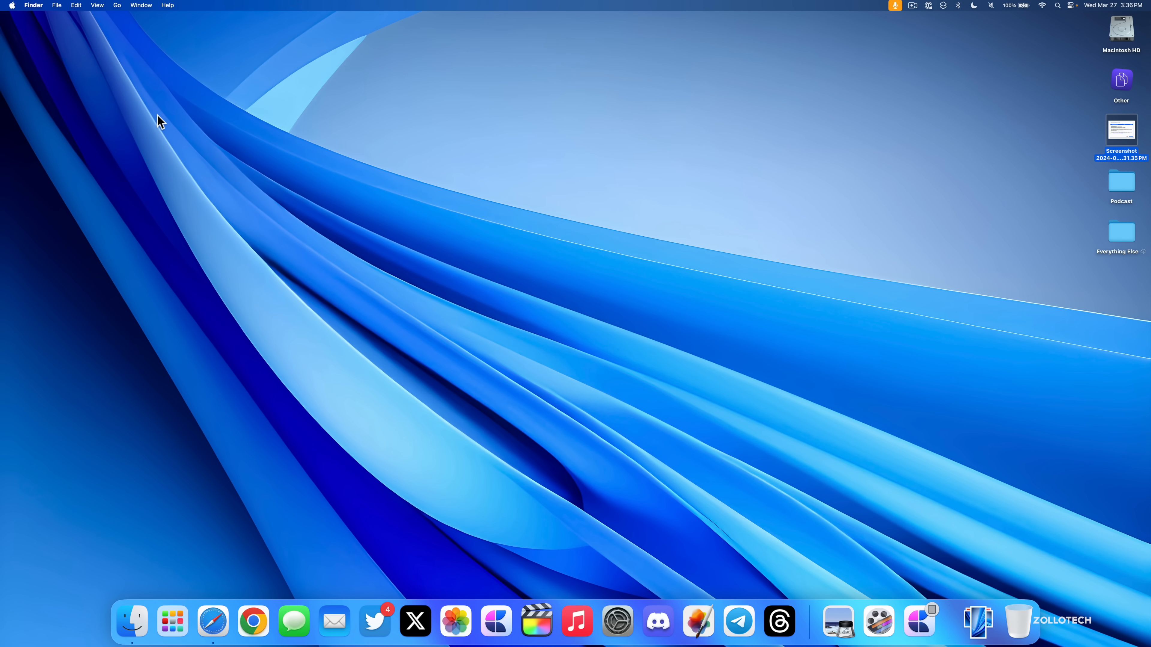
# Step: Show About This Mac and reveal the macOS 14.4.1 build number 23E224
pyautogui.click(12, 5)
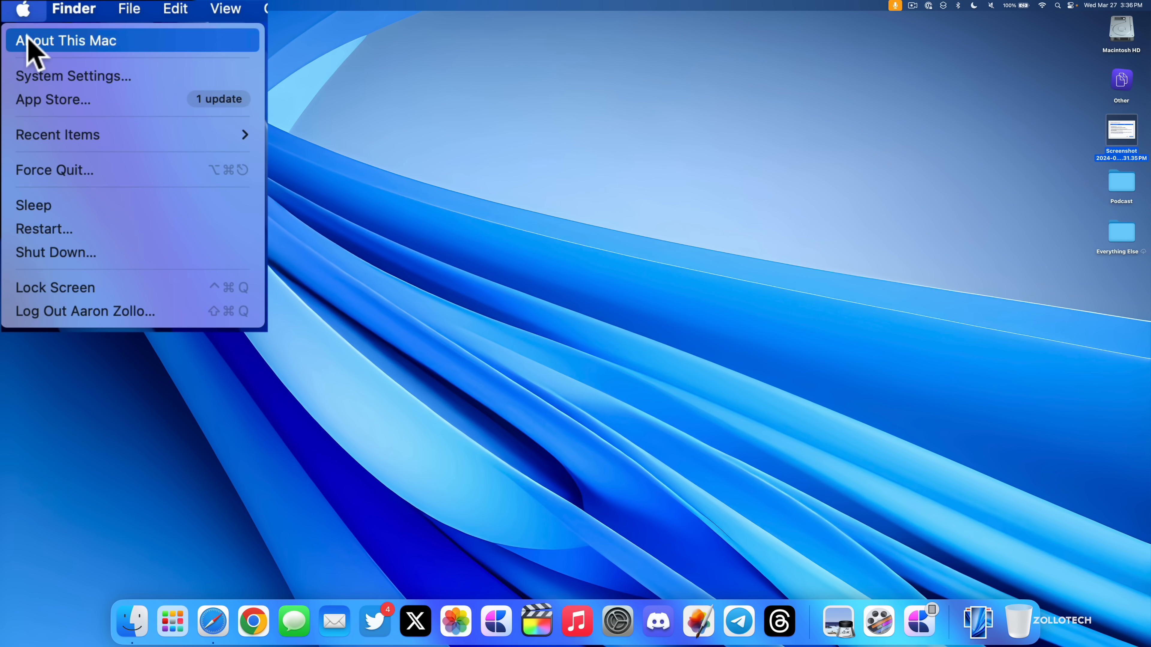
pyautogui.click(66, 41)
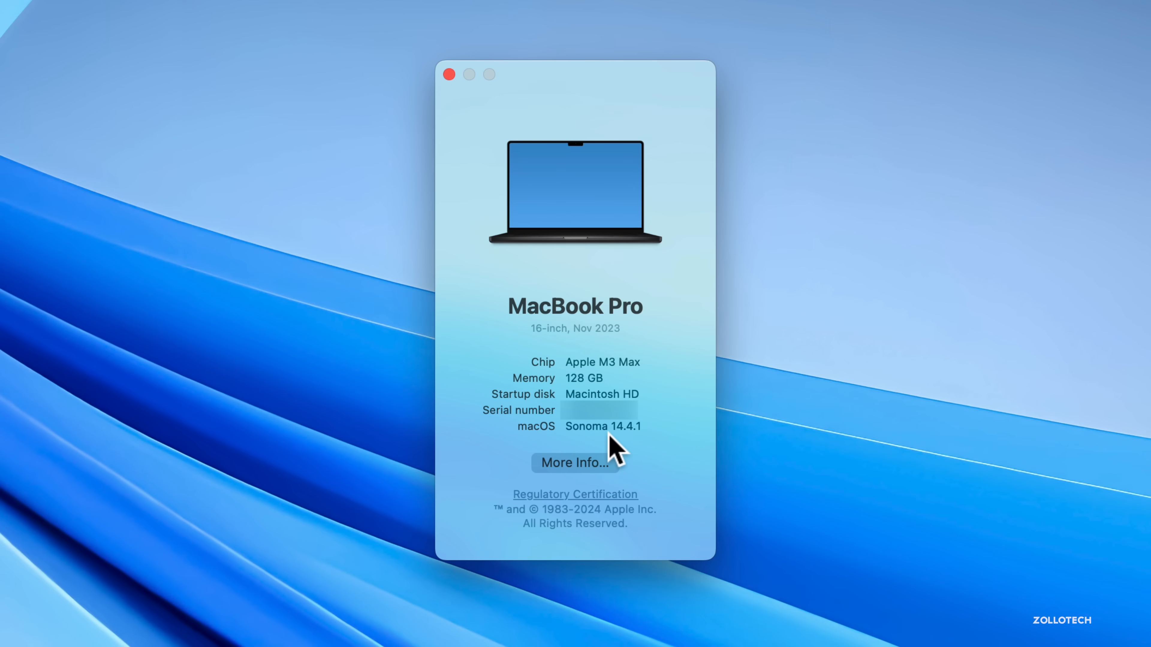
pyautogui.moveTo(607, 431)
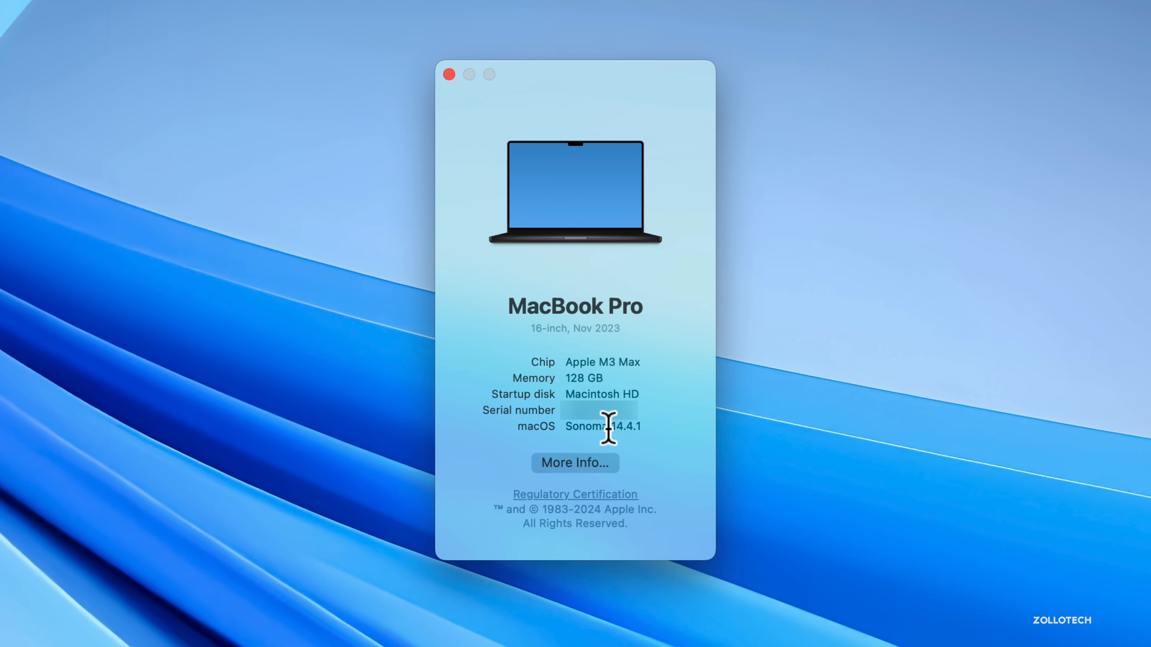
pyautogui.click(606, 427)
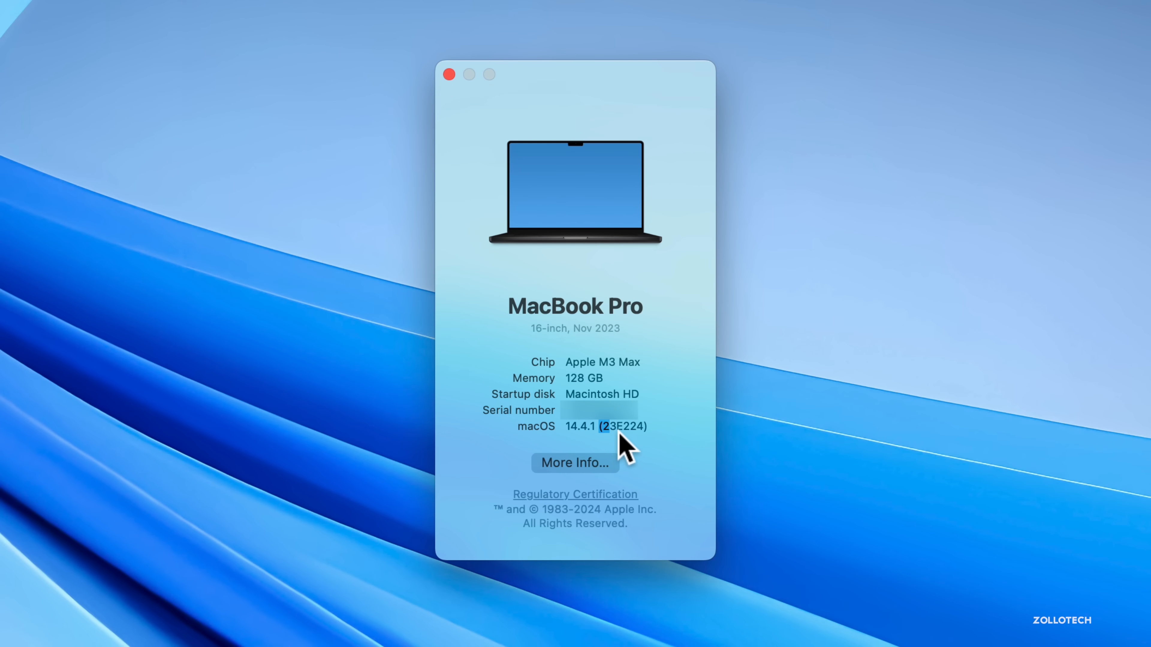
pyautogui.moveTo(641, 449)
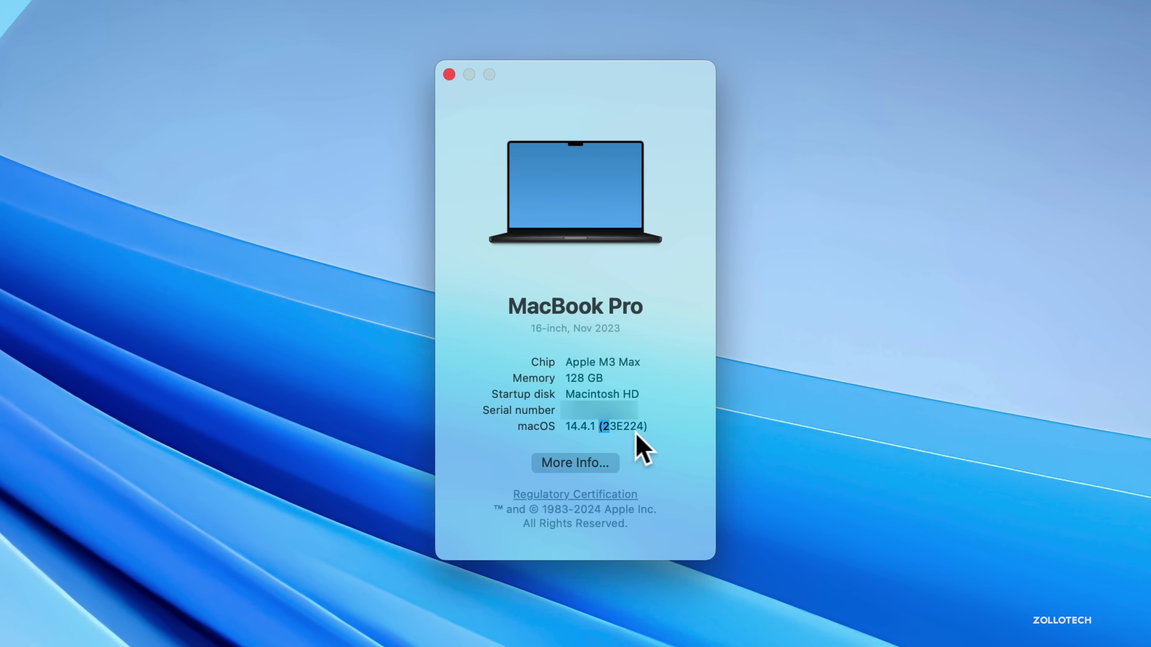
pyautogui.moveTo(645, 458)
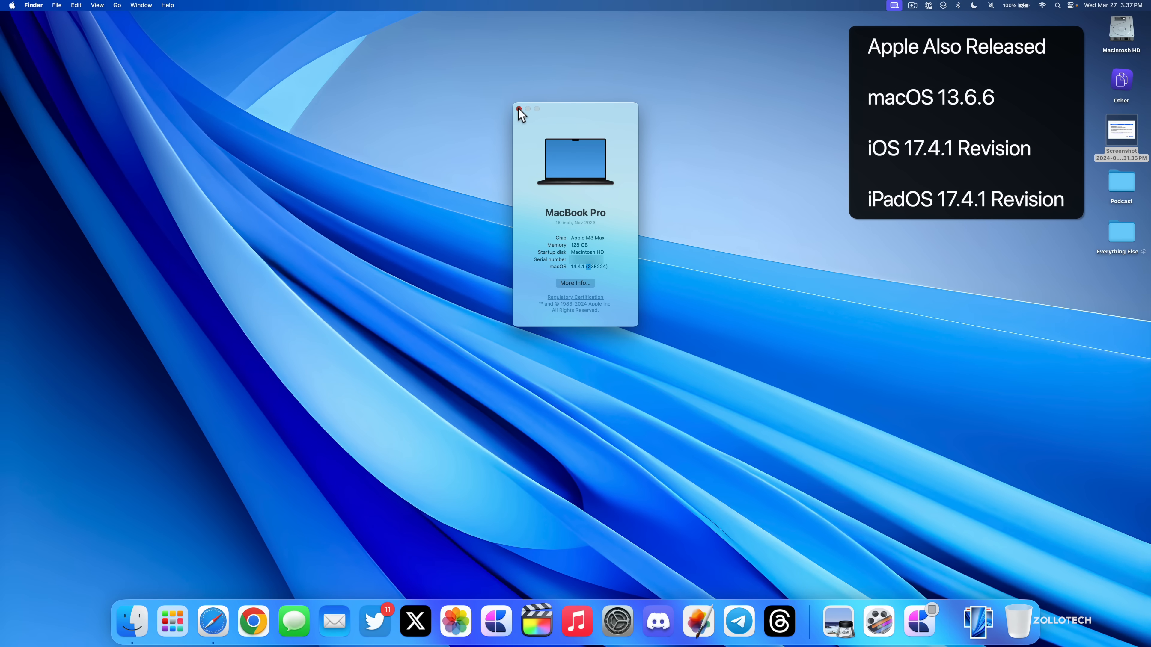
# Step: Close the About This Mac window to leave the desktop clear
pyautogui.click(519, 108)
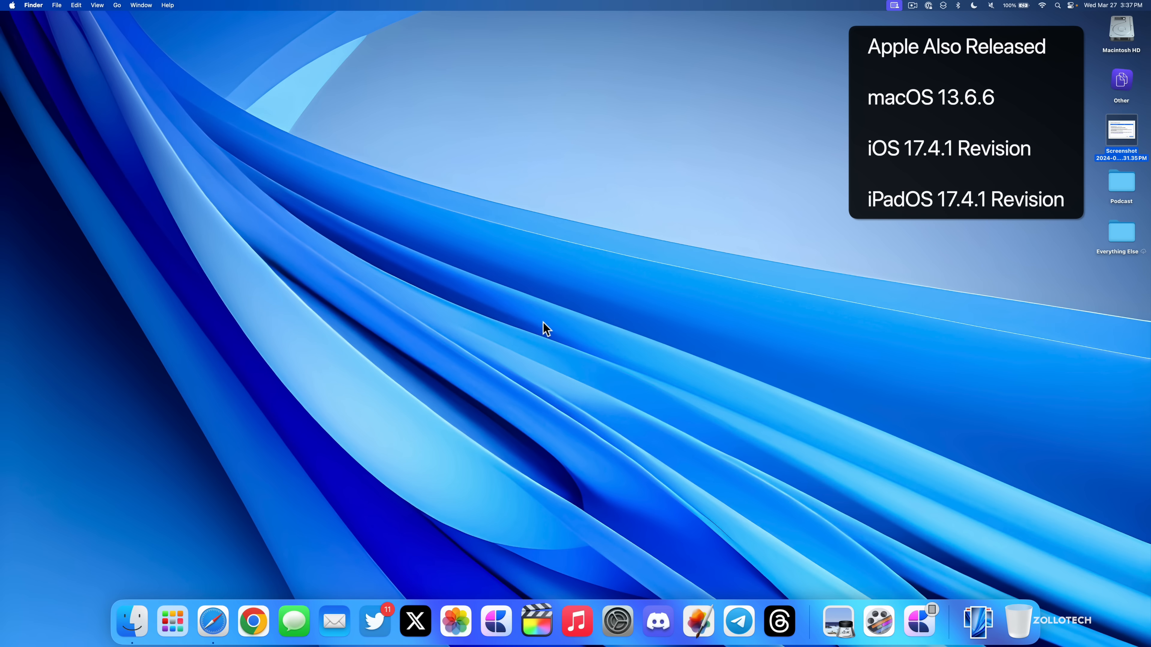
pyautogui.moveTo(563, 340)
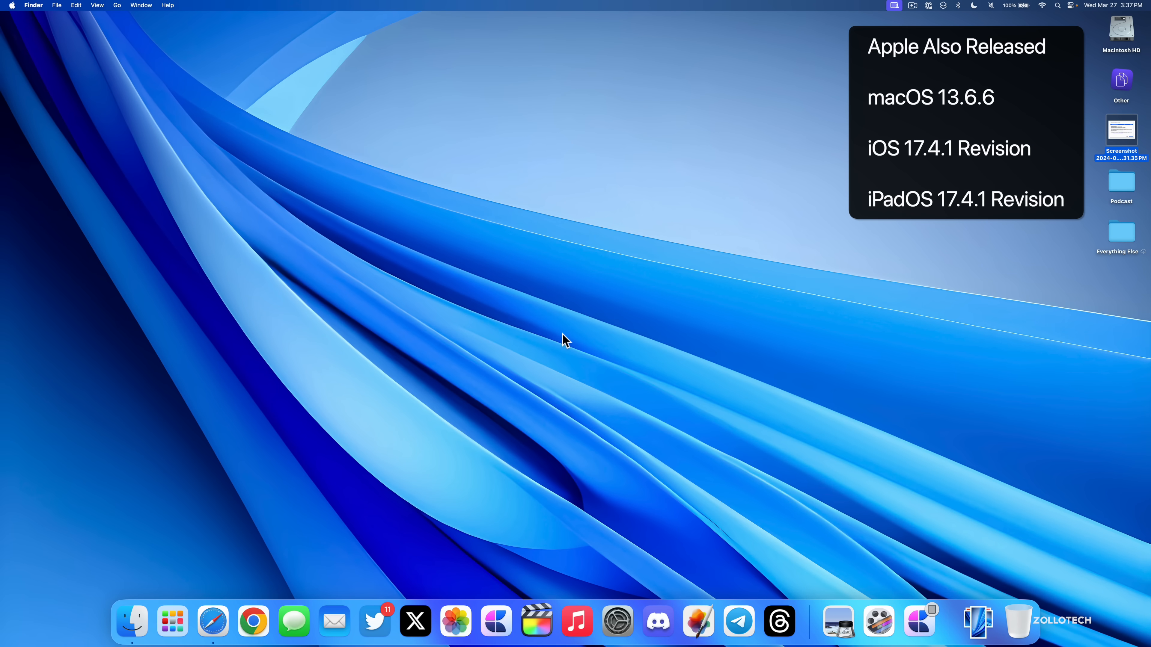
pyautogui.moveTo(560, 346)
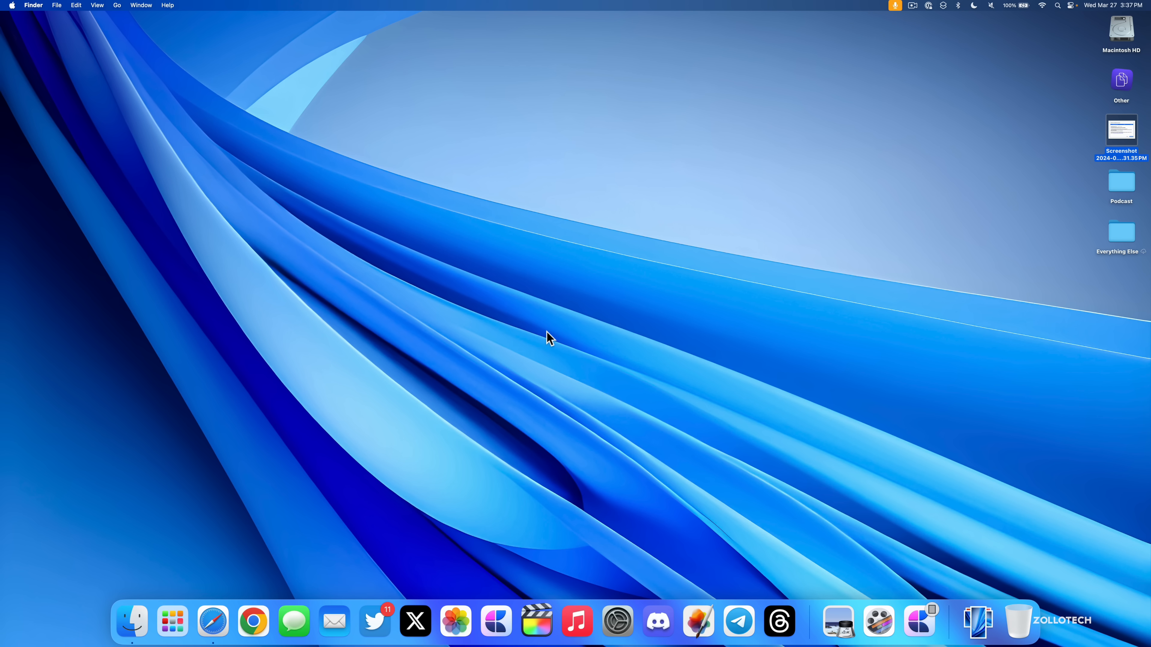
pyautogui.moveTo(526, 333)
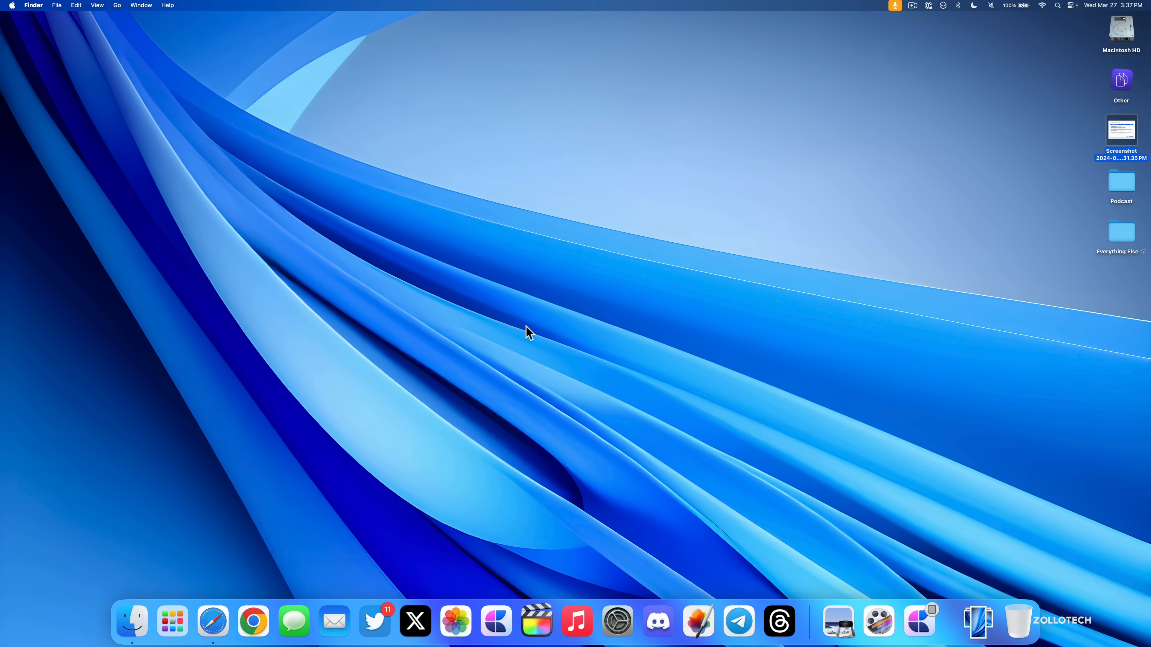
pyautogui.click(211, 622)
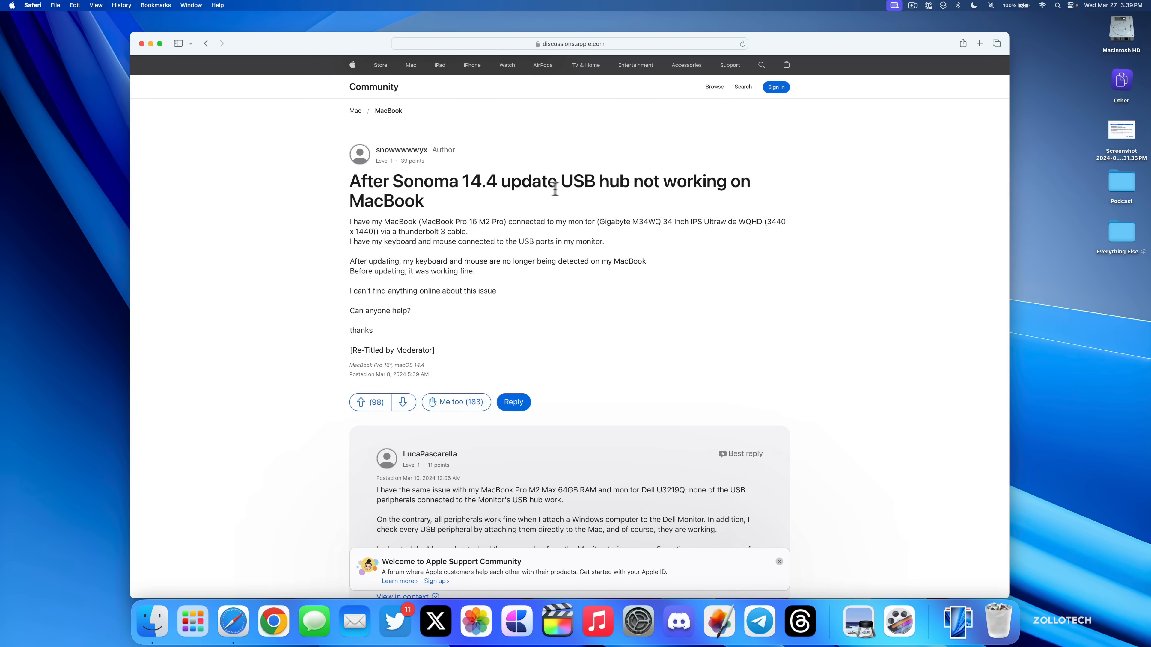
pyautogui.moveTo(518, 207)
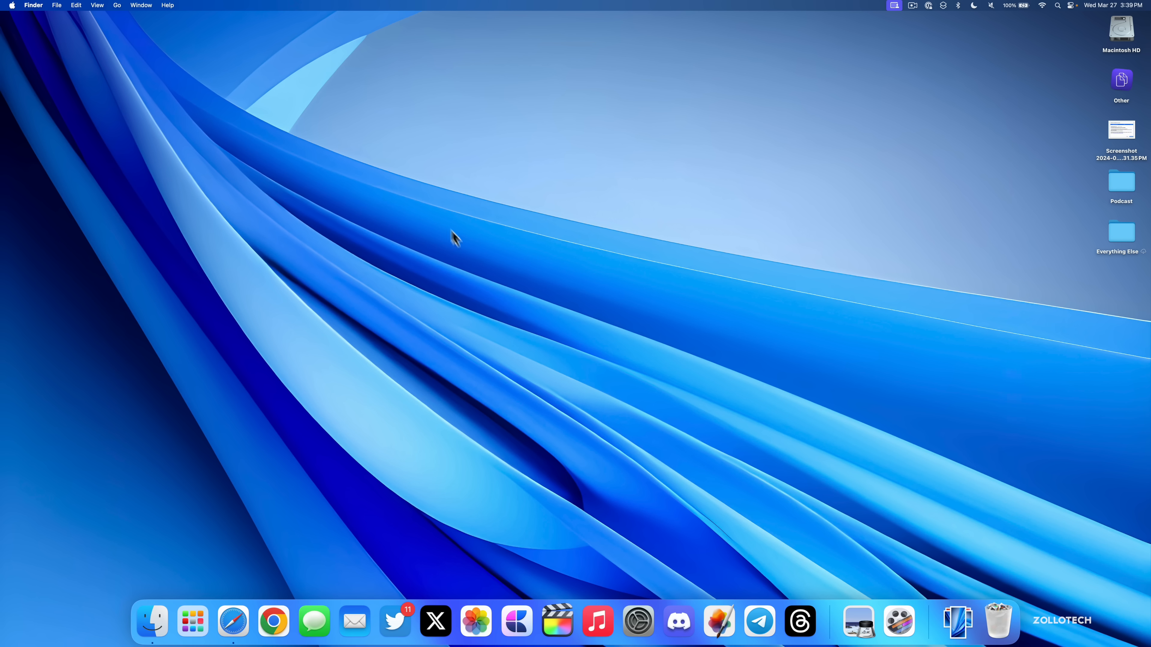
pyautogui.moveTo(605, 460)
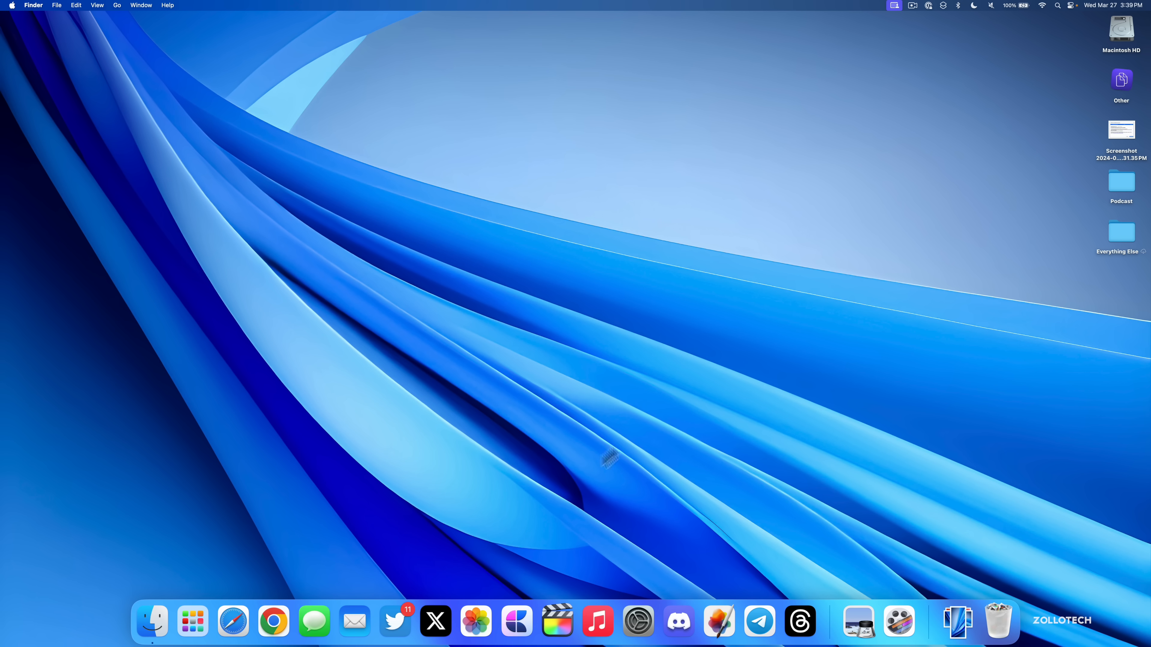
pyautogui.moveTo(644, 419)
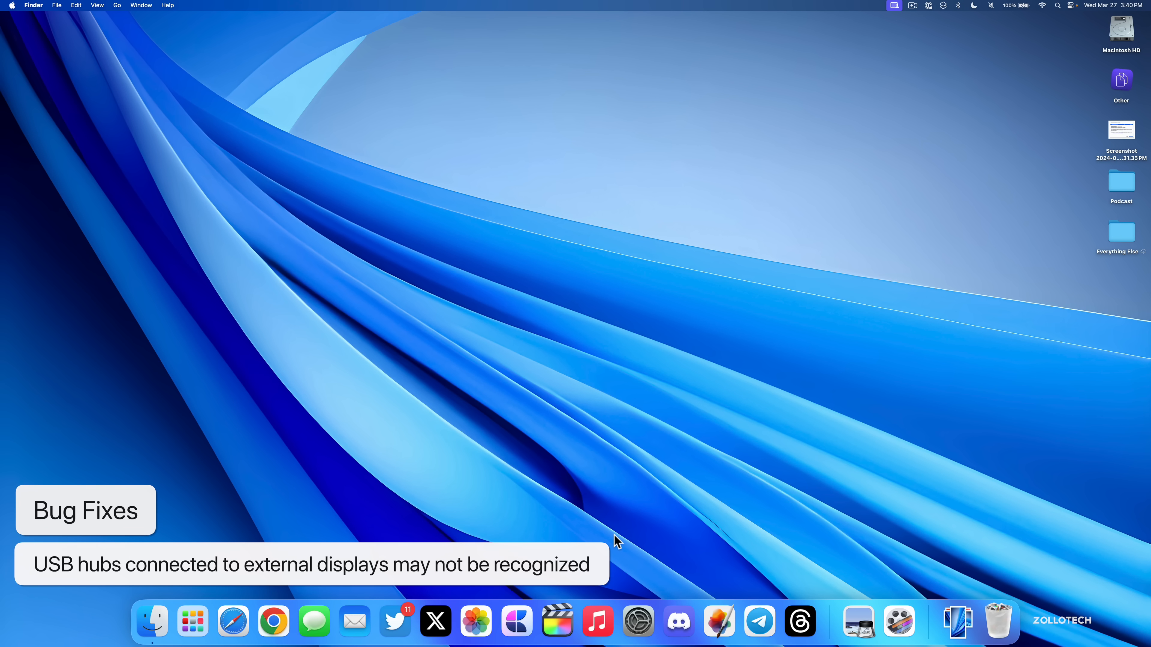
# Step: Search the App Store for 'logic pro' to list matching apps
pyautogui.click(919, 623)
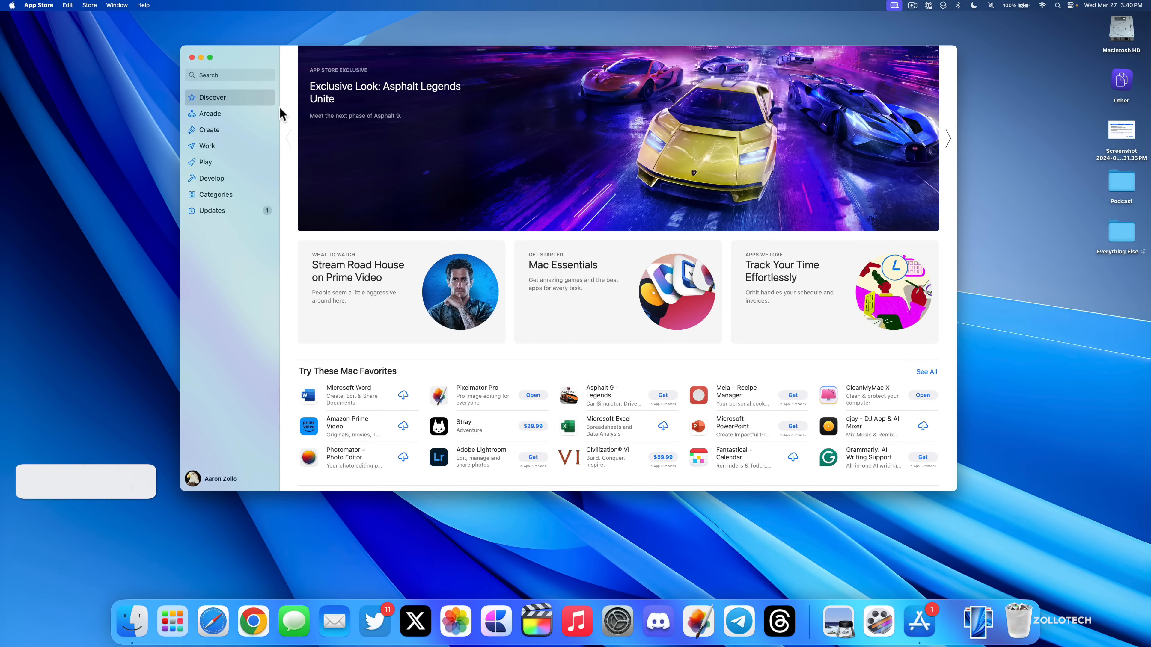
pyautogui.write('logic pro')
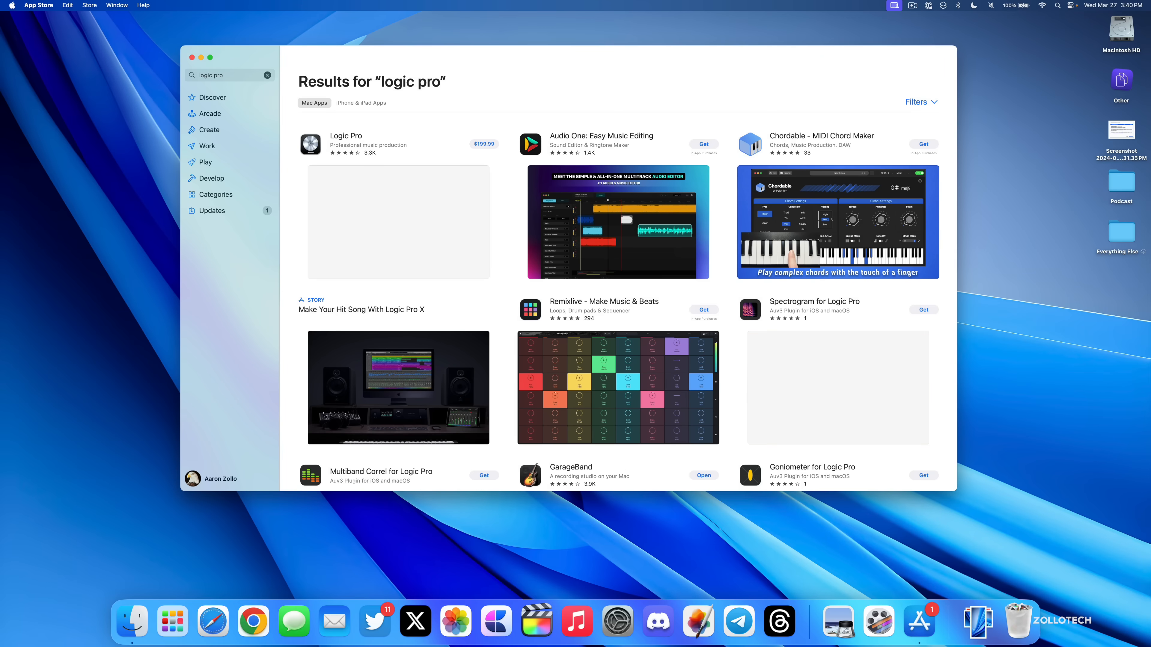
pyautogui.click(345, 136)
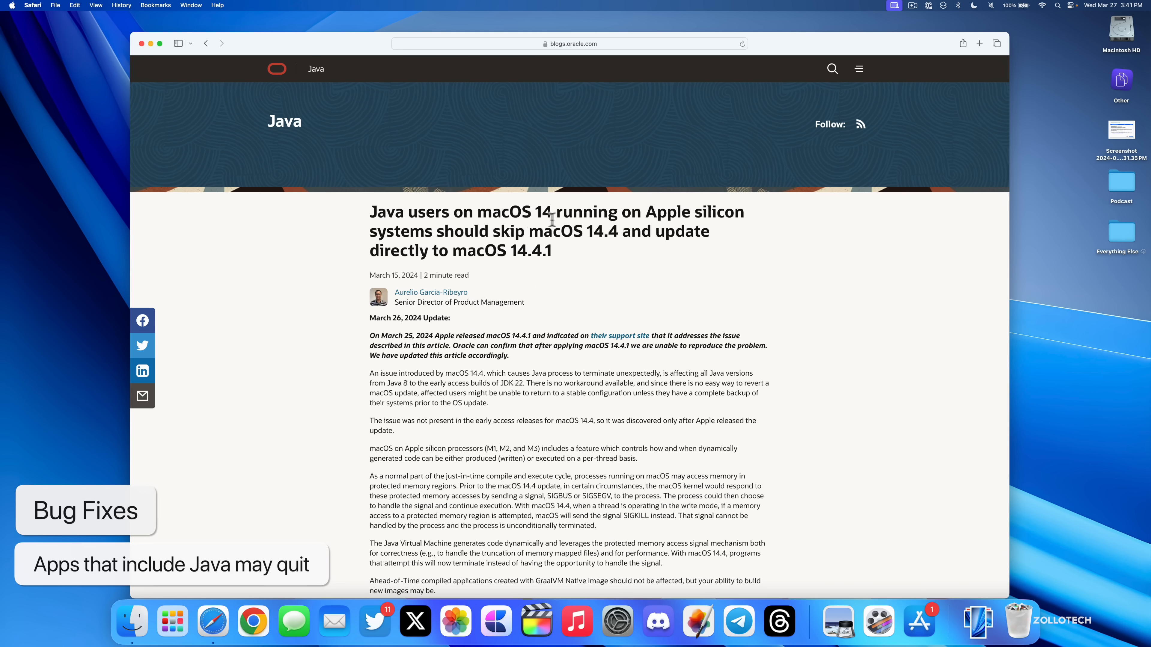
pyautogui.moveTo(457, 238)
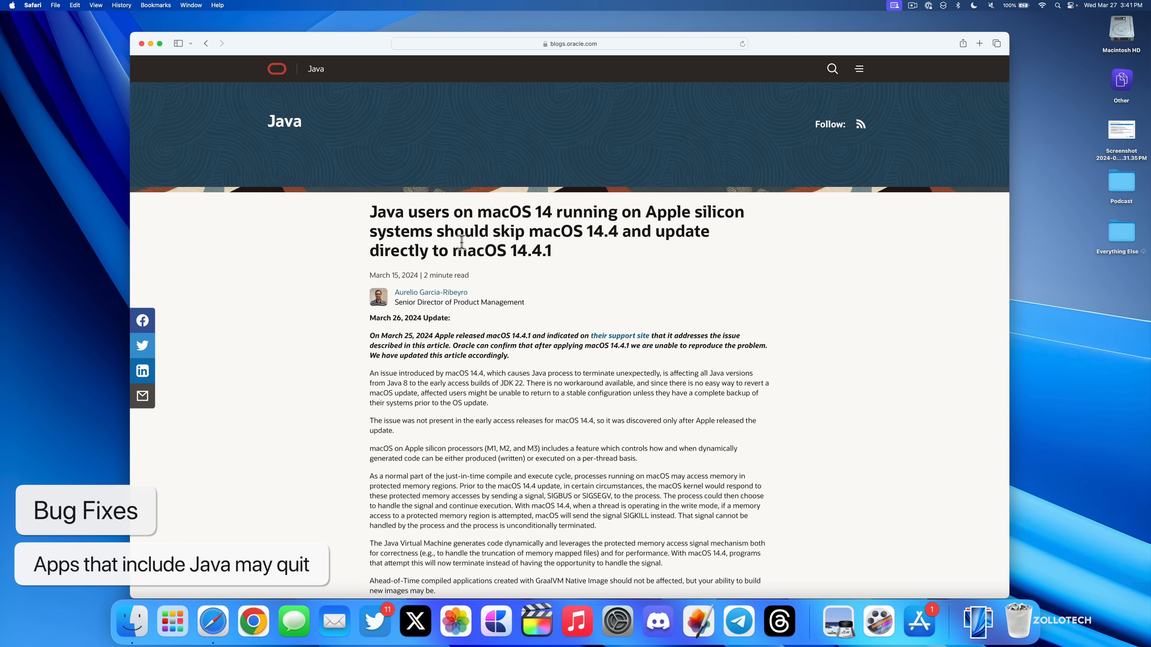
pyautogui.moveTo(582, 254)
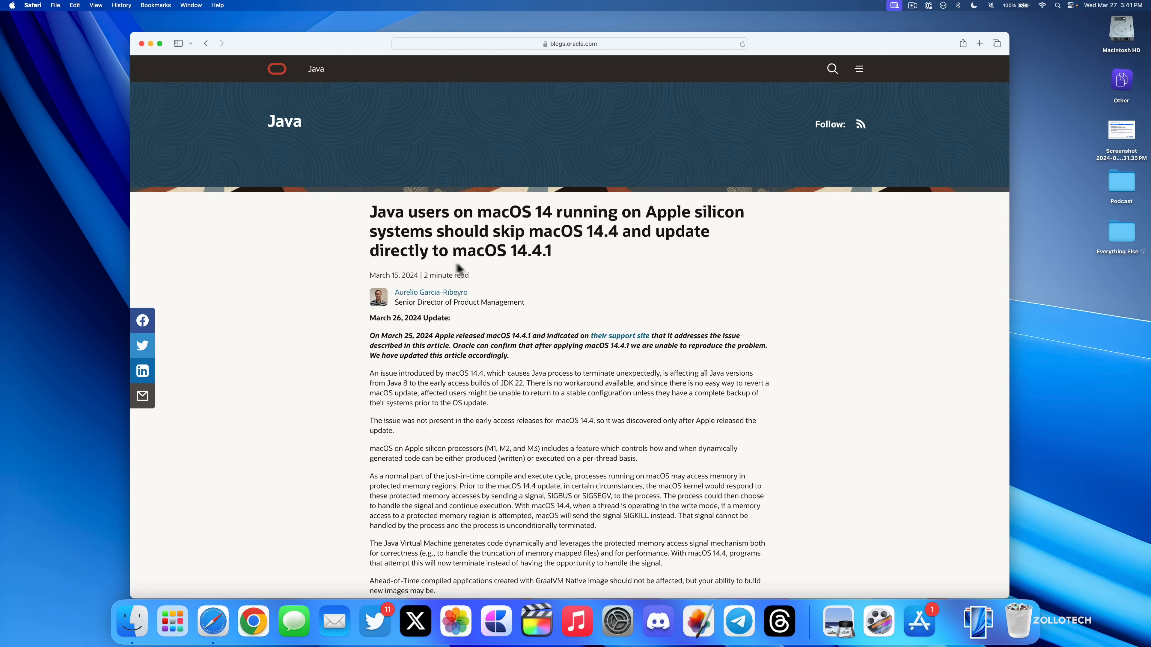
pyautogui.moveTo(547, 272)
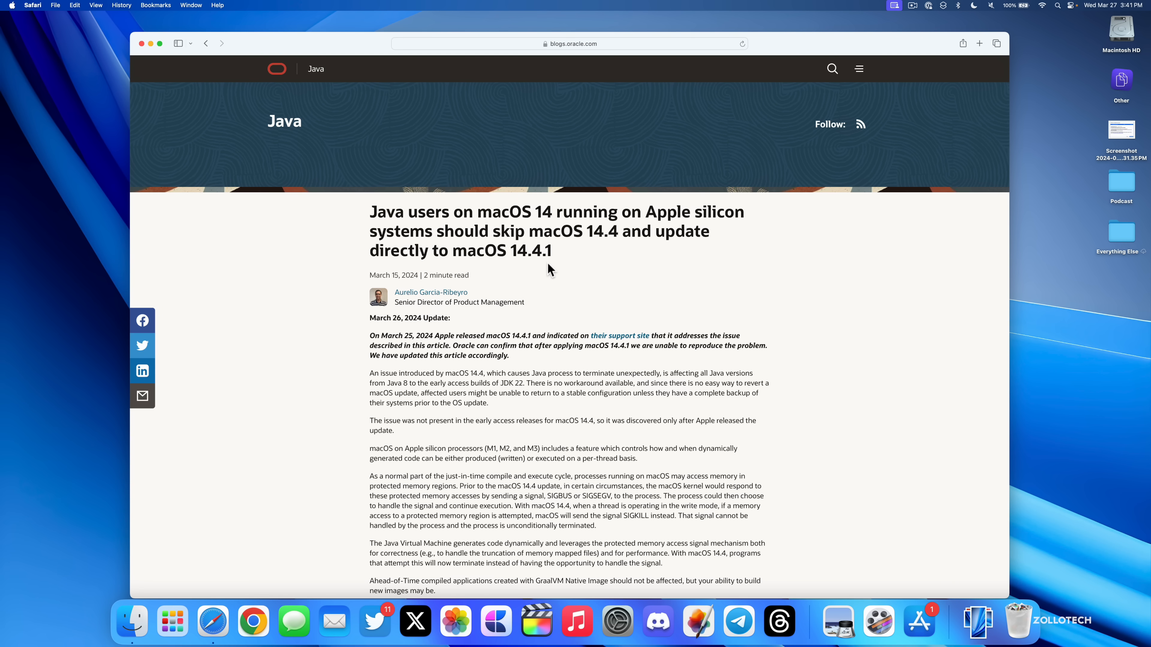
pyautogui.moveTo(538, 279)
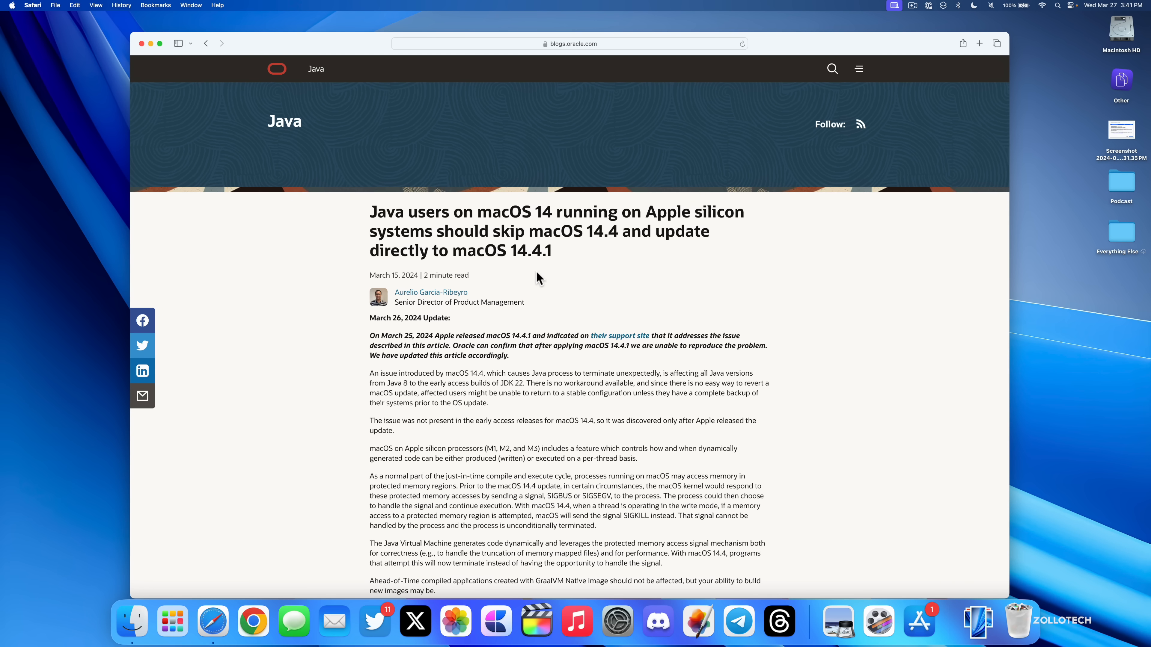
pyautogui.moveTo(552, 360)
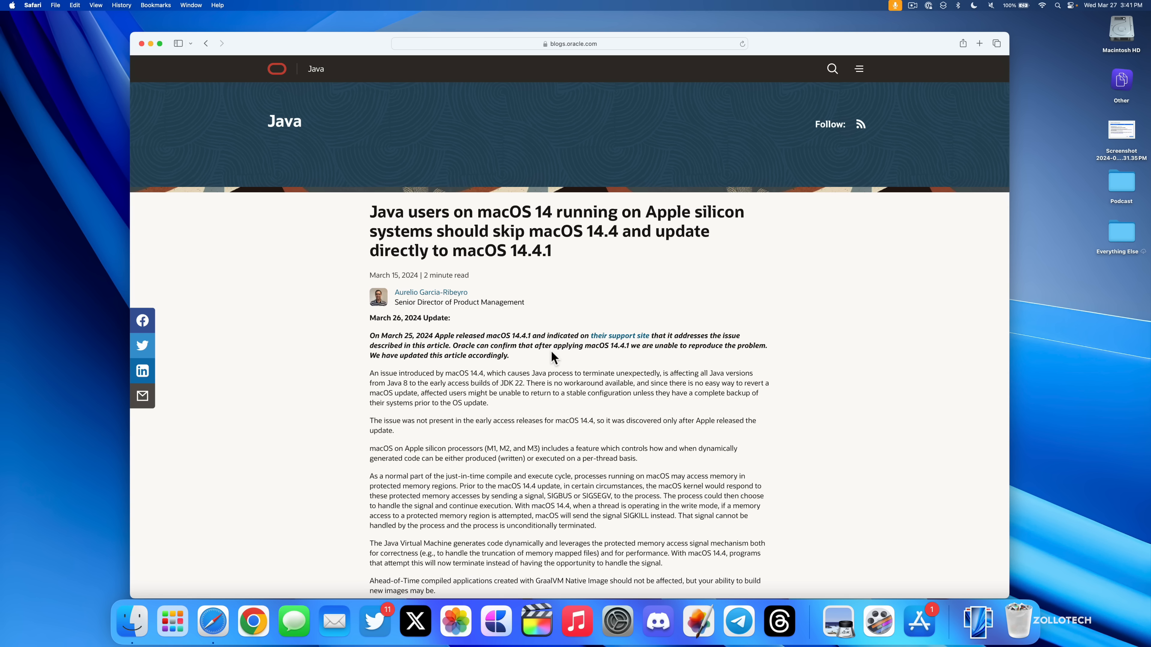
pyautogui.moveTo(609, 372)
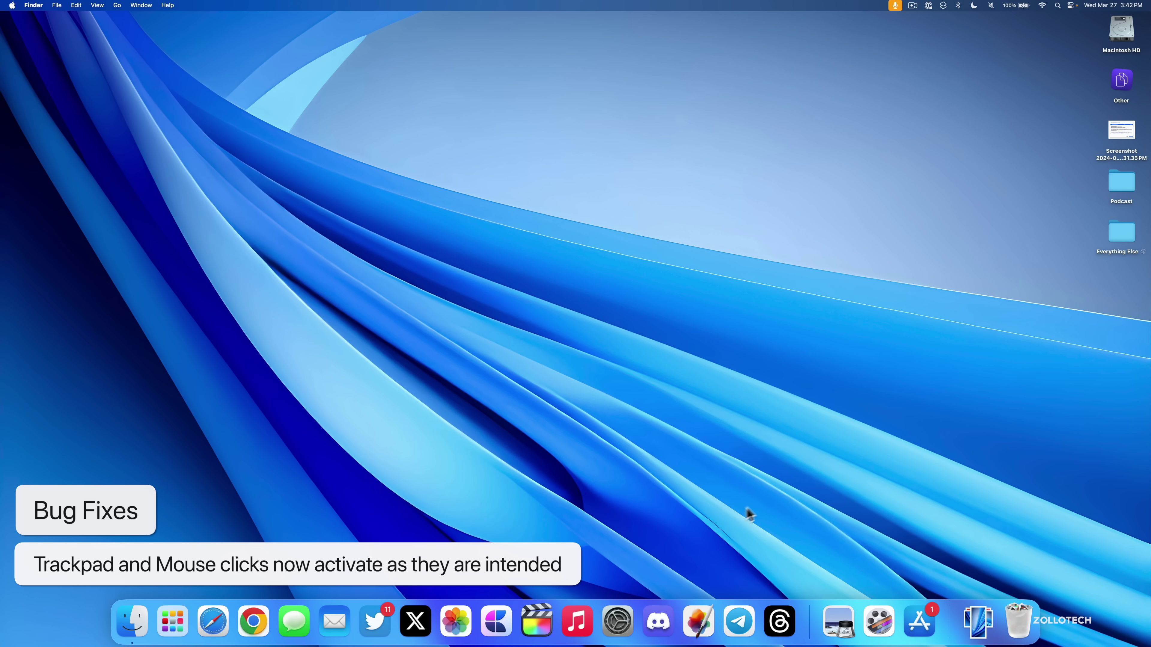
pyautogui.moveTo(919, 624)
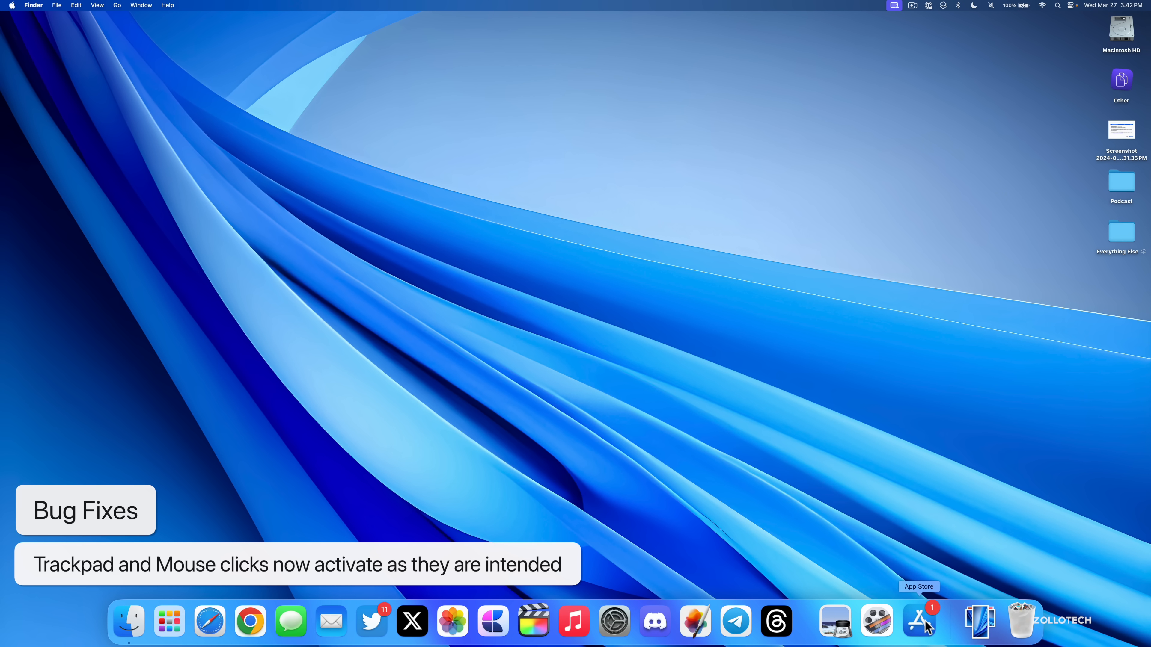
pyautogui.click(918, 623)
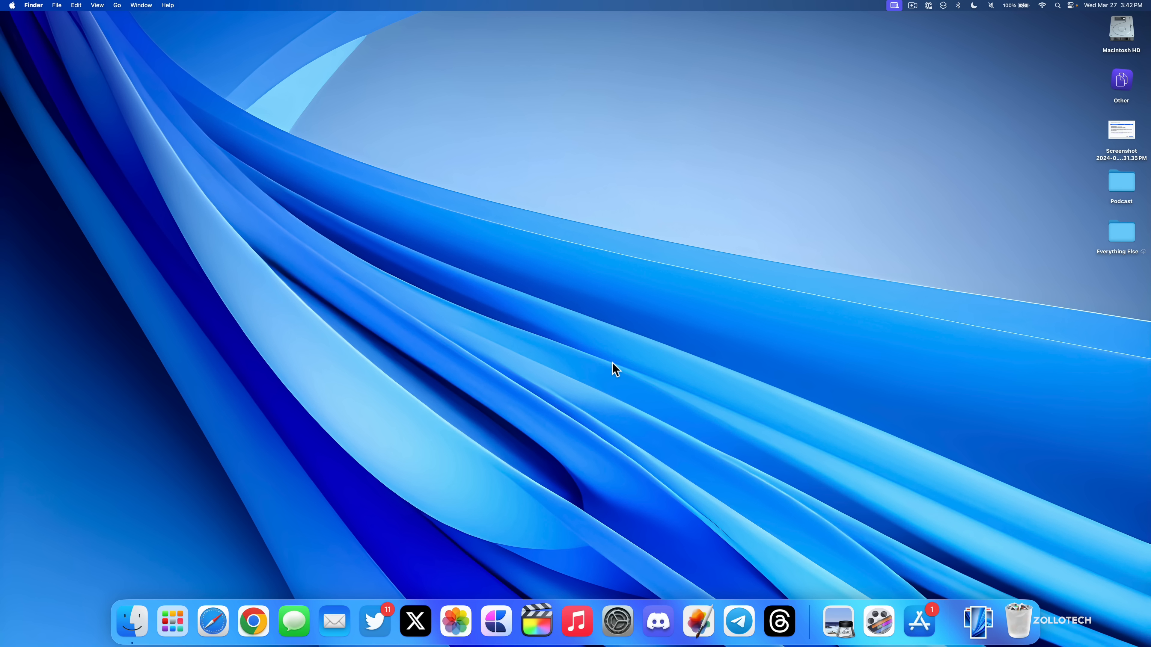
pyautogui.moveTo(555, 395)
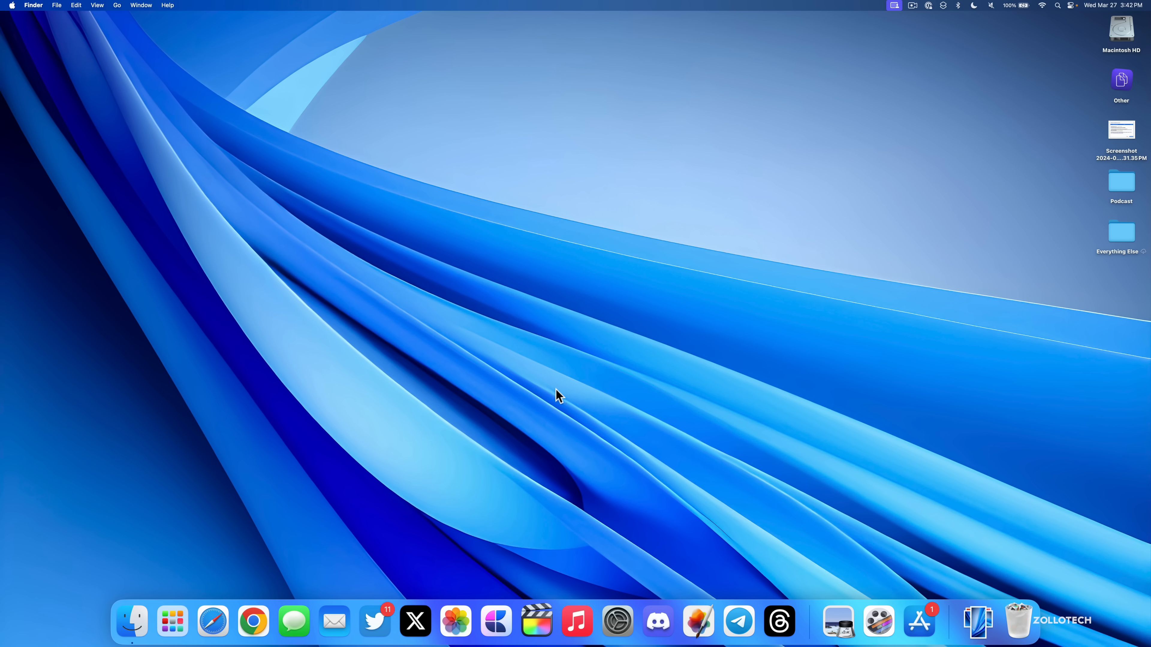
pyautogui.moveTo(563, 391)
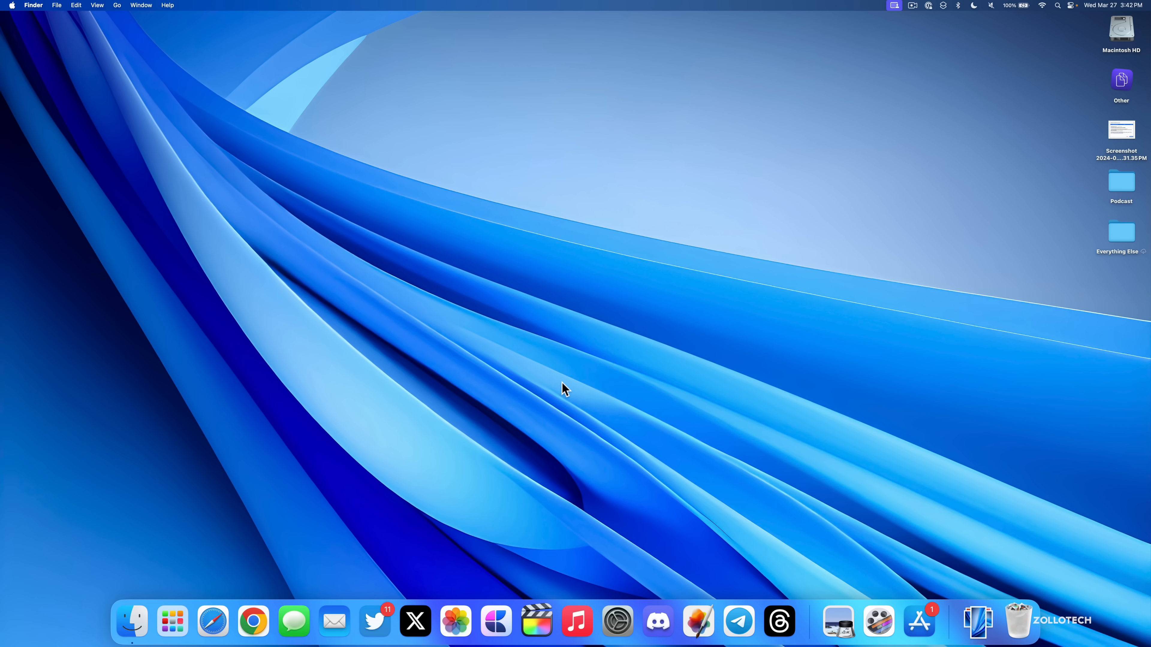
pyautogui.moveTo(401, 387)
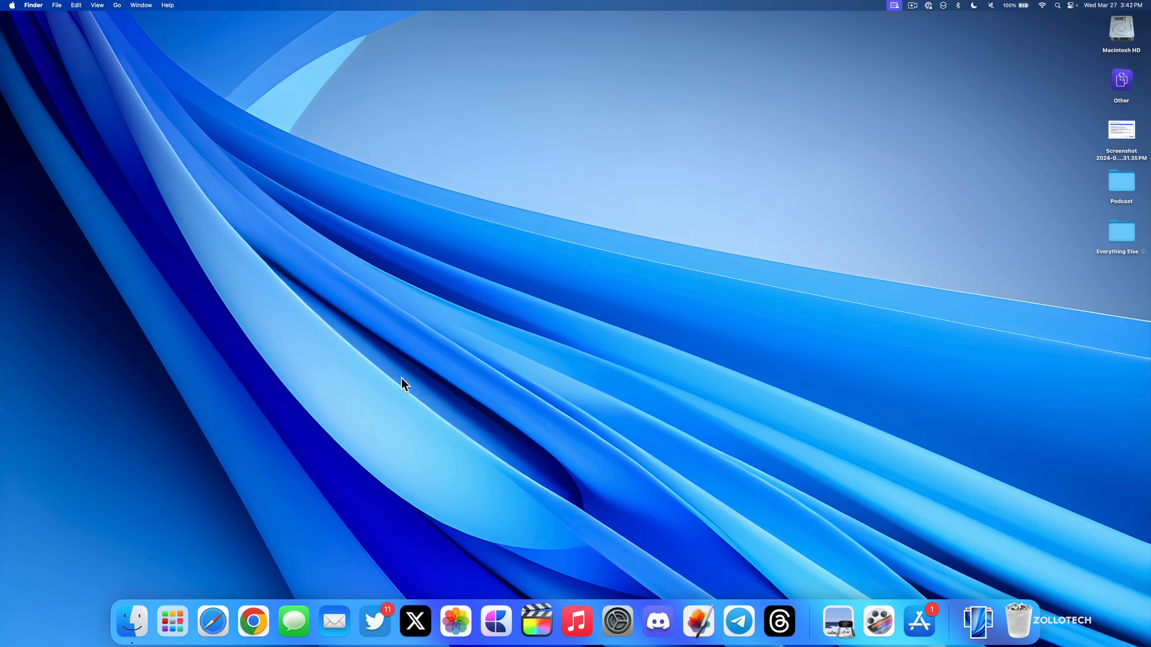
pyautogui.moveTo(254, 620)
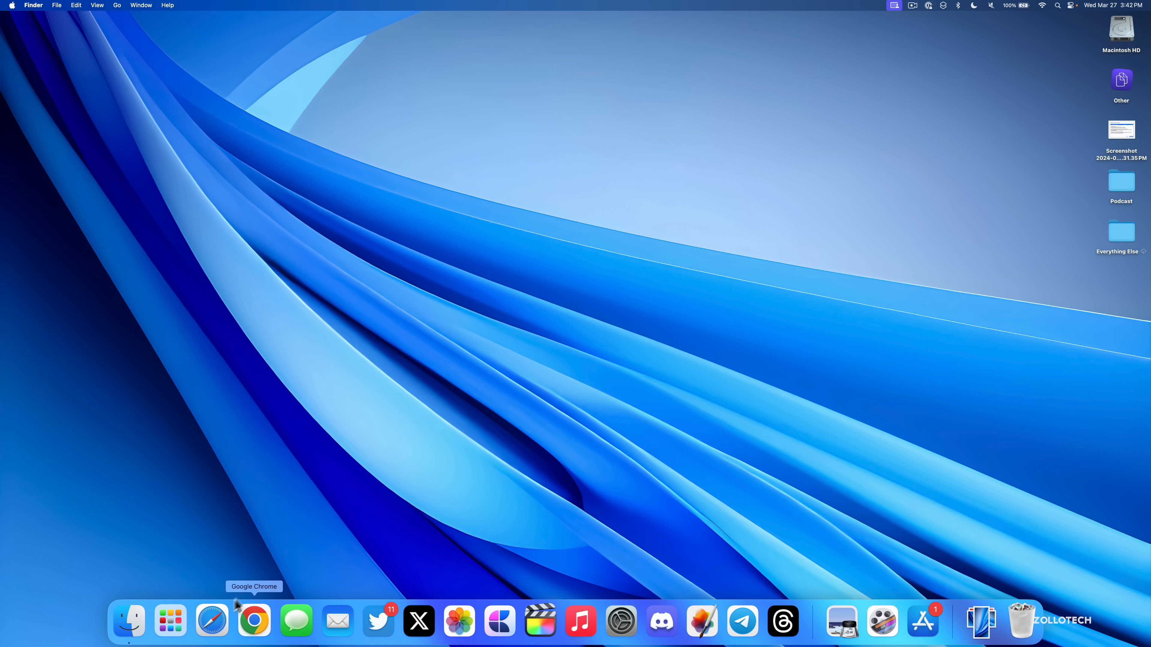
# Step: Switch to Safari showing Apple's security updates list with macOS Sonoma 14.4.1
pyautogui.click(211, 622)
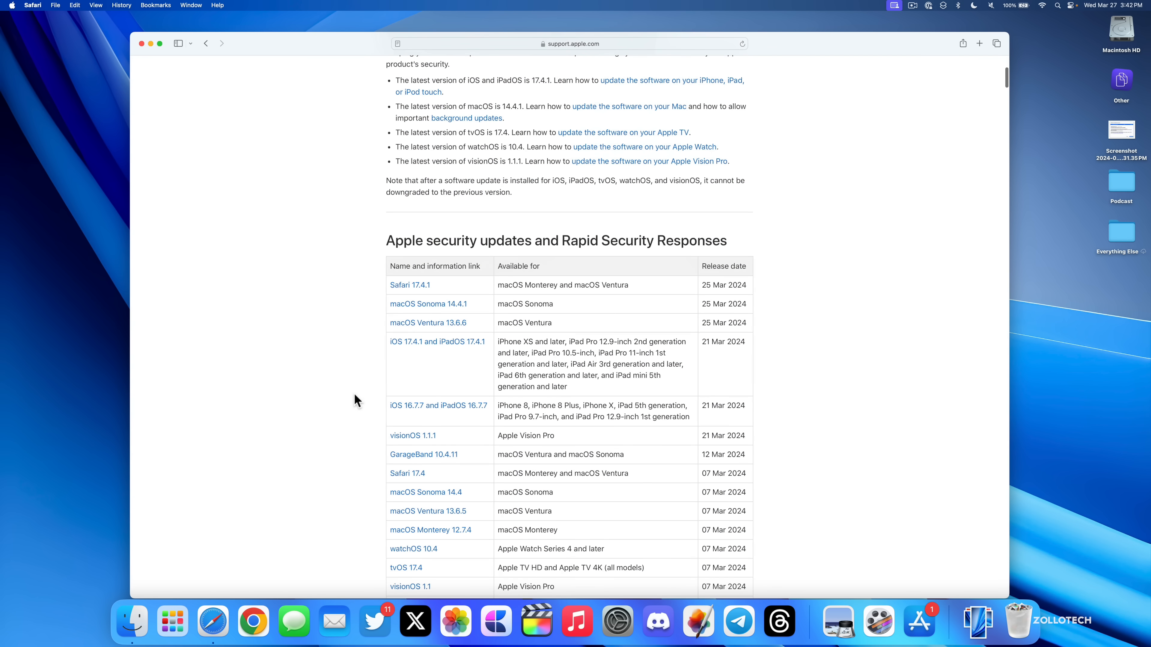
pyautogui.moveTo(465, 316)
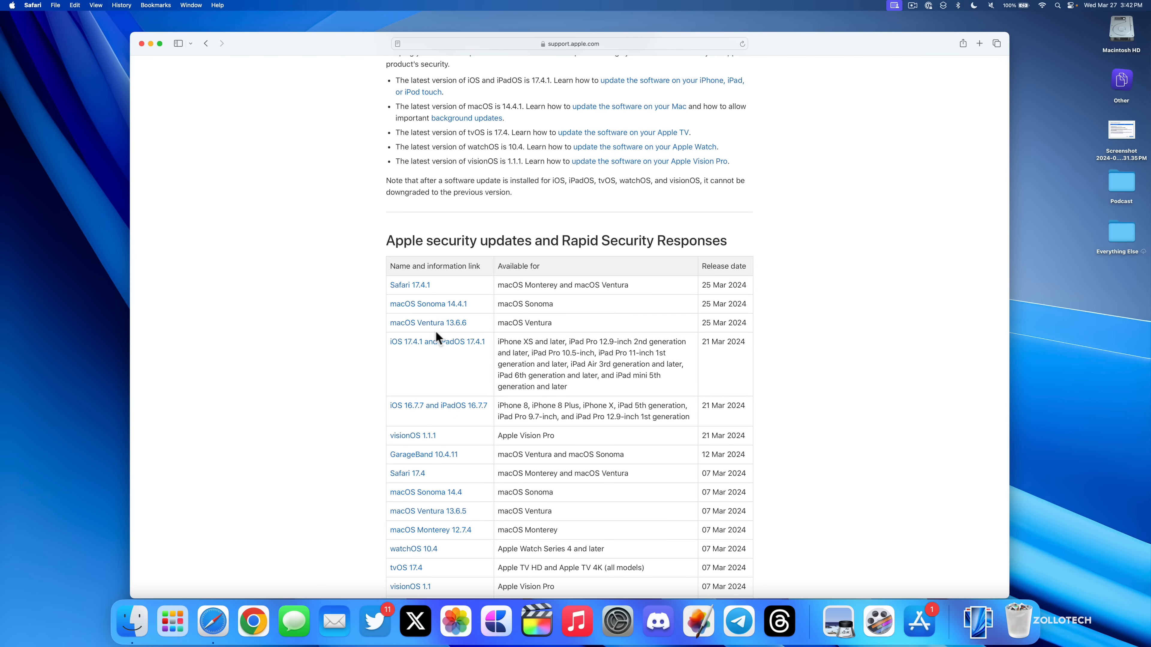
pyautogui.moveTo(408, 298)
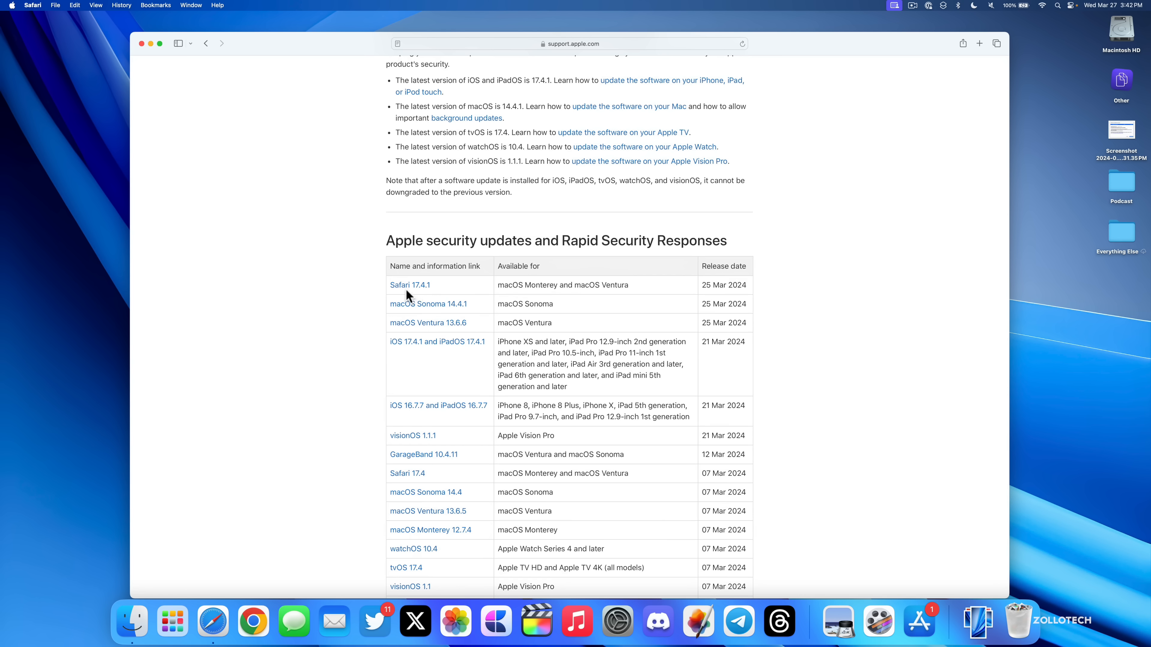
pyautogui.moveTo(539, 301)
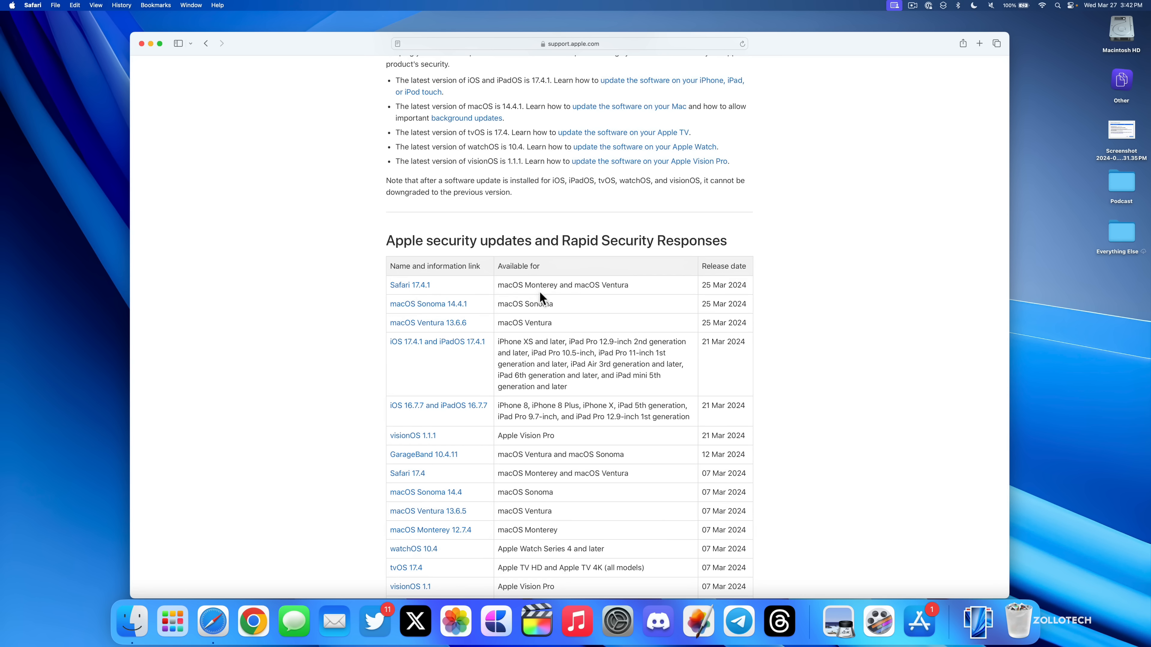
pyautogui.moveTo(622, 297)
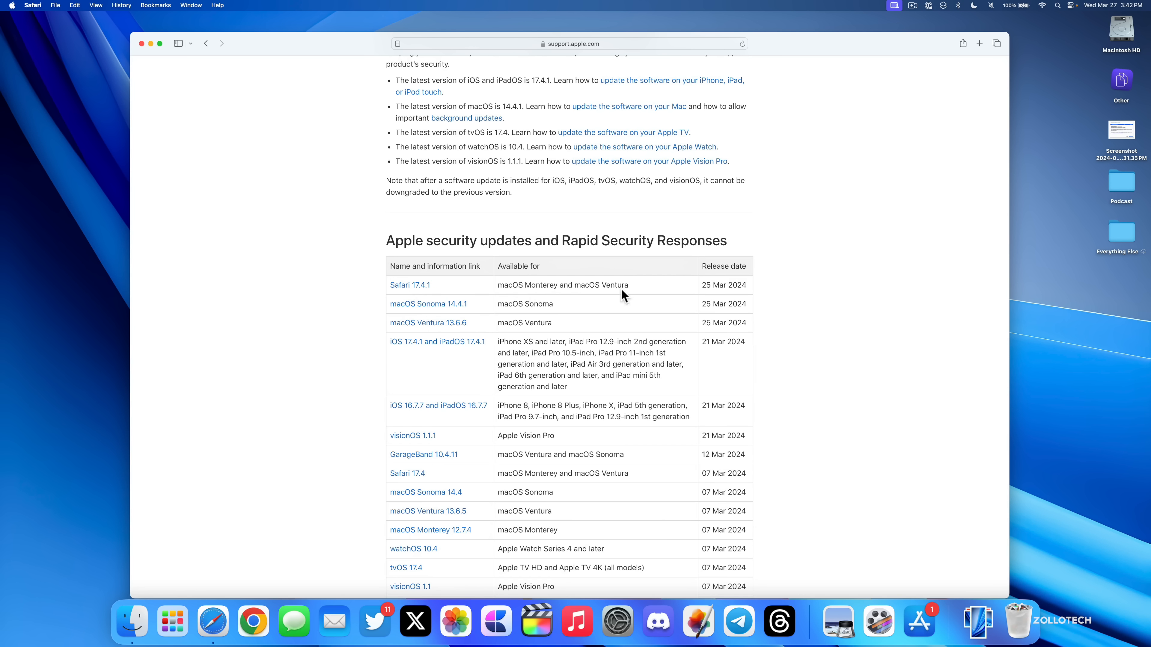
pyautogui.moveTo(595, 307)
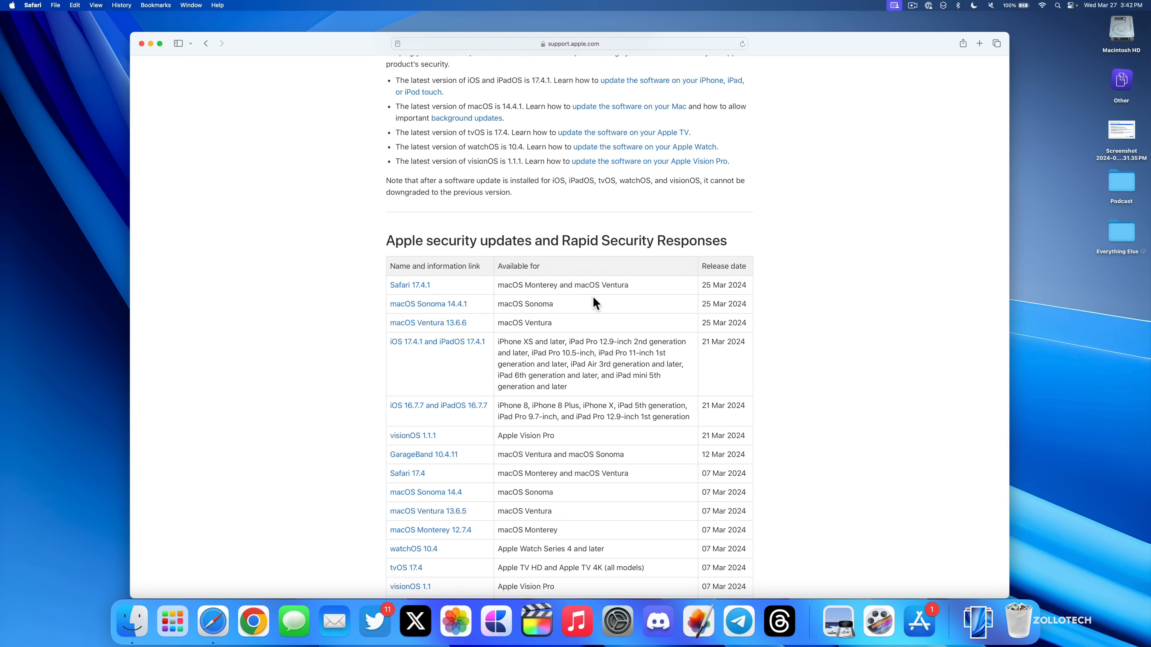
pyautogui.moveTo(440, 358)
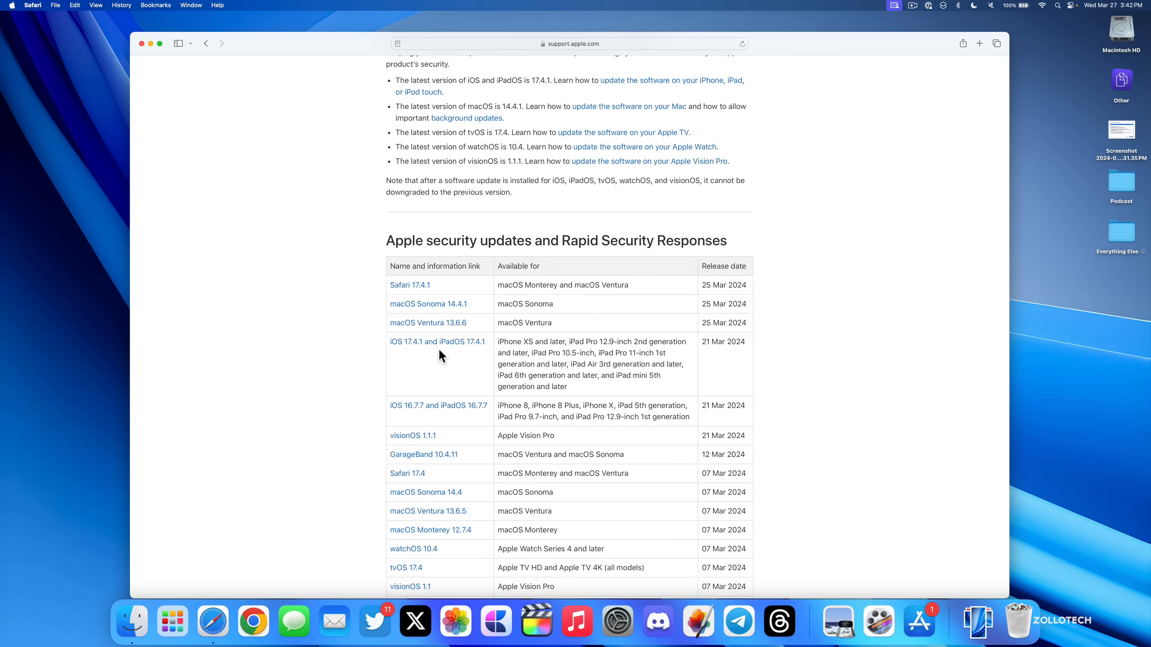
pyautogui.moveTo(421, 357)
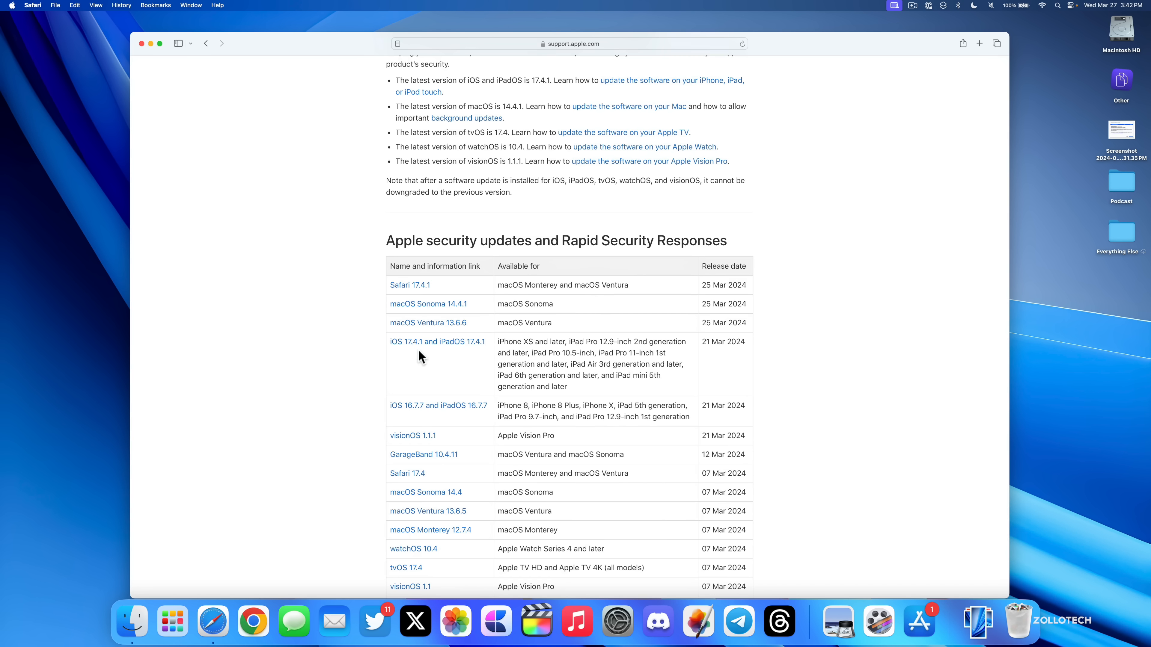
pyautogui.moveTo(413, 418)
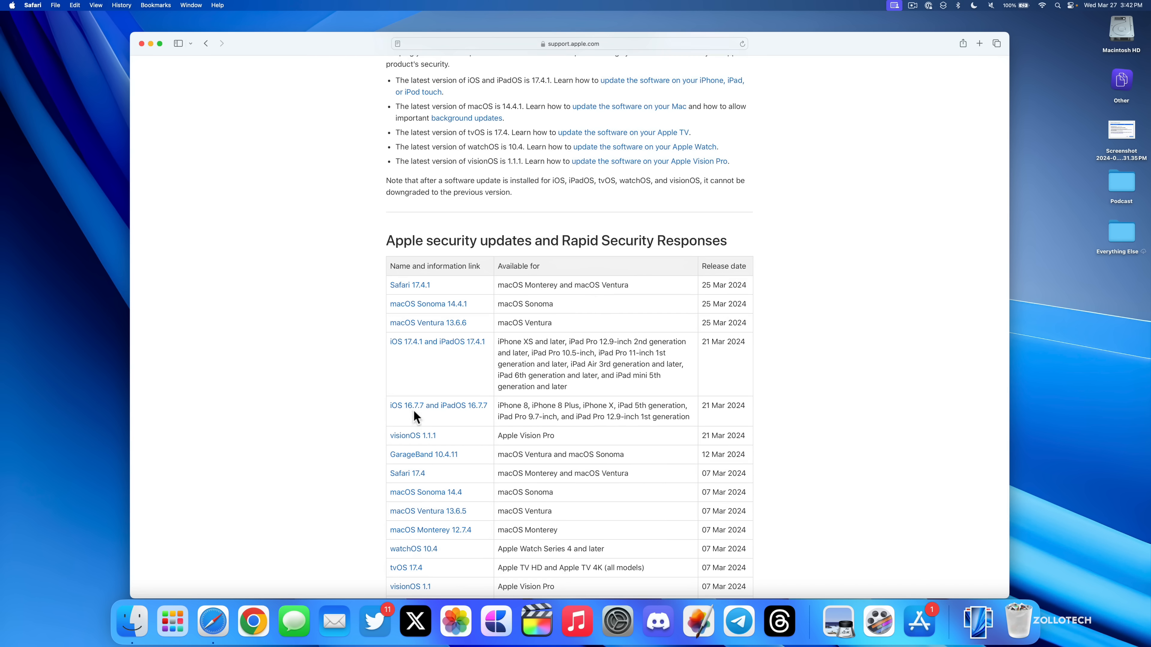
pyautogui.moveTo(412, 438)
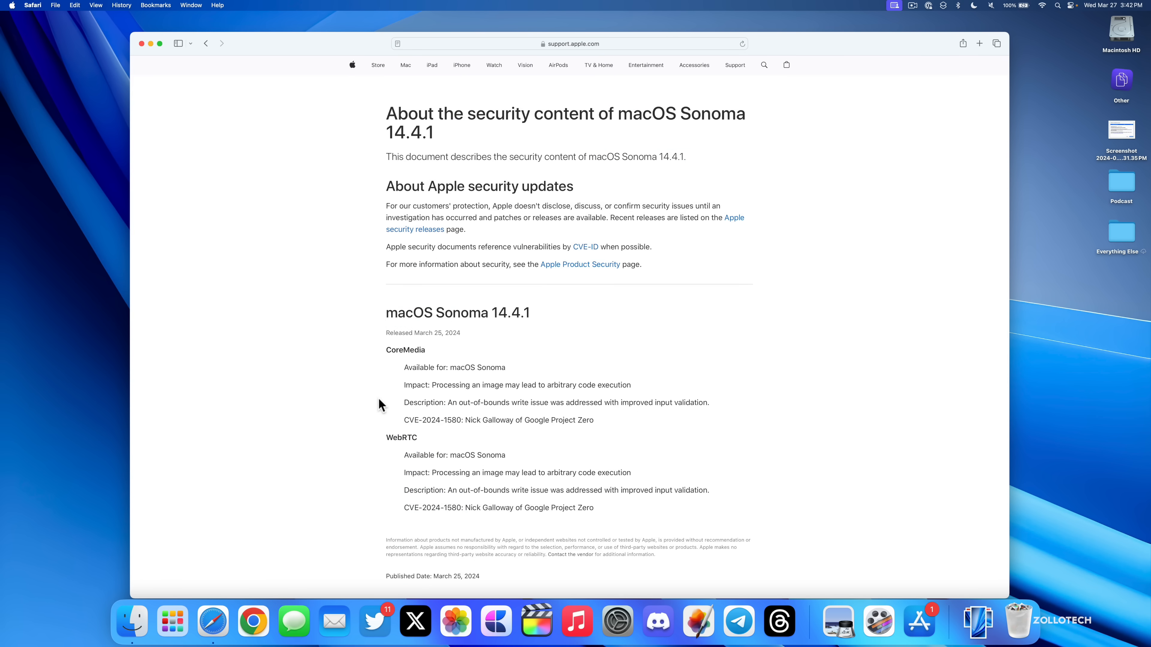
pyautogui.moveTo(385, 448)
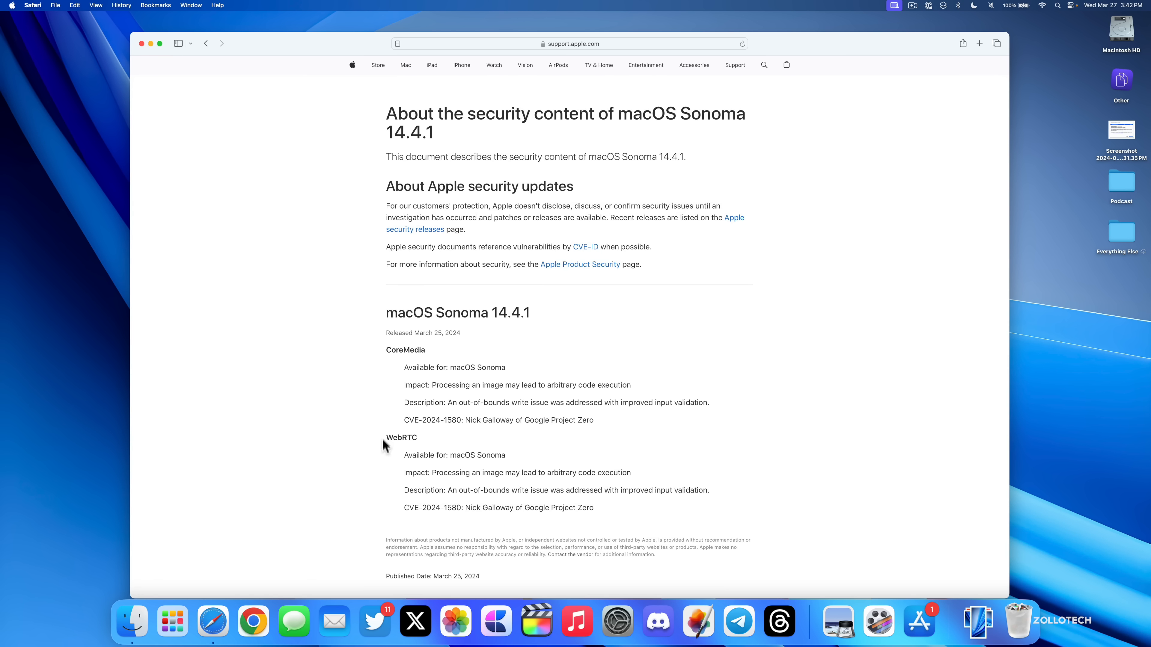
pyautogui.moveTo(418, 438)
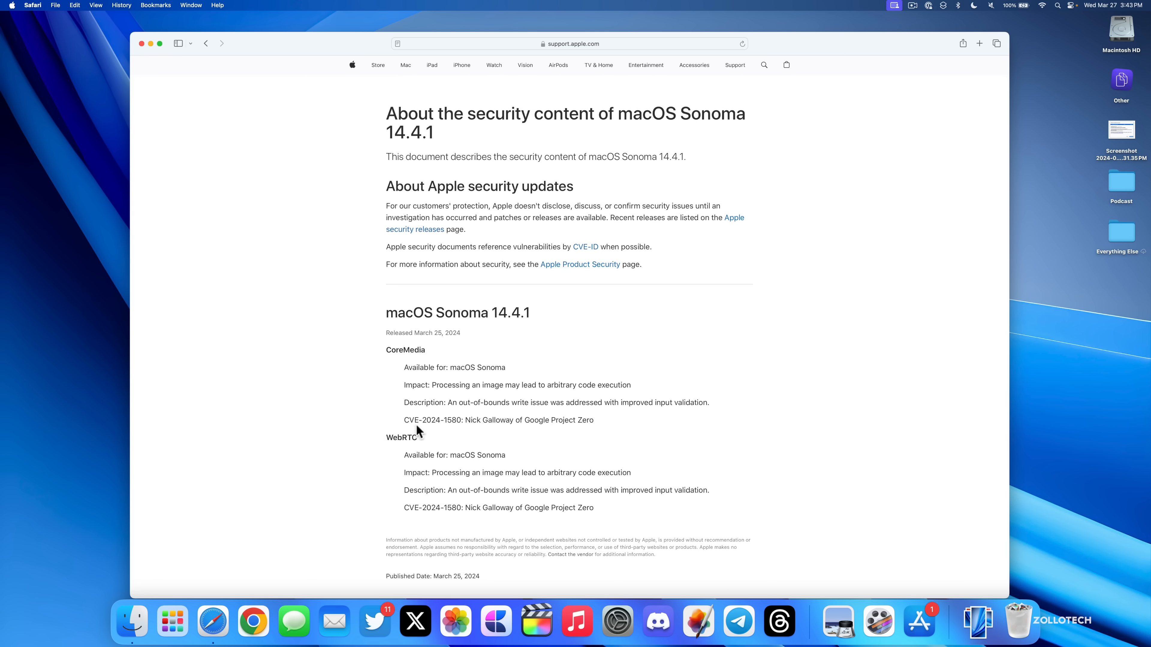
pyautogui.moveTo(487, 400)
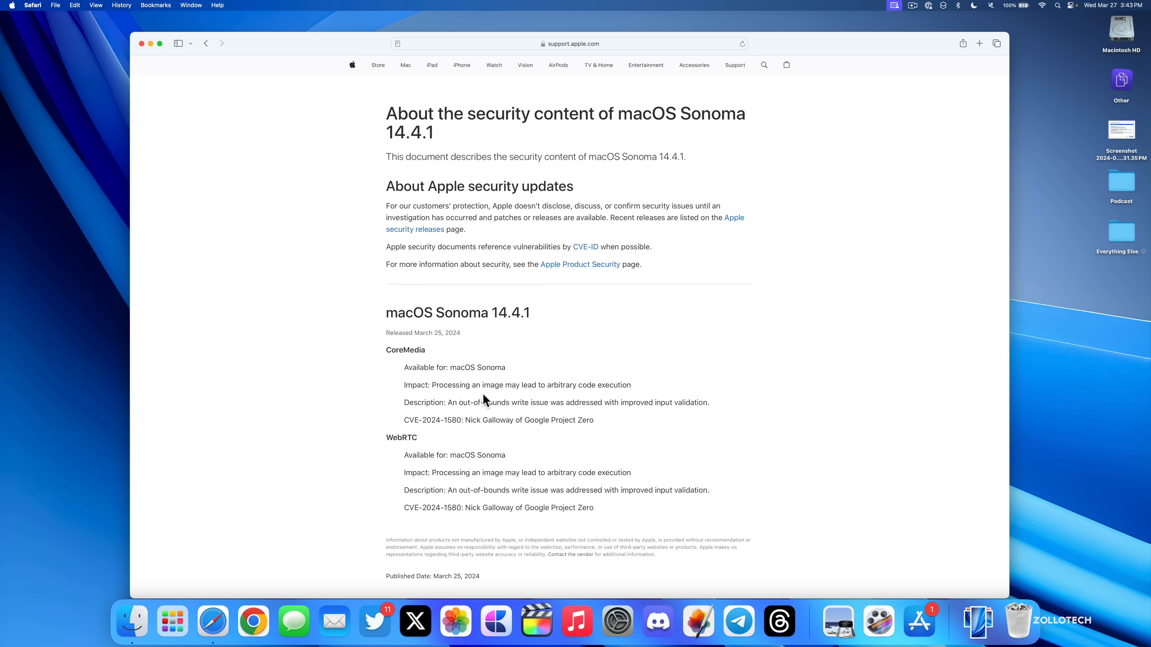
pyautogui.moveTo(611, 402)
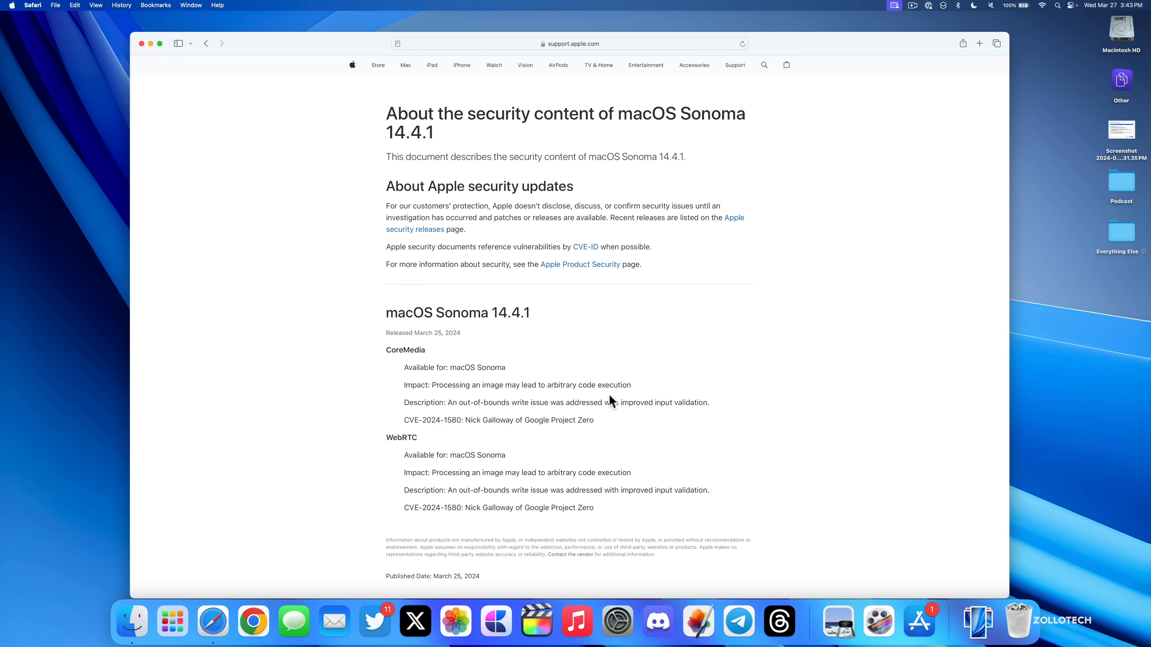
pyautogui.moveTo(523, 417)
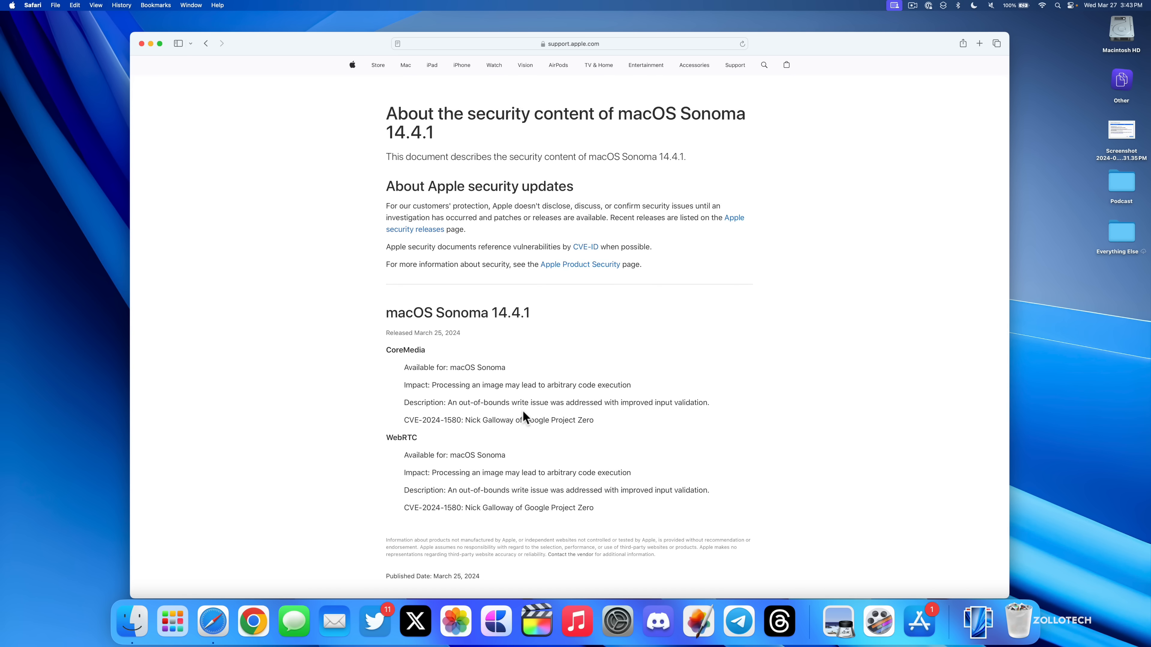
pyautogui.moveTo(673, 426)
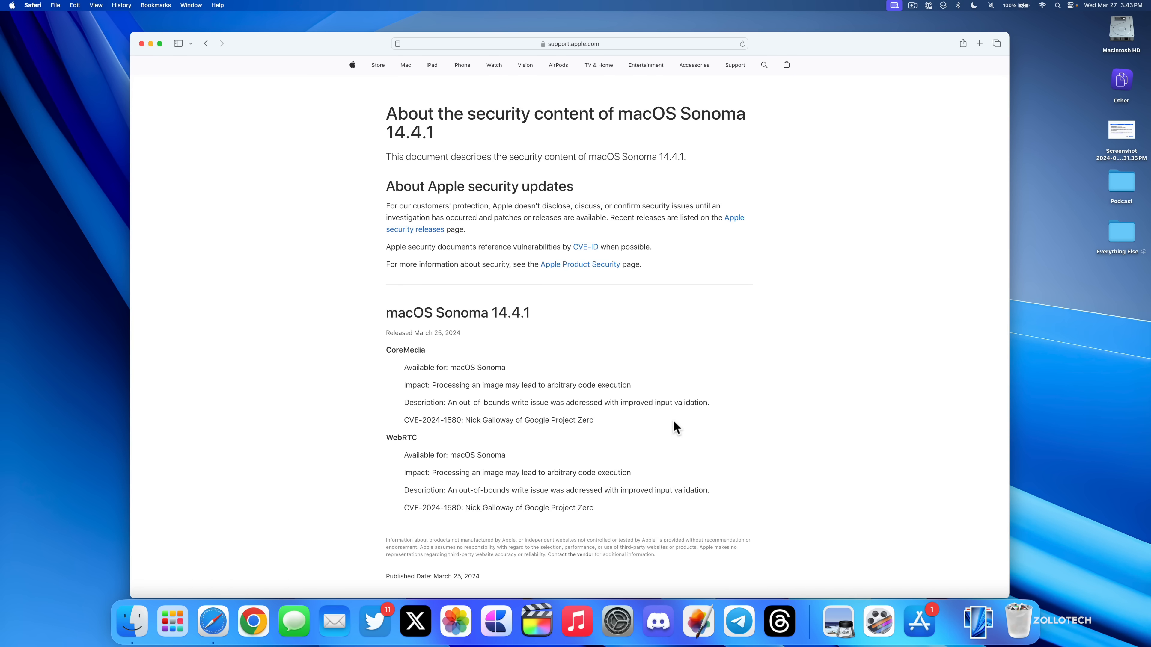
pyautogui.moveTo(430, 446)
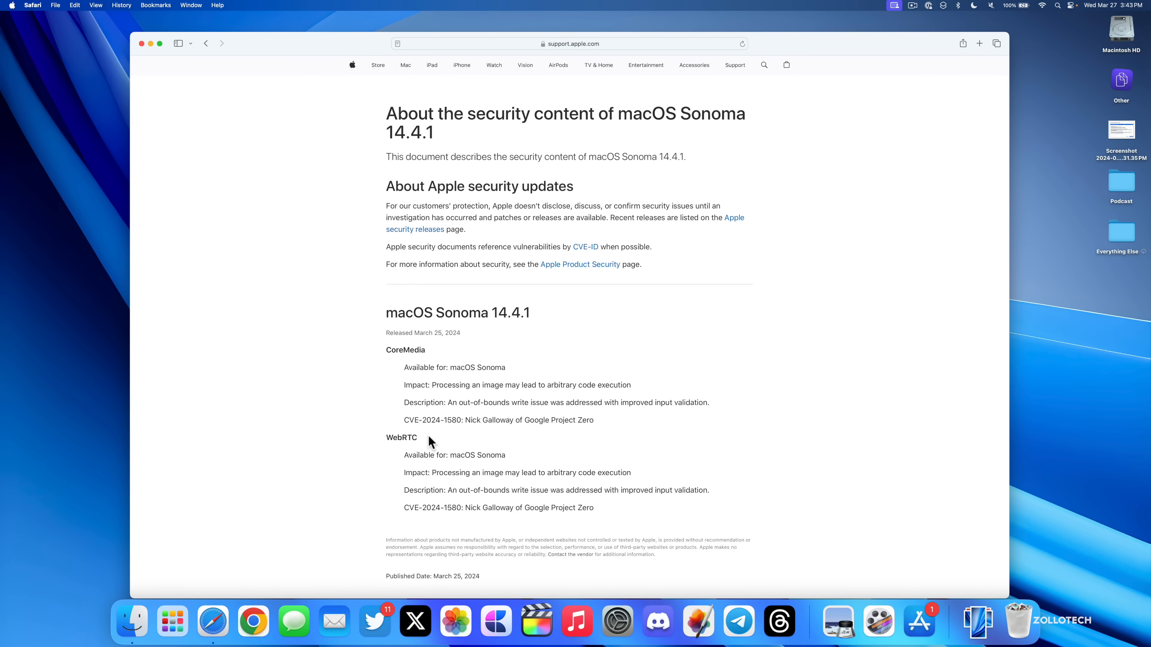
pyautogui.moveTo(524, 436)
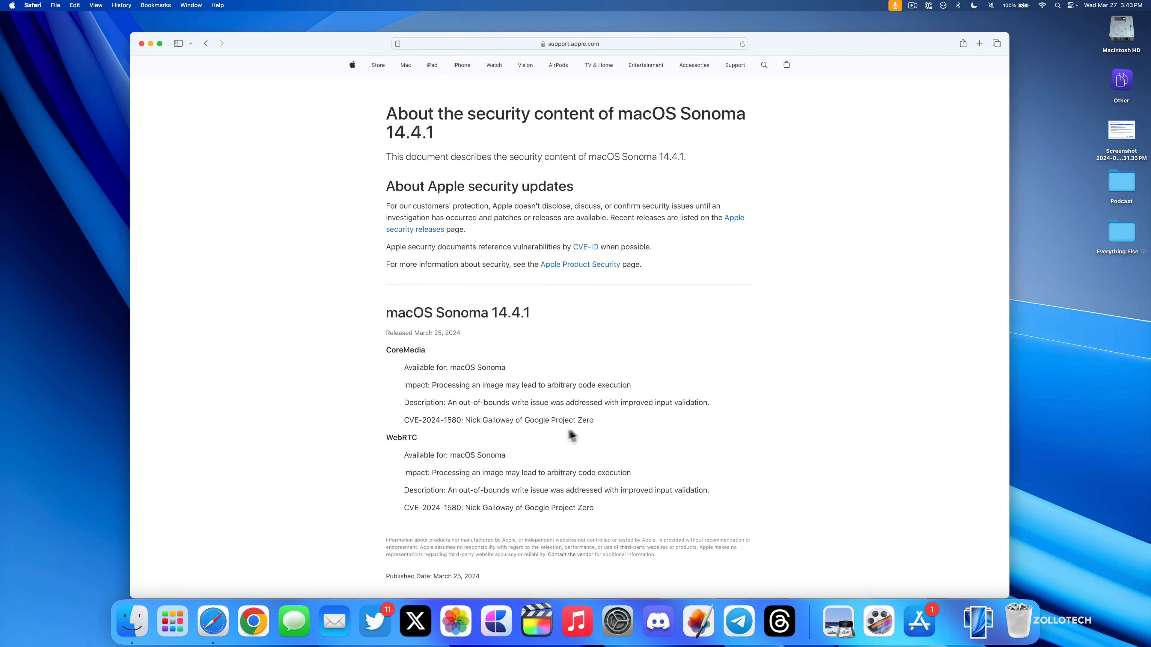
pyautogui.moveTo(590, 403)
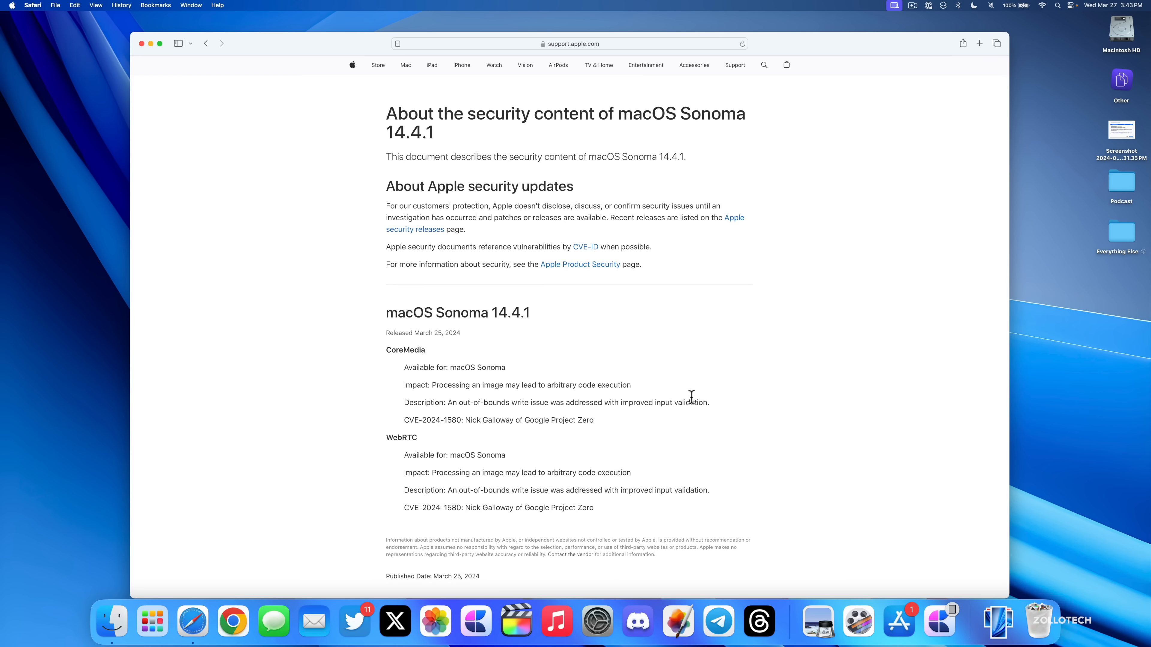
pyautogui.moveTo(763, 403)
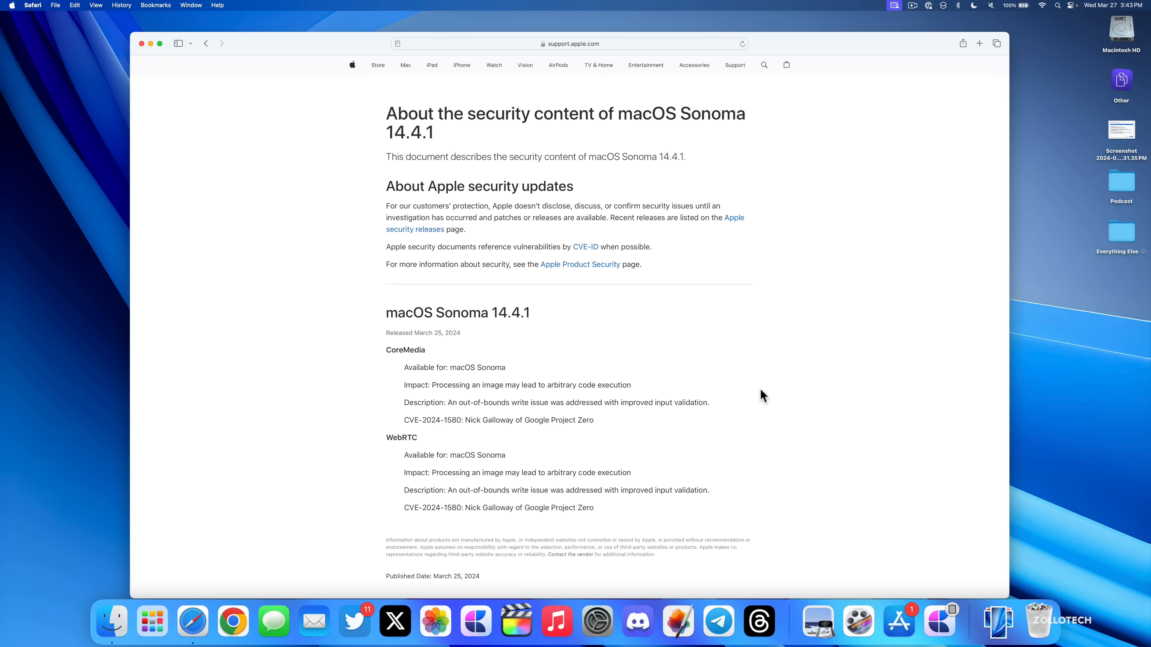
pyautogui.moveTo(517, 627)
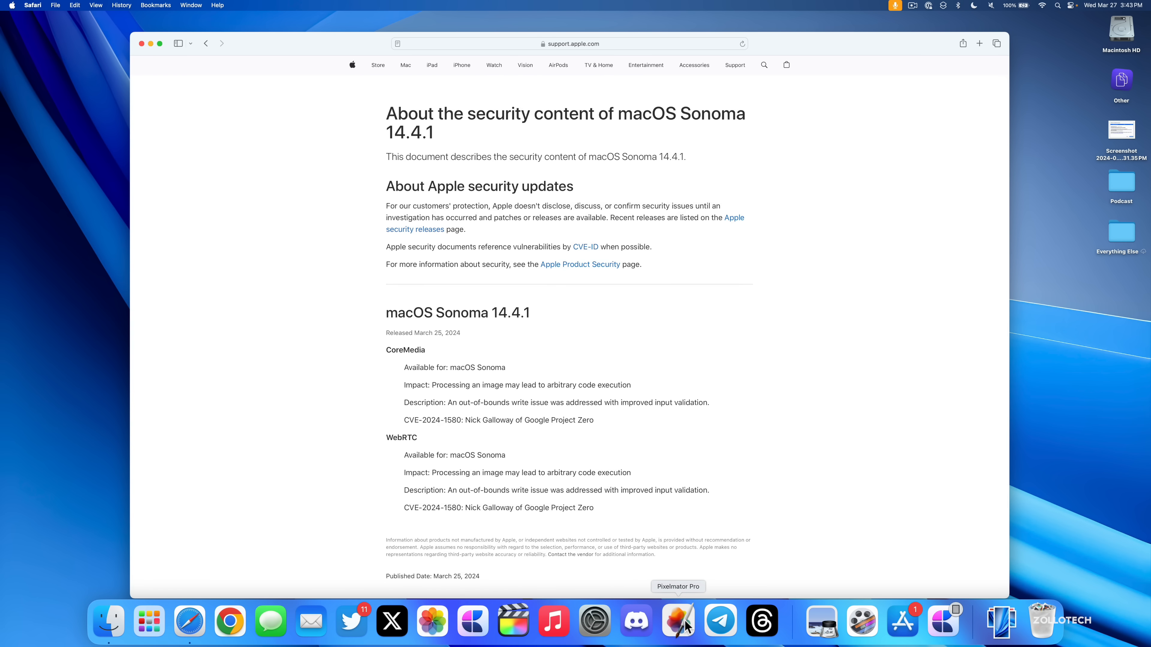
pyautogui.moveTo(234, 621)
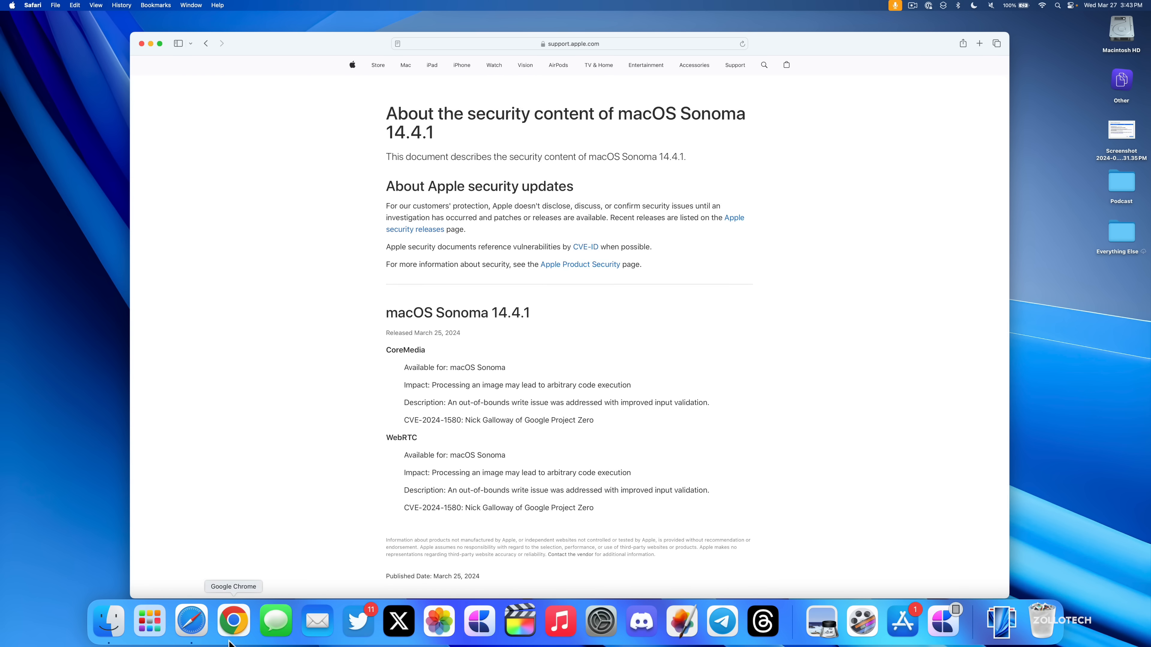
pyautogui.moveTo(903, 589)
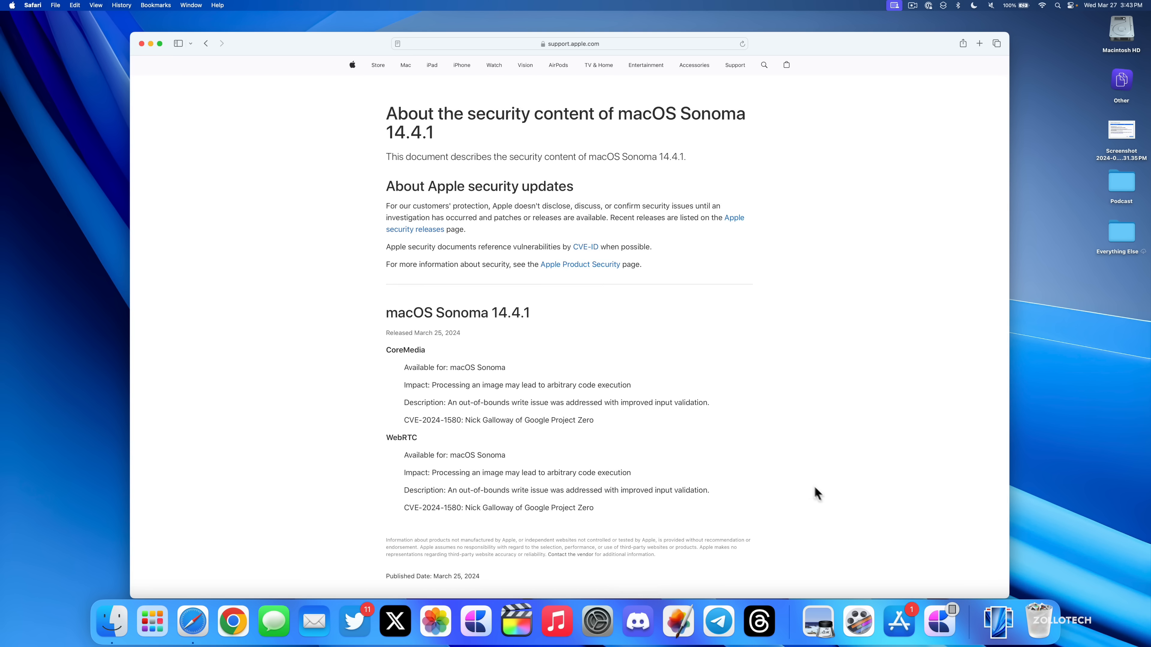
pyautogui.moveTo(809, 470)
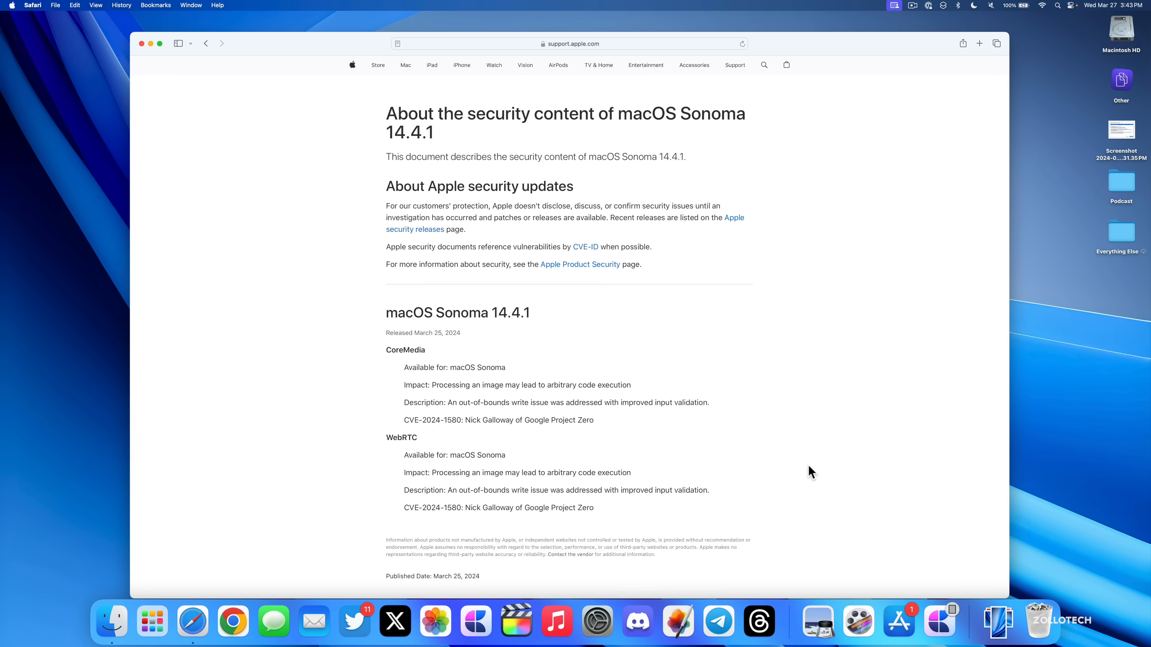
pyautogui.moveTo(813, 474)
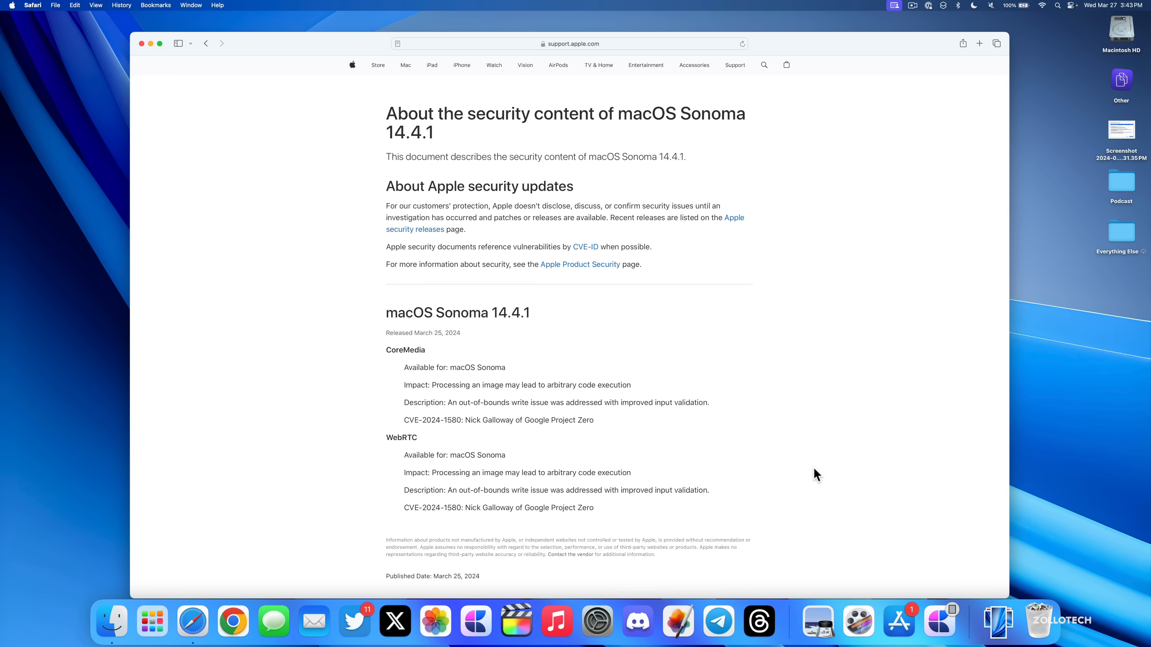
pyautogui.moveTo(816, 466)
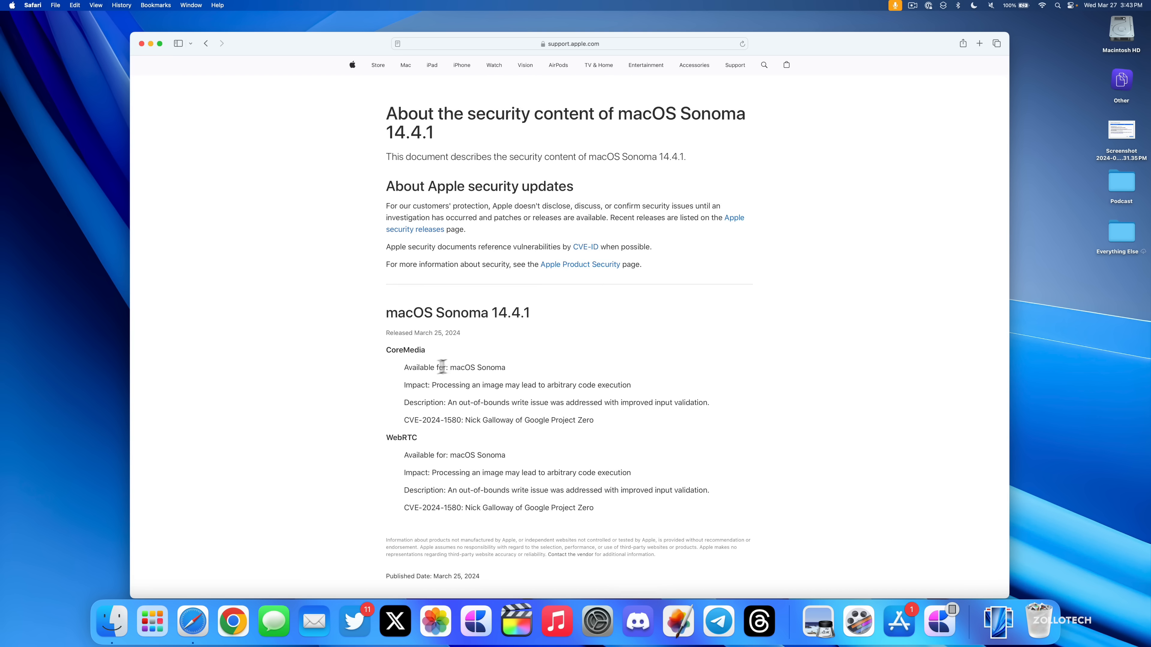
pyautogui.moveTo(265, 270)
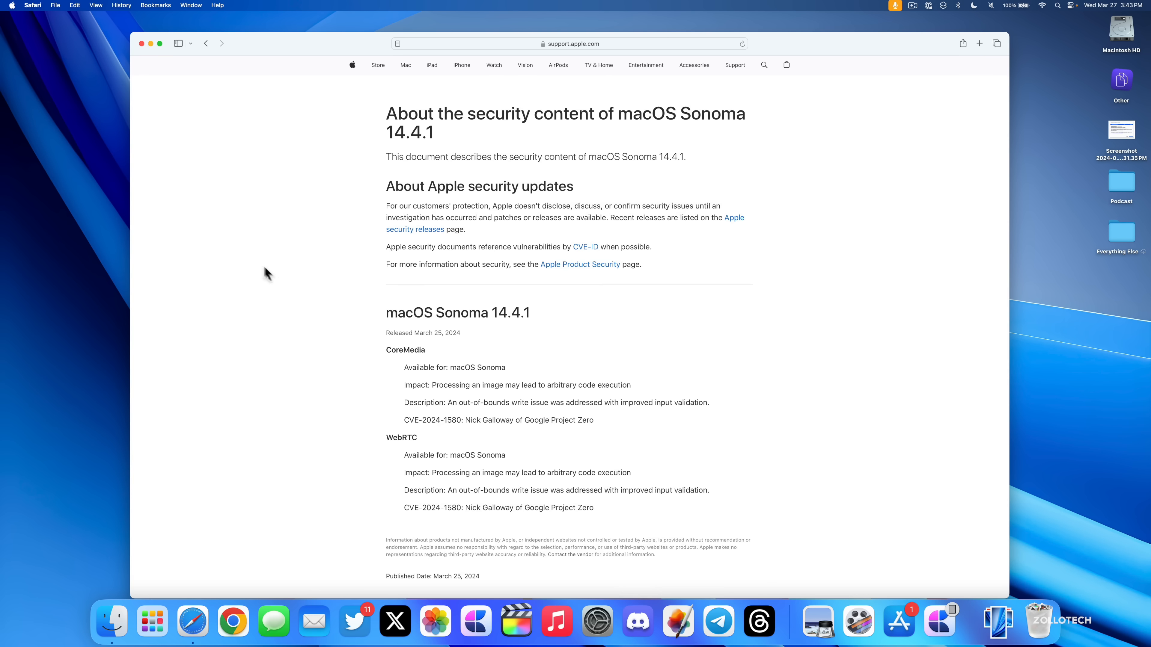
pyautogui.moveTo(388, 320)
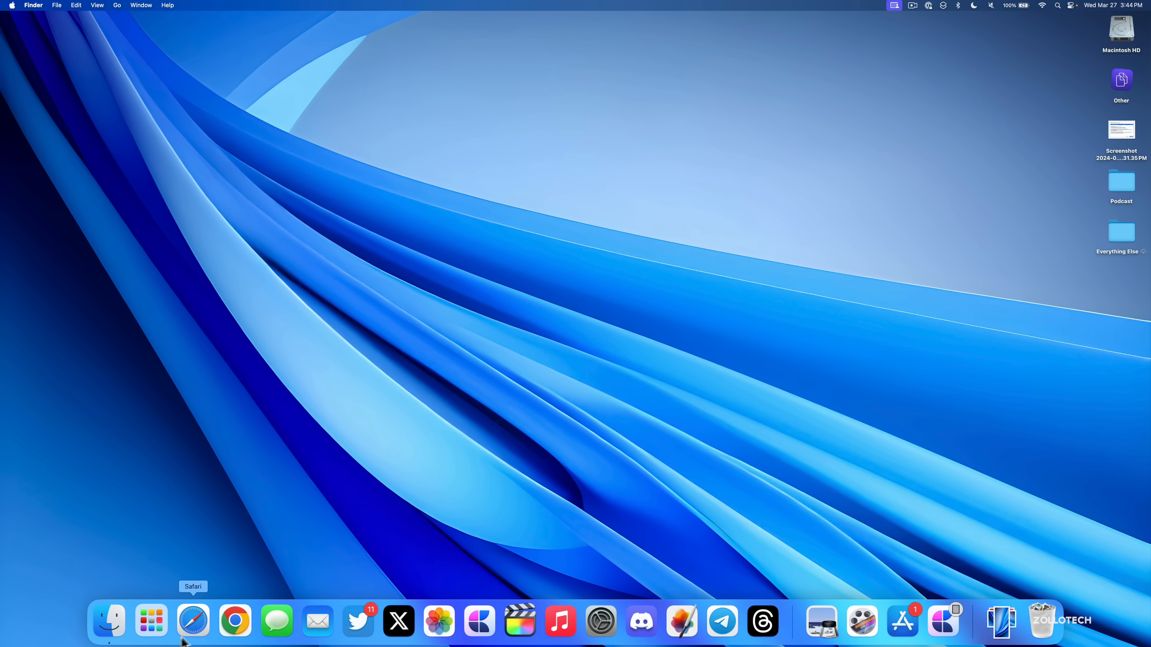
# Step: Leave the Calendar 2024 year view and return to Safari on apple.com
pyautogui.click(151, 621)
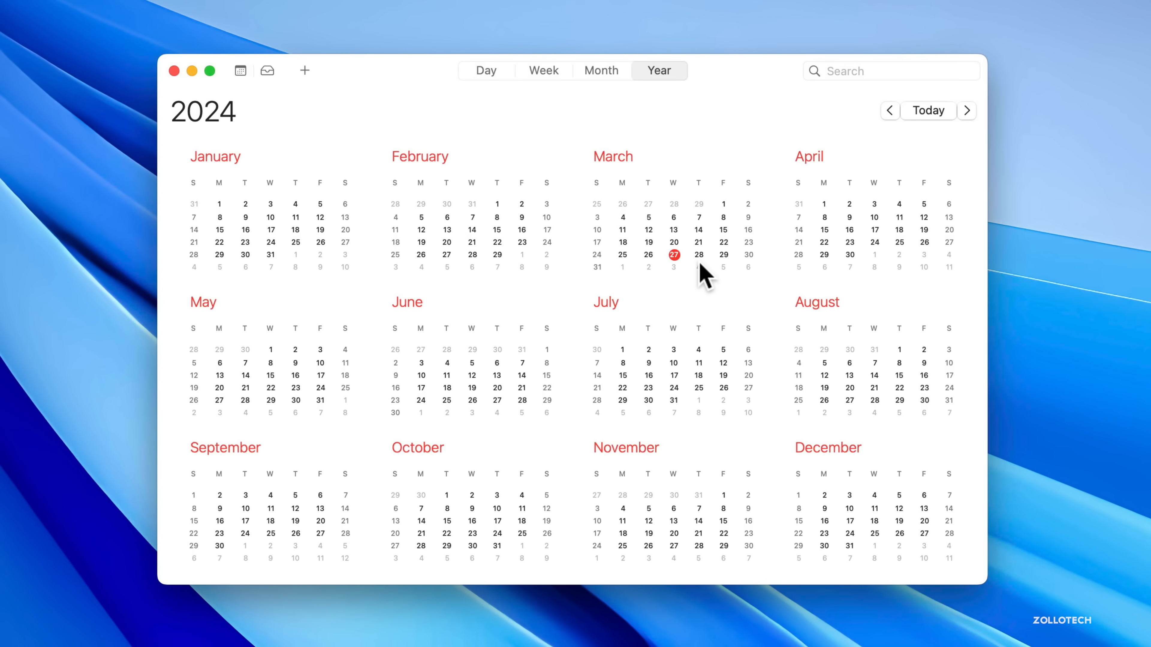
pyautogui.moveTo(695, 307)
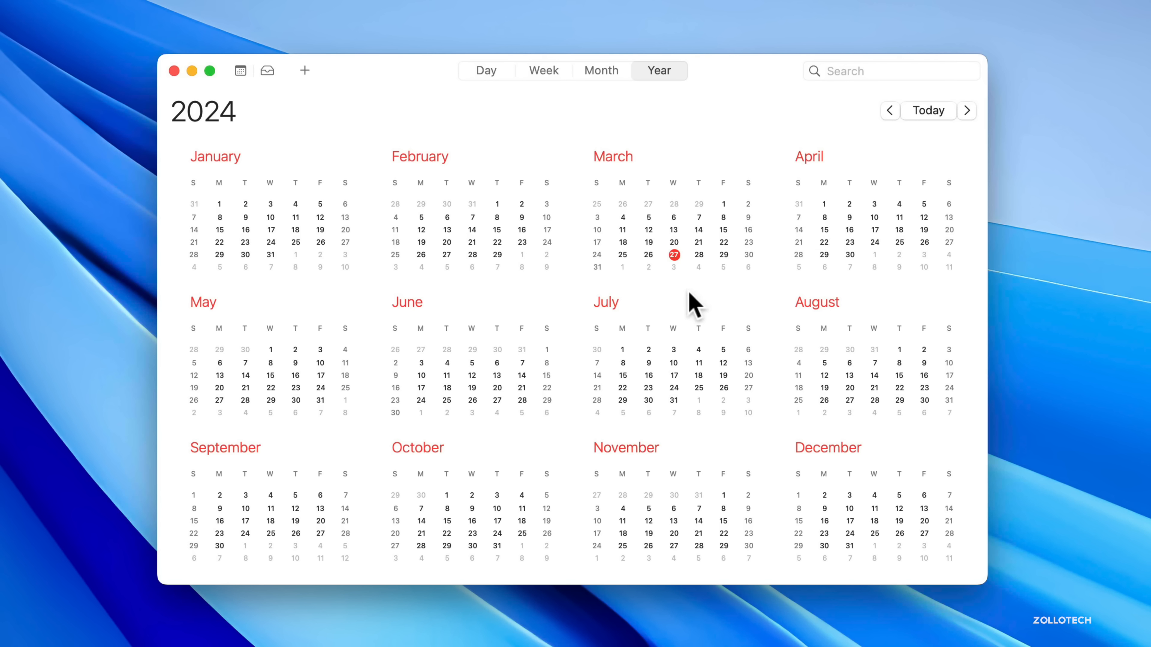
pyautogui.moveTo(682, 282)
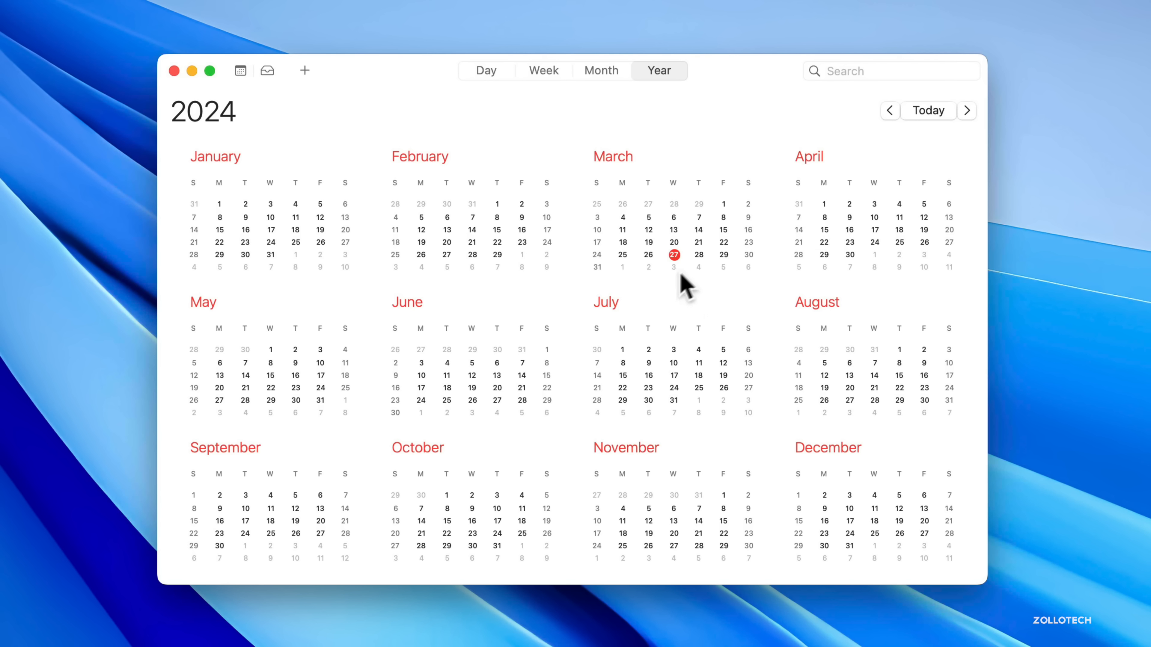
pyautogui.moveTo(695, 230)
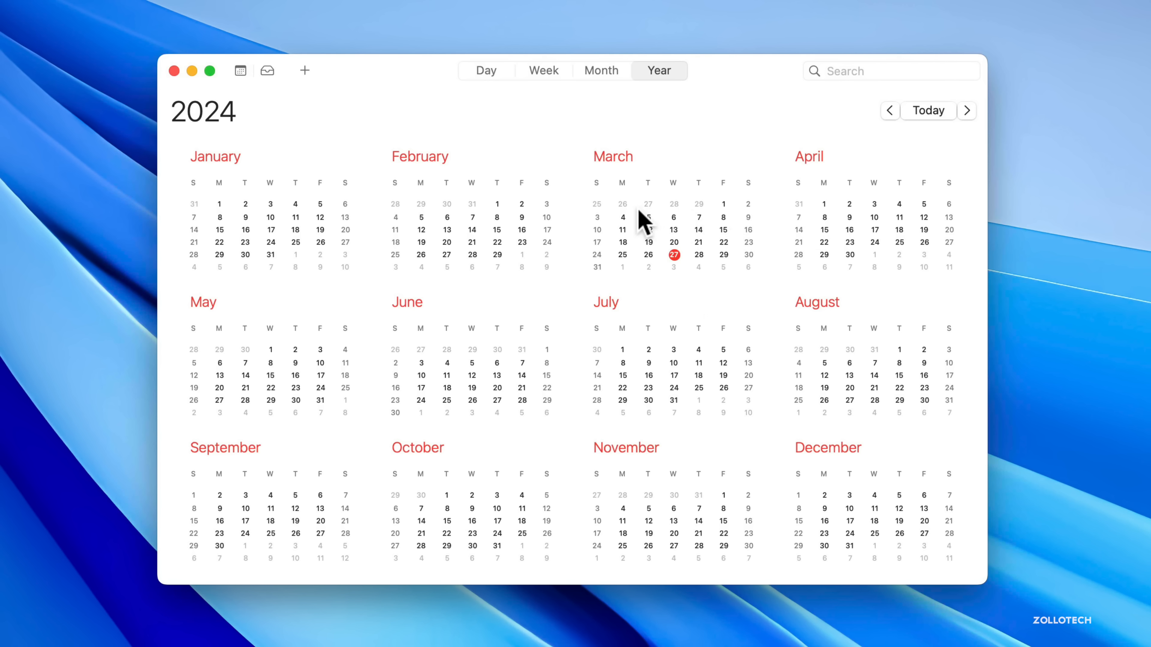
pyautogui.moveTo(663, 220)
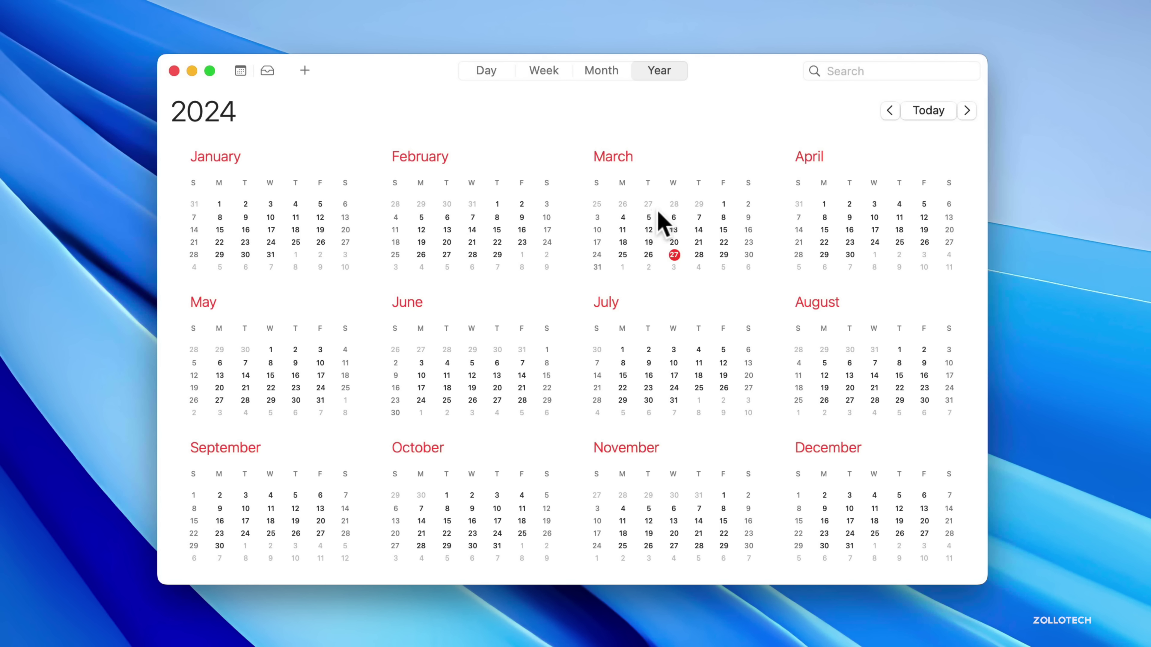
pyautogui.moveTo(672, 226)
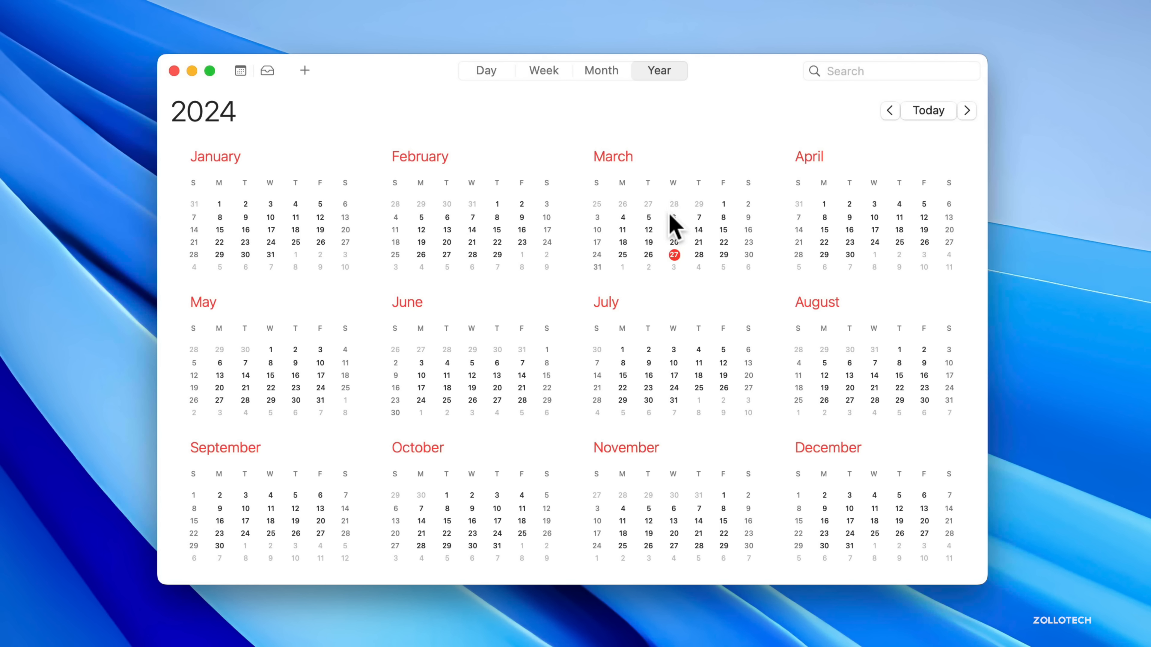
pyautogui.moveTo(671, 273)
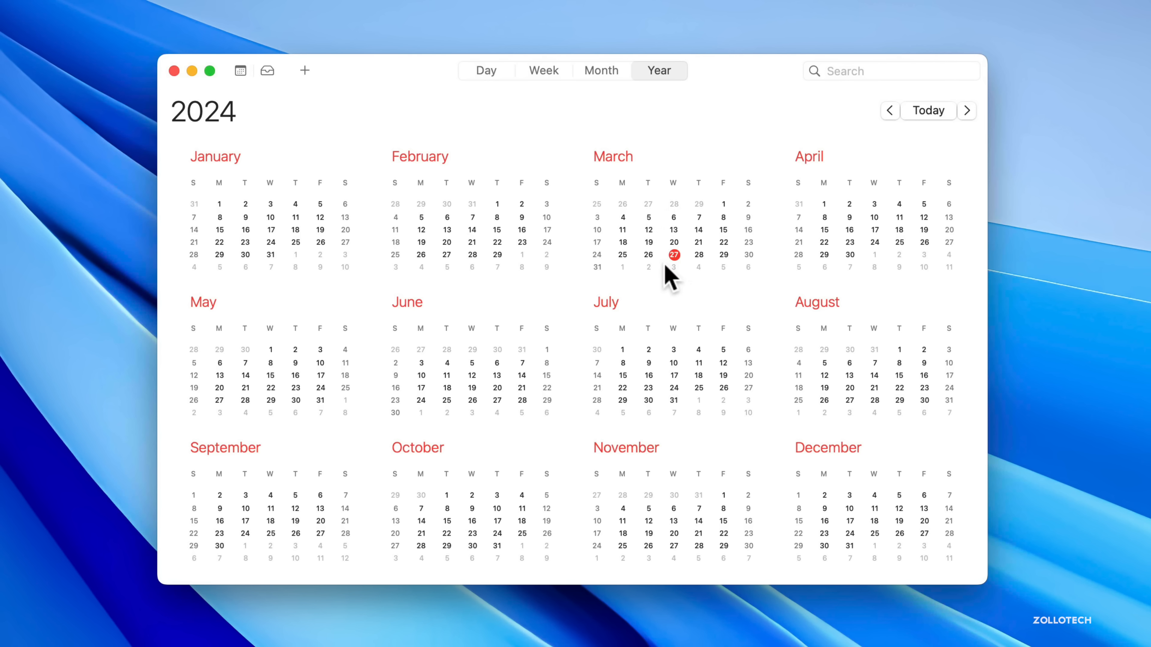
pyautogui.moveTo(705, 270)
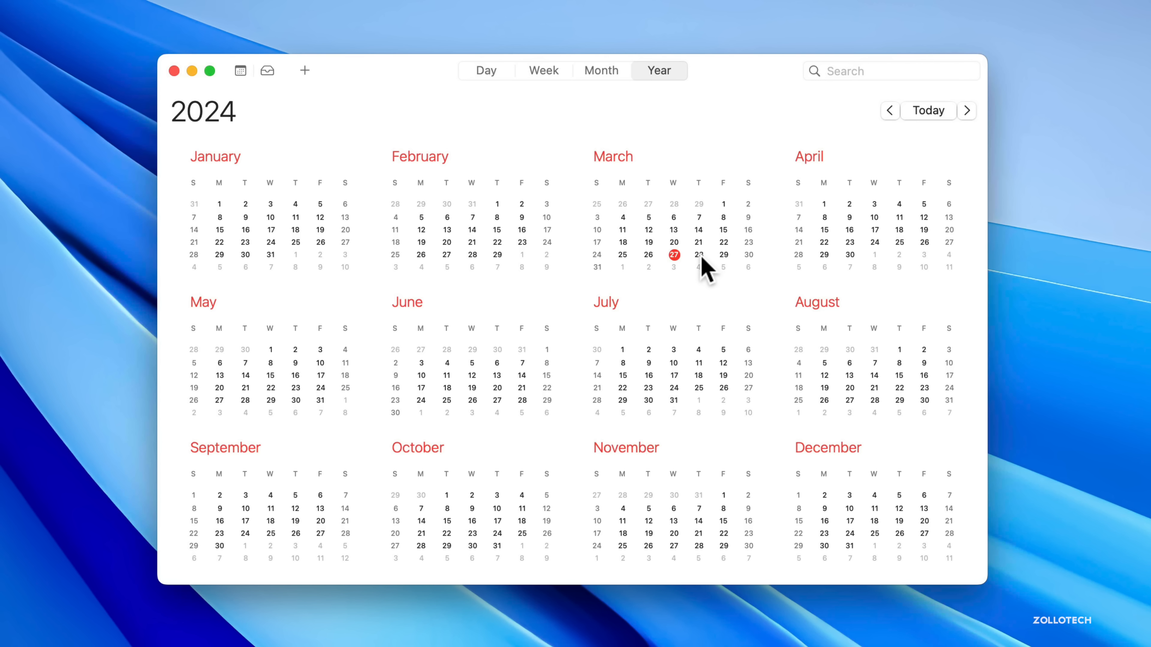
pyautogui.moveTo(693, 269)
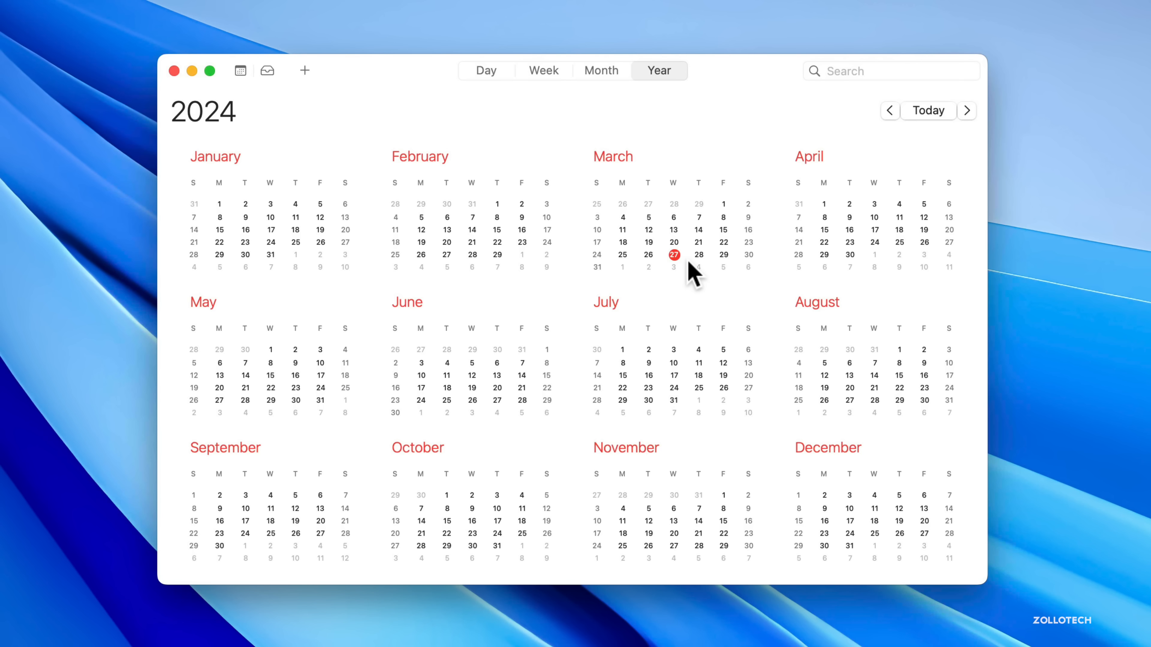
pyautogui.moveTo(709, 255)
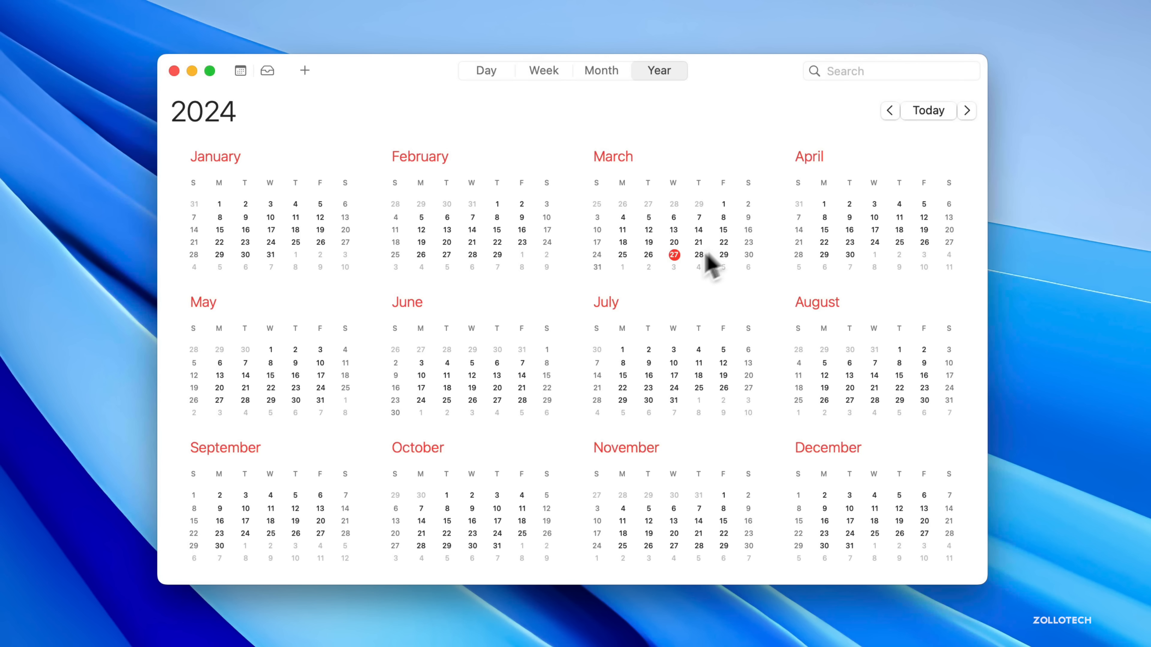
pyautogui.moveTo(719, 268)
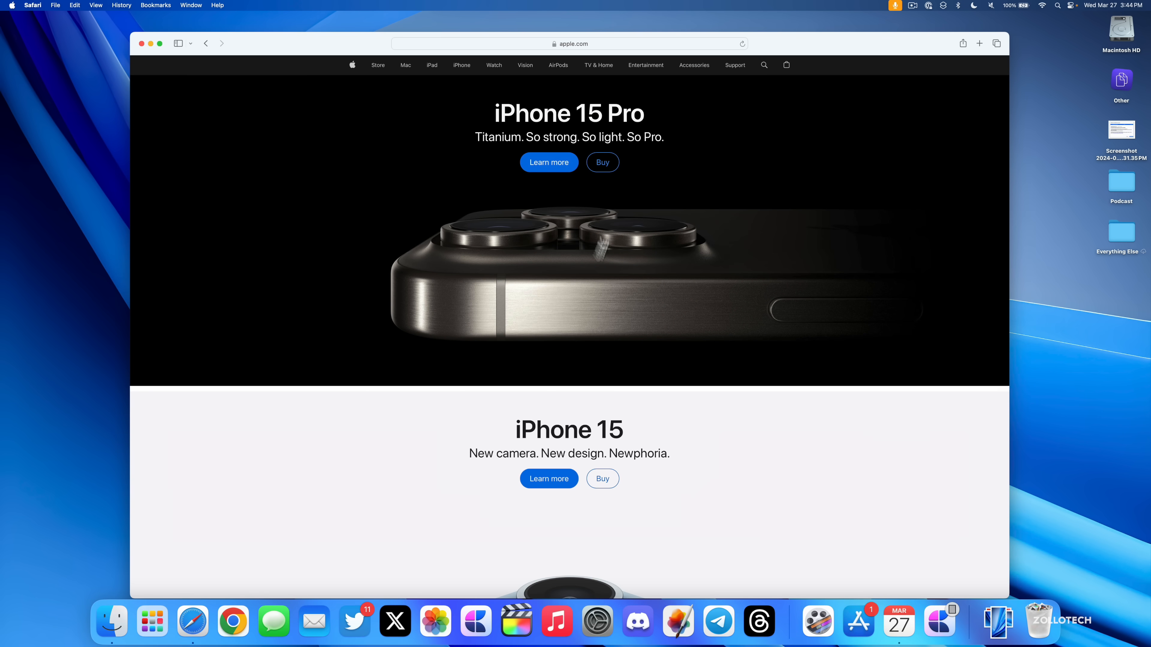
# Step: View the WWDC24 page for June 10–14, 2024, then close the Safari window
pyautogui.scroll(-3)
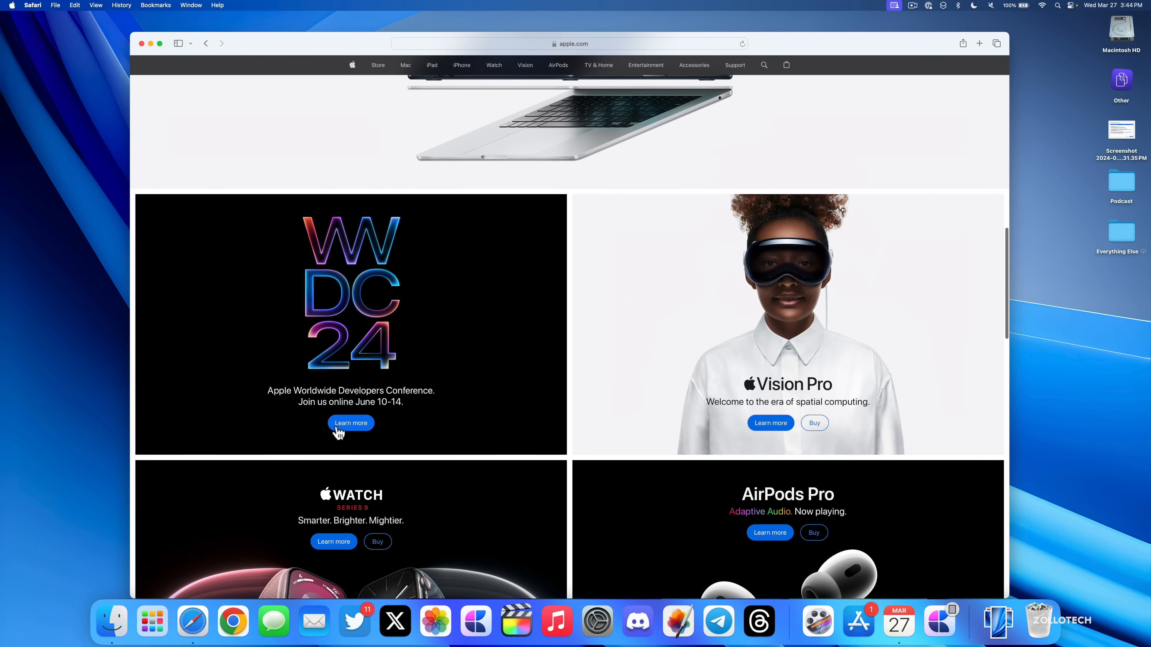
pyautogui.click(351, 423)
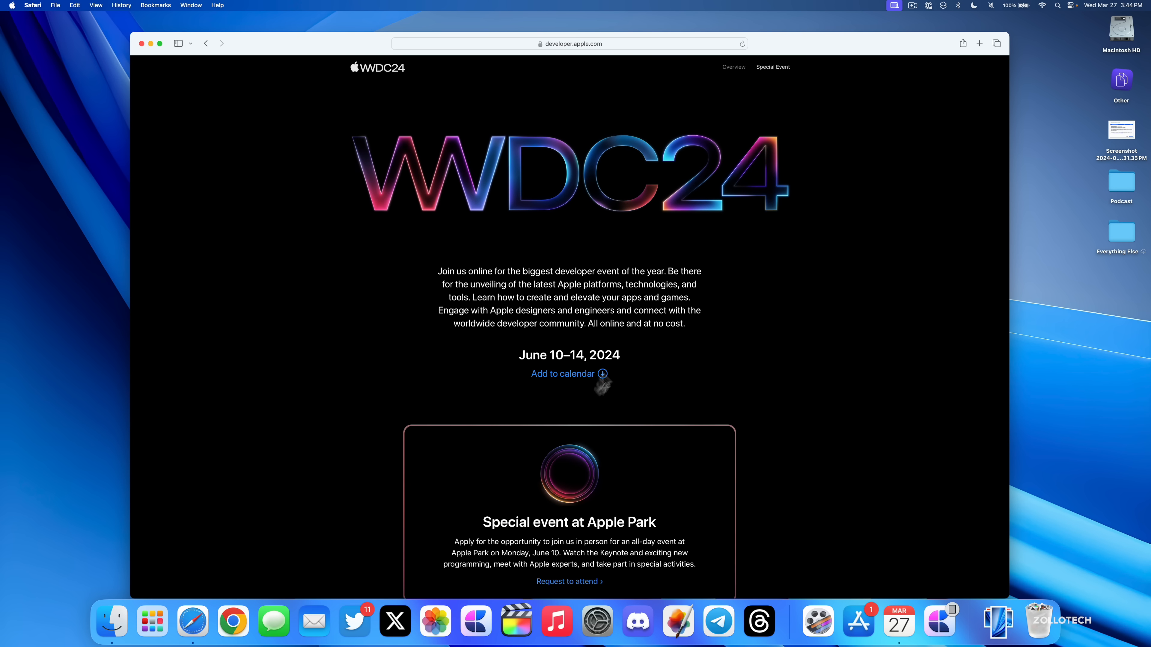
pyautogui.moveTo(804, 442)
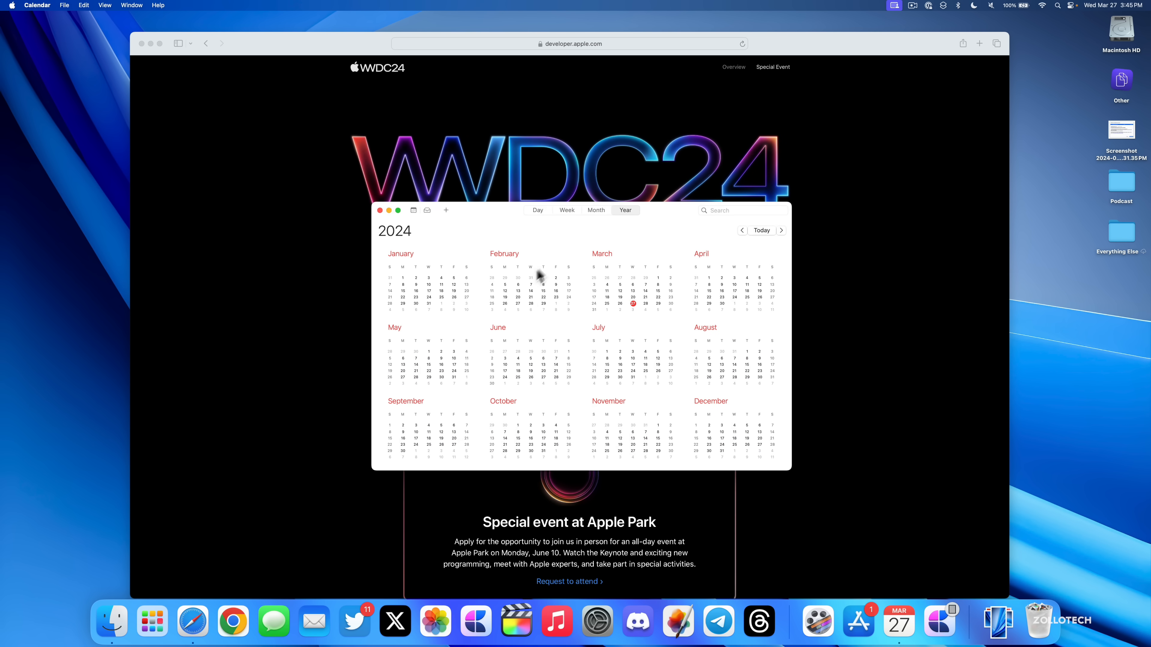
pyautogui.moveTo(529, 366)
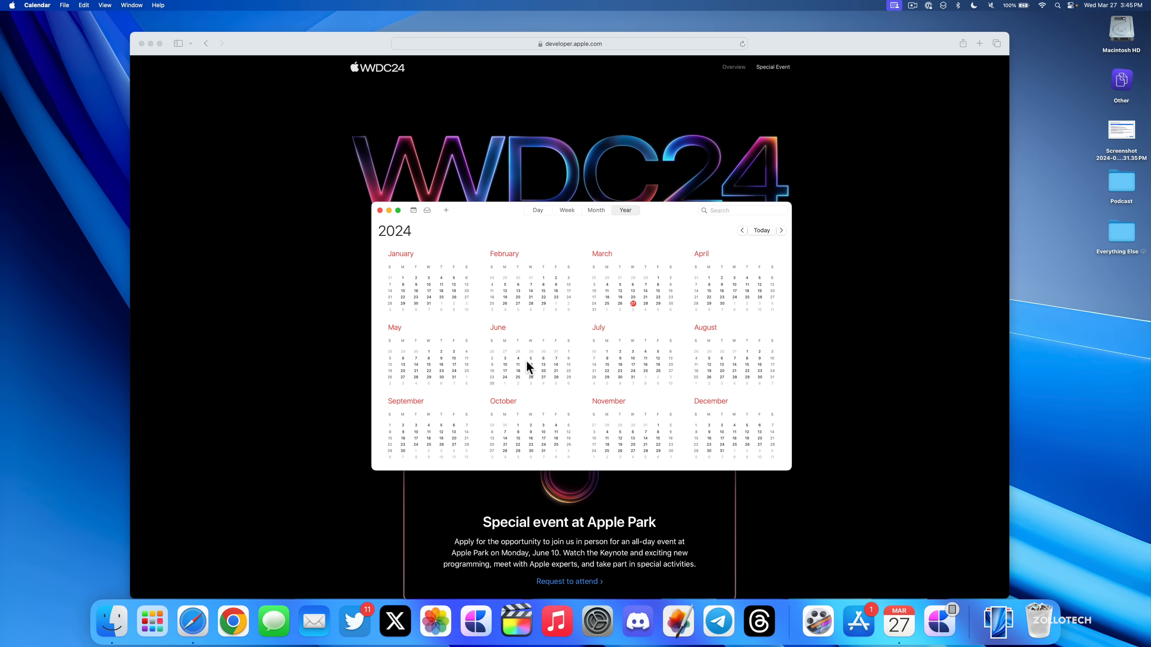
pyautogui.moveTo(518, 367)
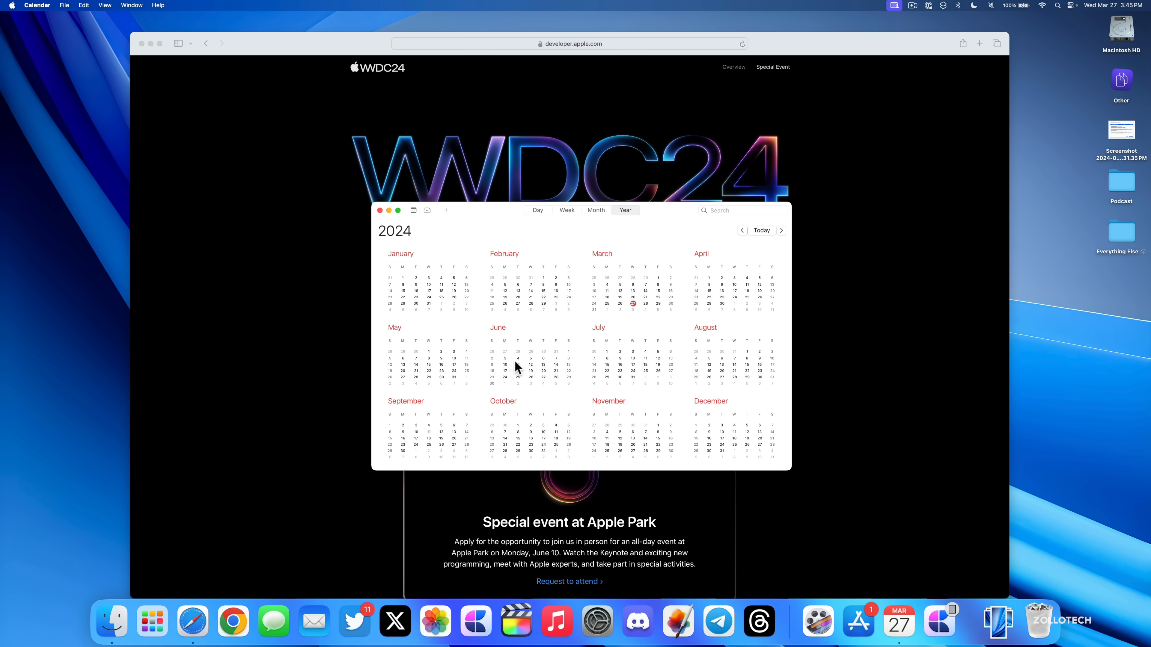
pyautogui.moveTo(464, 290)
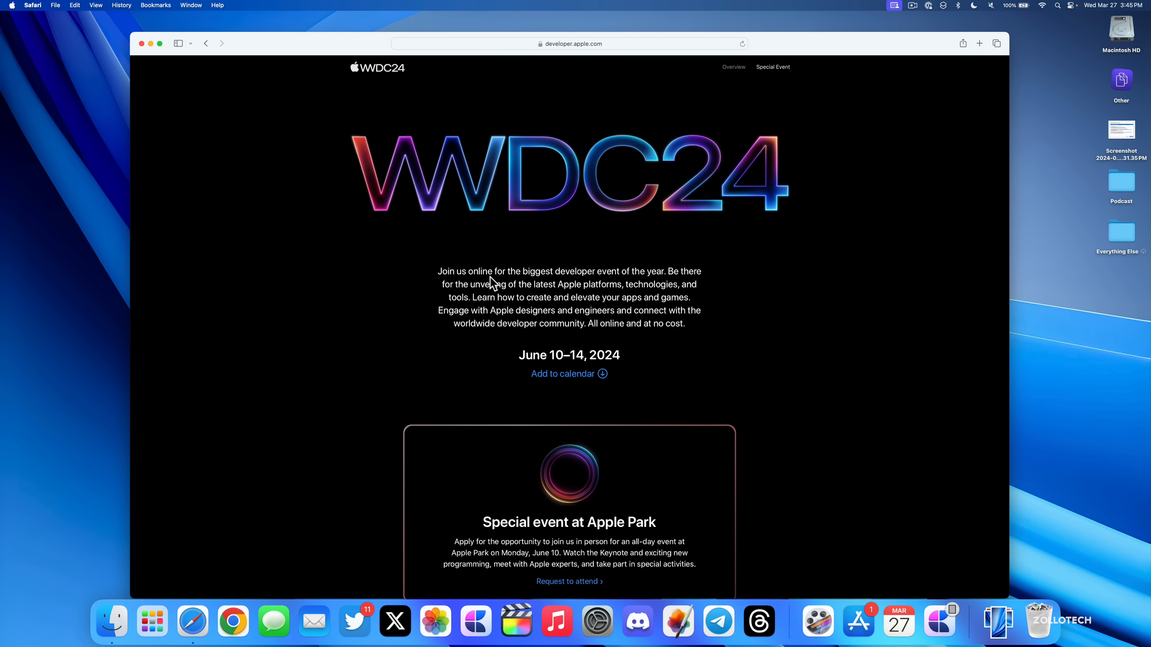
pyautogui.moveTo(142, 43)
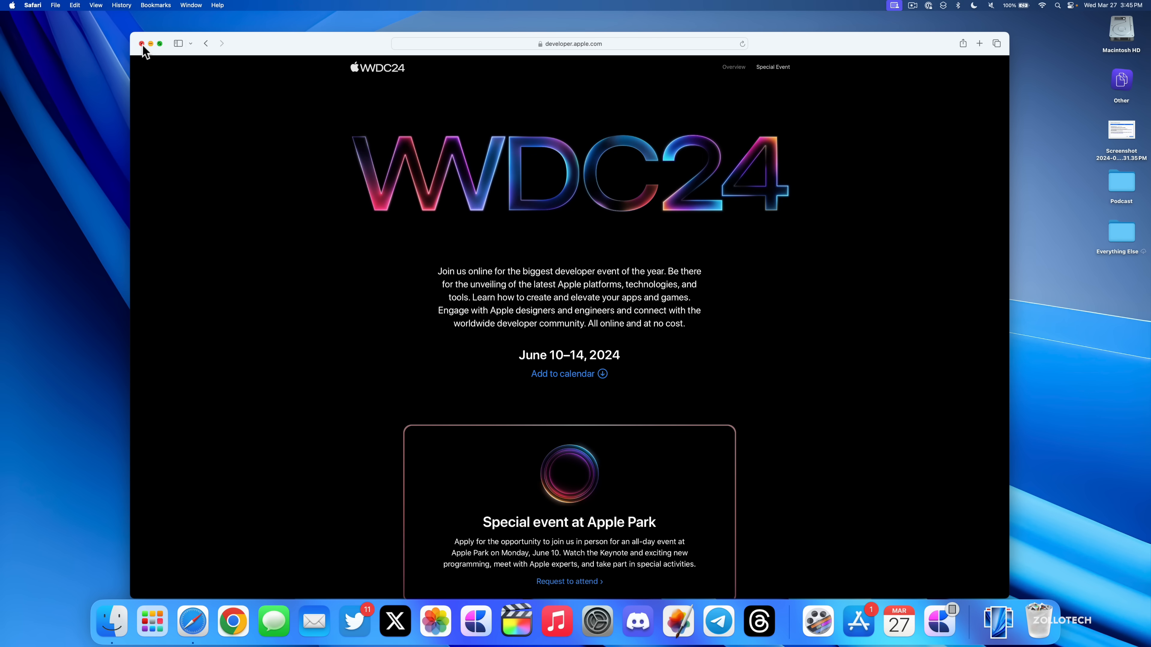
pyautogui.click(142, 44)
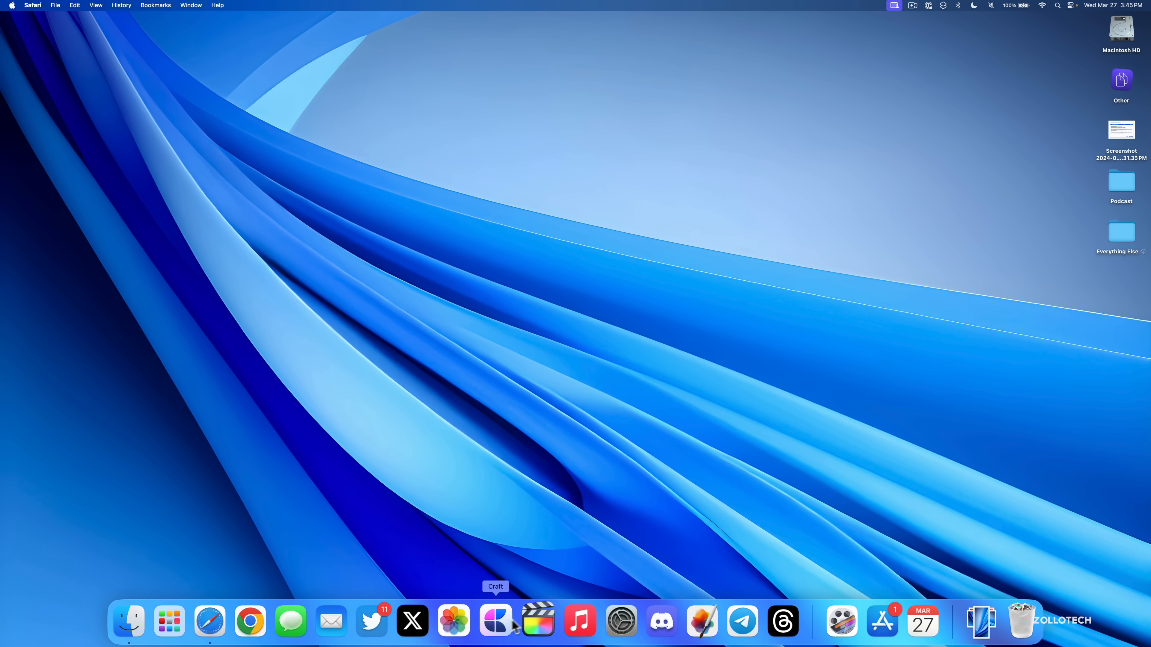
pyautogui.moveTo(536, 622)
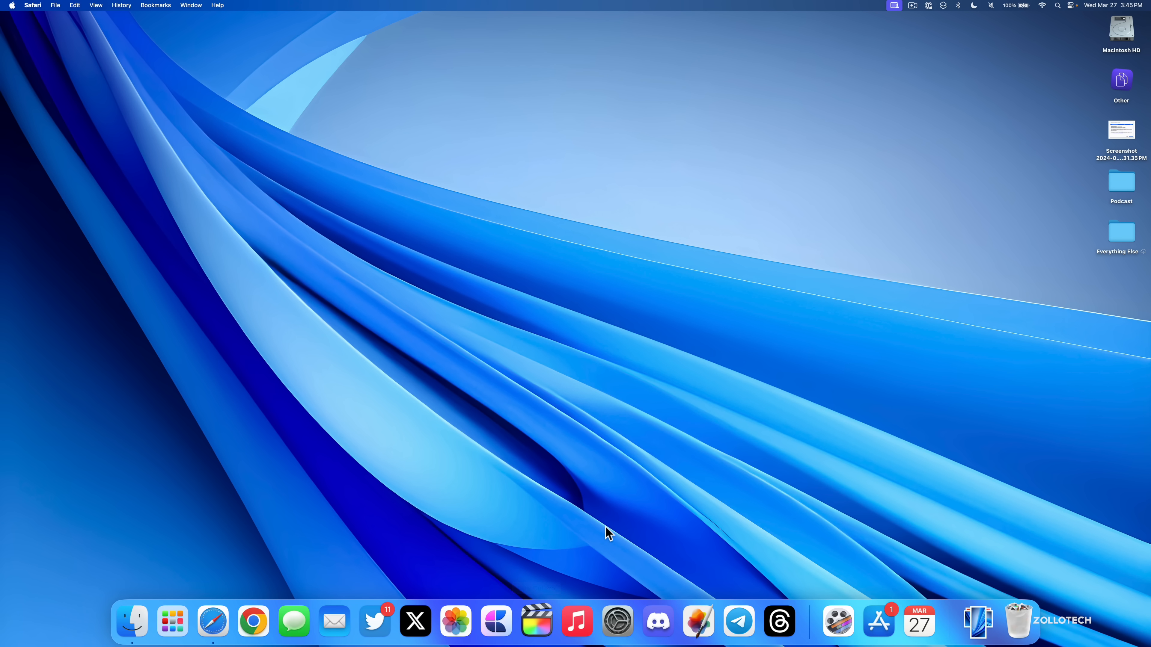
pyautogui.moveTo(519, 619)
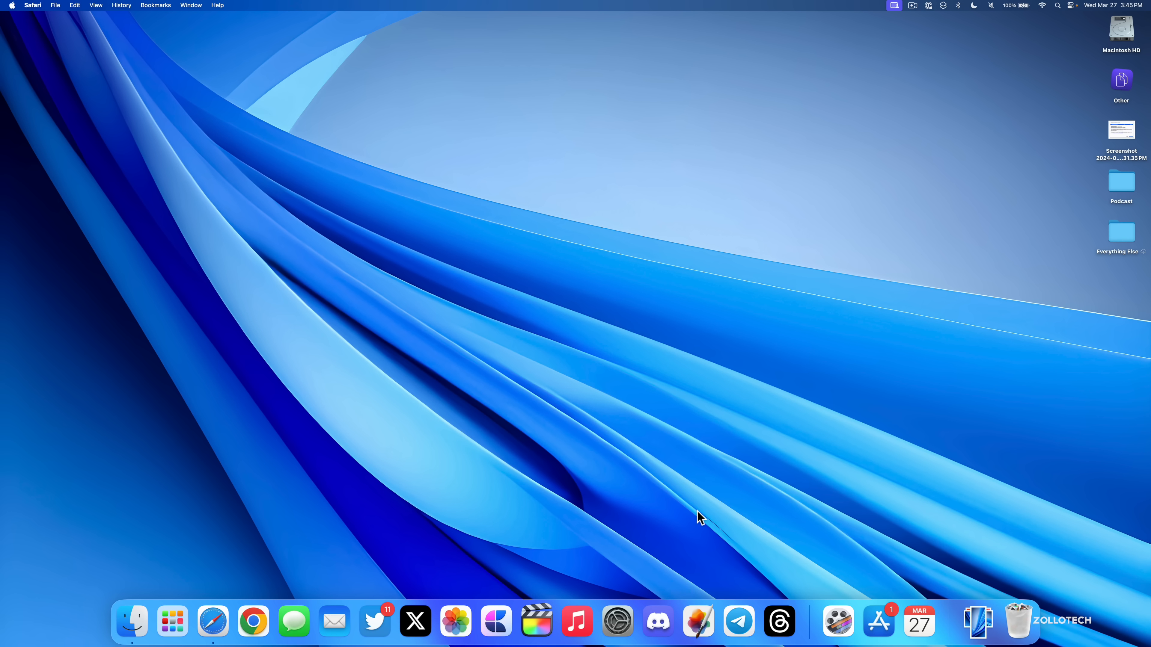
pyautogui.moveTo(617, 634)
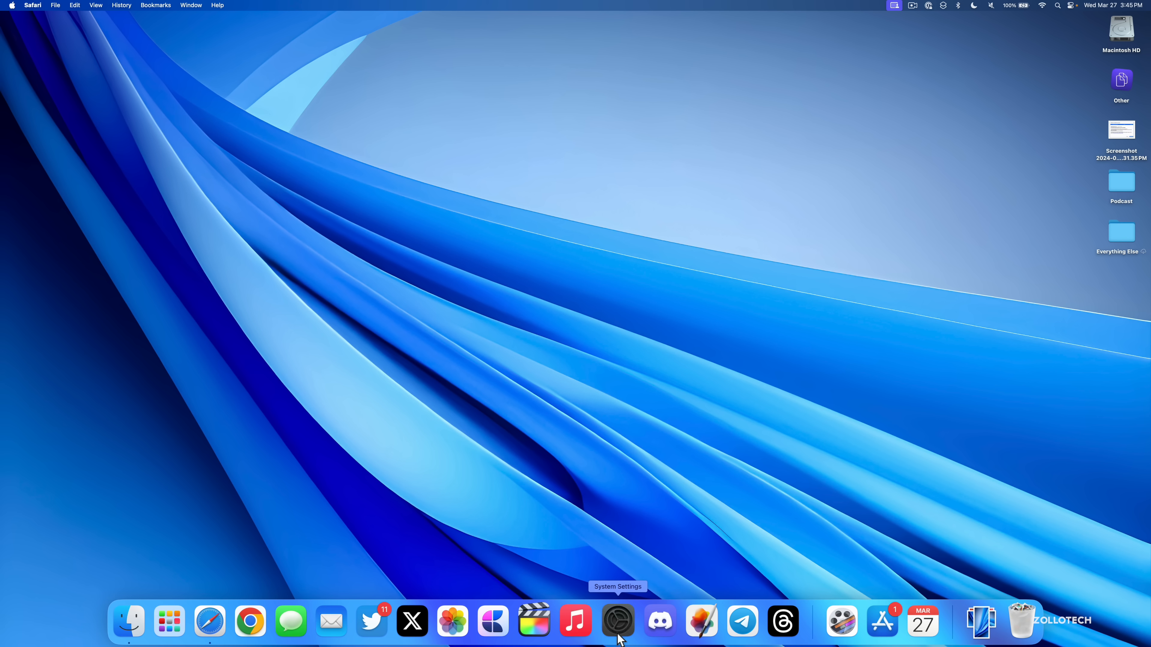
# Step: Launch System Settings from the Dock
pyautogui.click(617, 621)
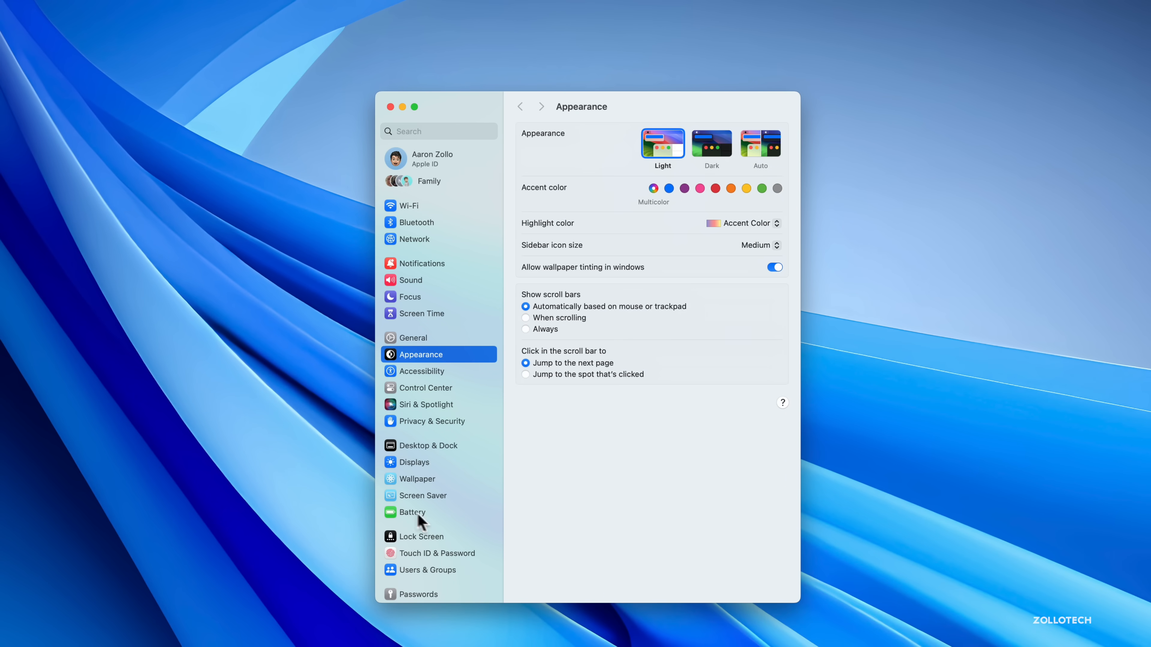
# Step: View Battery Health details showing Normal condition and 100% capacity, then dismiss them
pyautogui.click(413, 512)
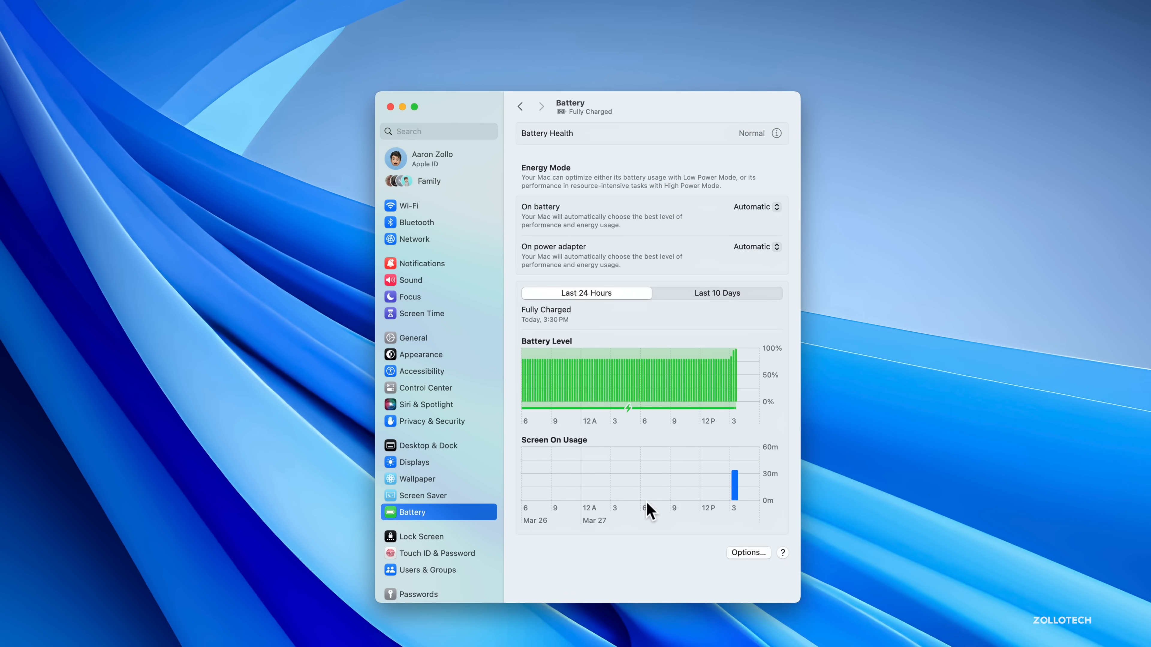
pyautogui.moveTo(776, 133)
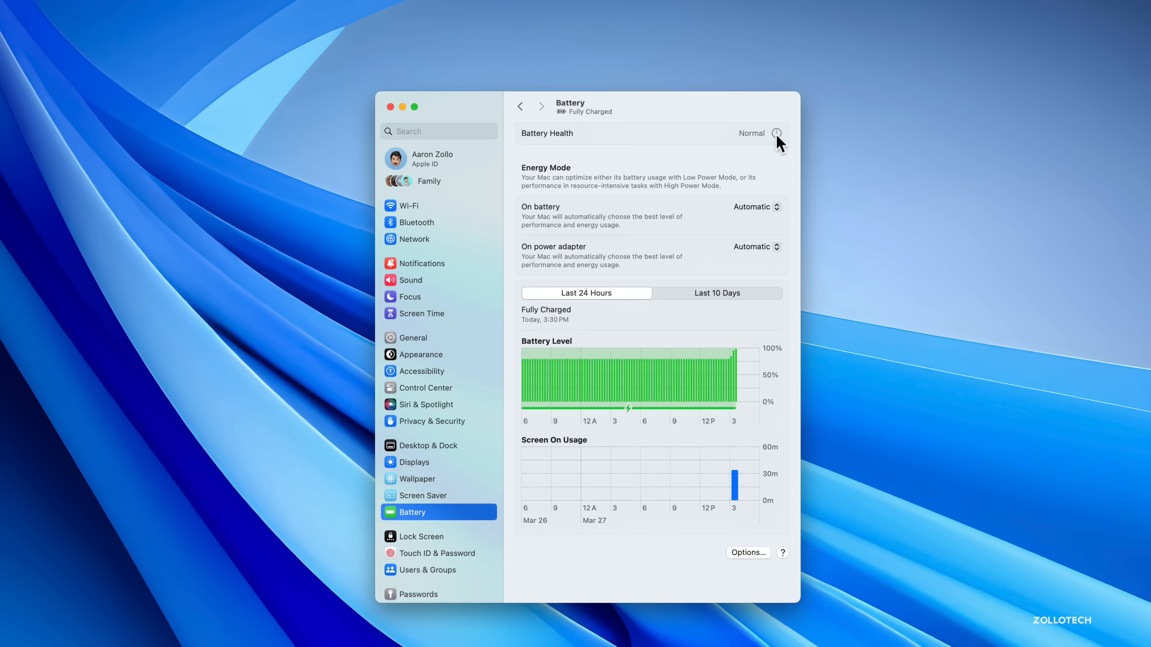
pyautogui.click(777, 133)
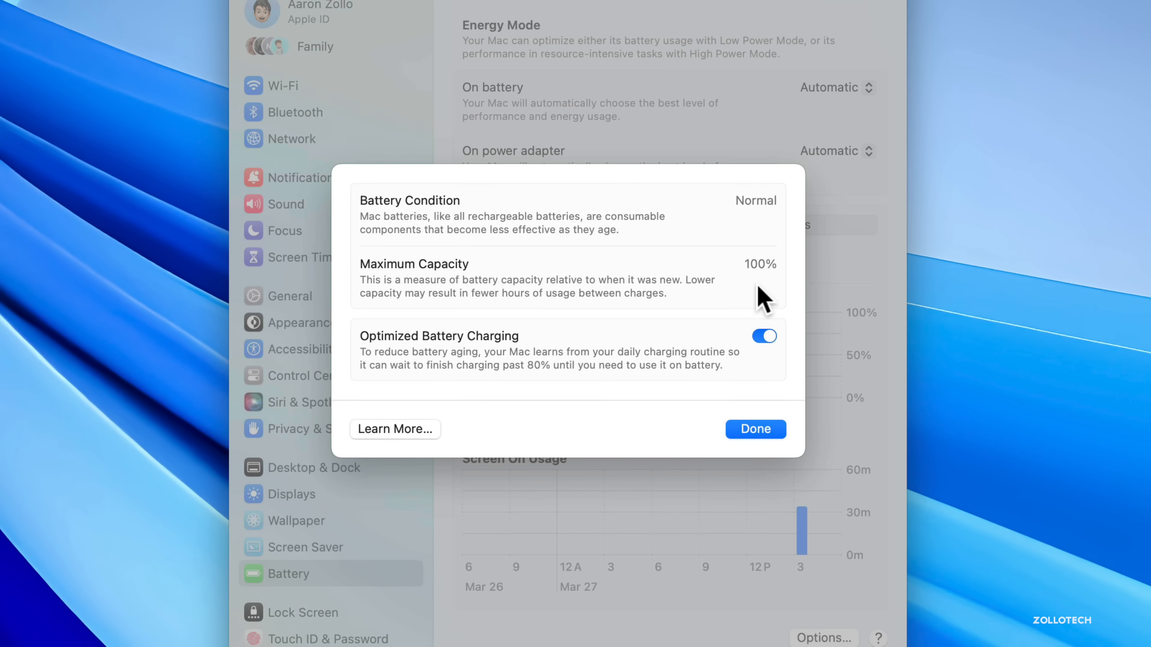
pyautogui.moveTo(727, 458)
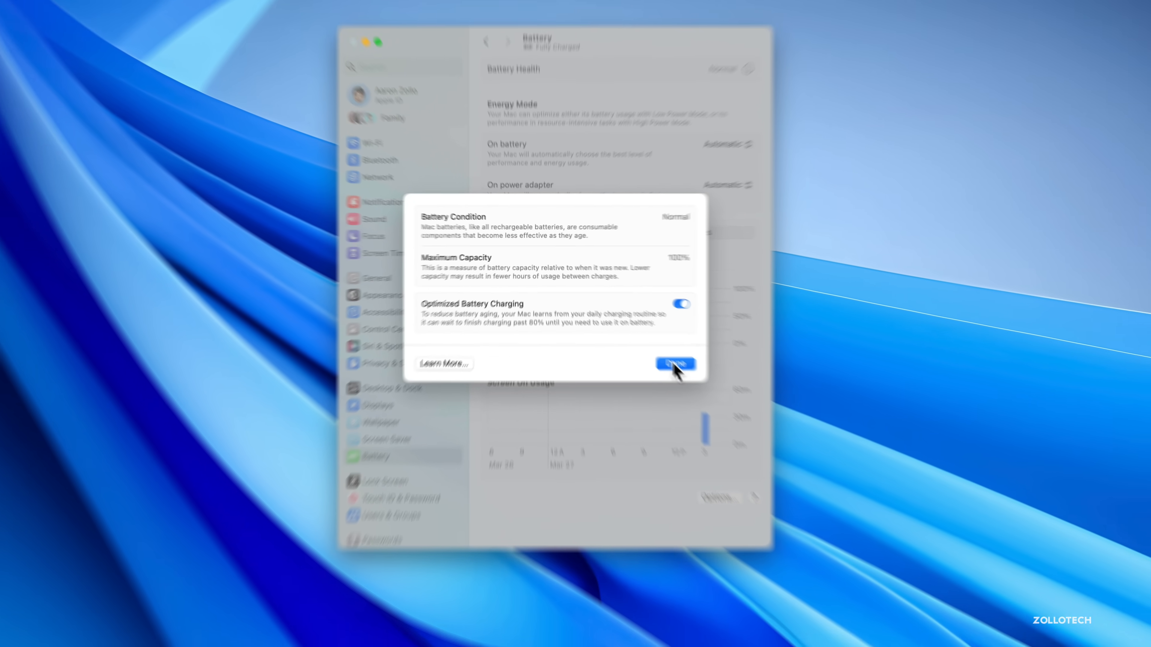
pyautogui.click(676, 363)
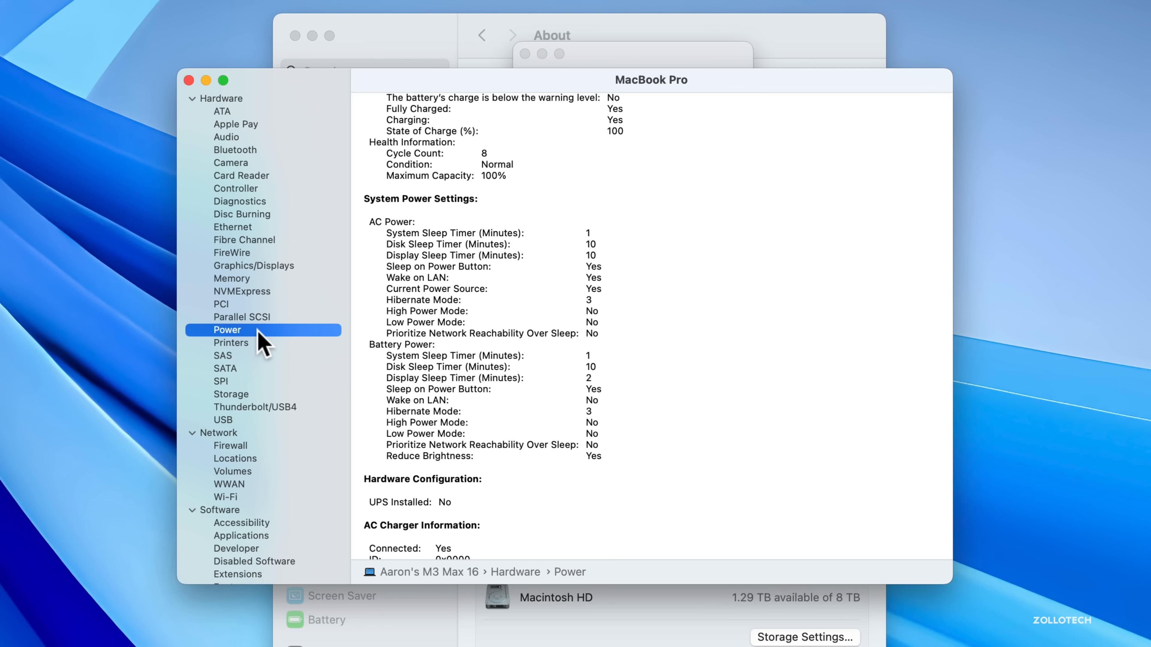
pyautogui.moveTo(451, 171)
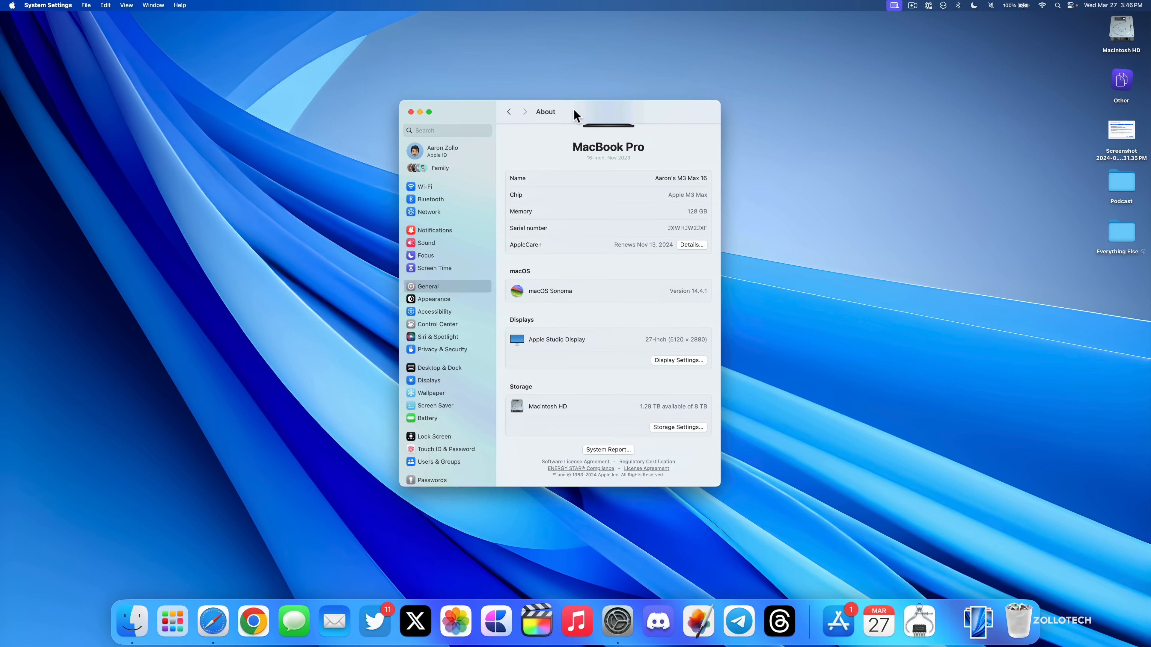
# Step: Close the System Settings window after reading the cycle count of 8
pyautogui.click(411, 112)
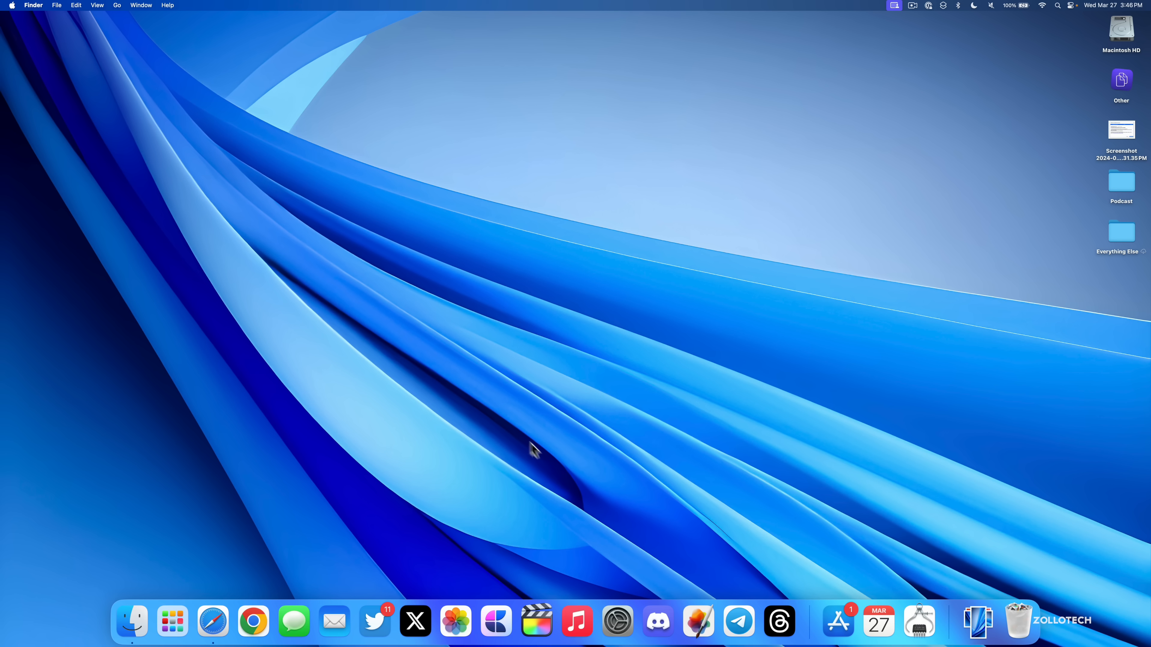
pyautogui.moveTo(557, 466)
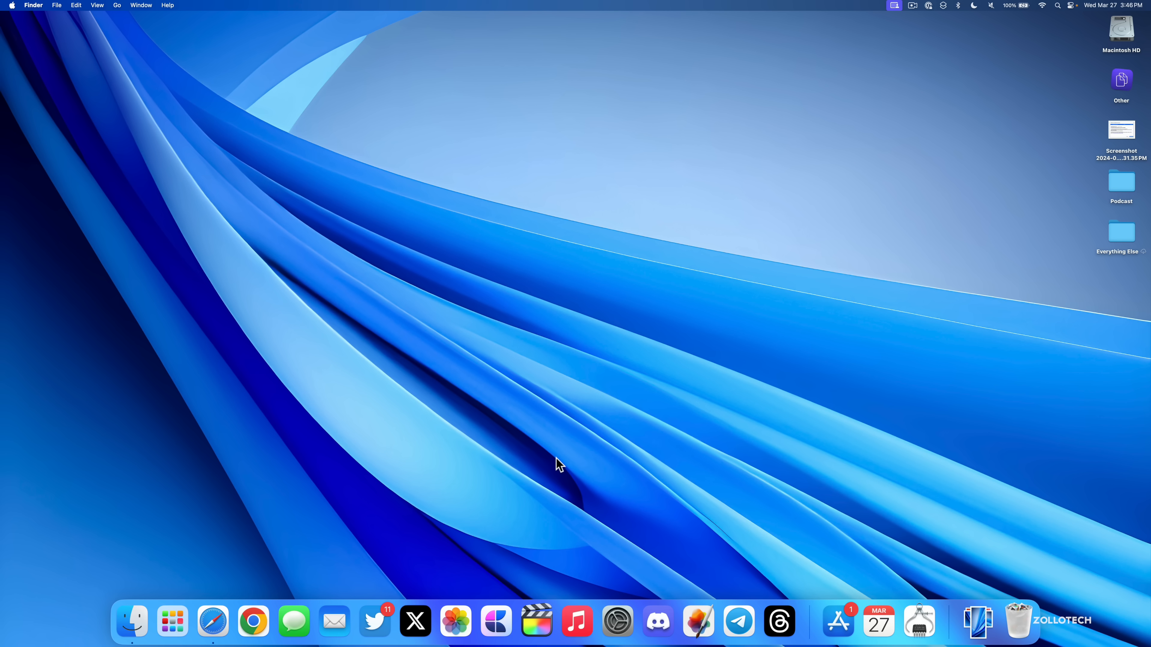
pyautogui.moveTo(545, 468)
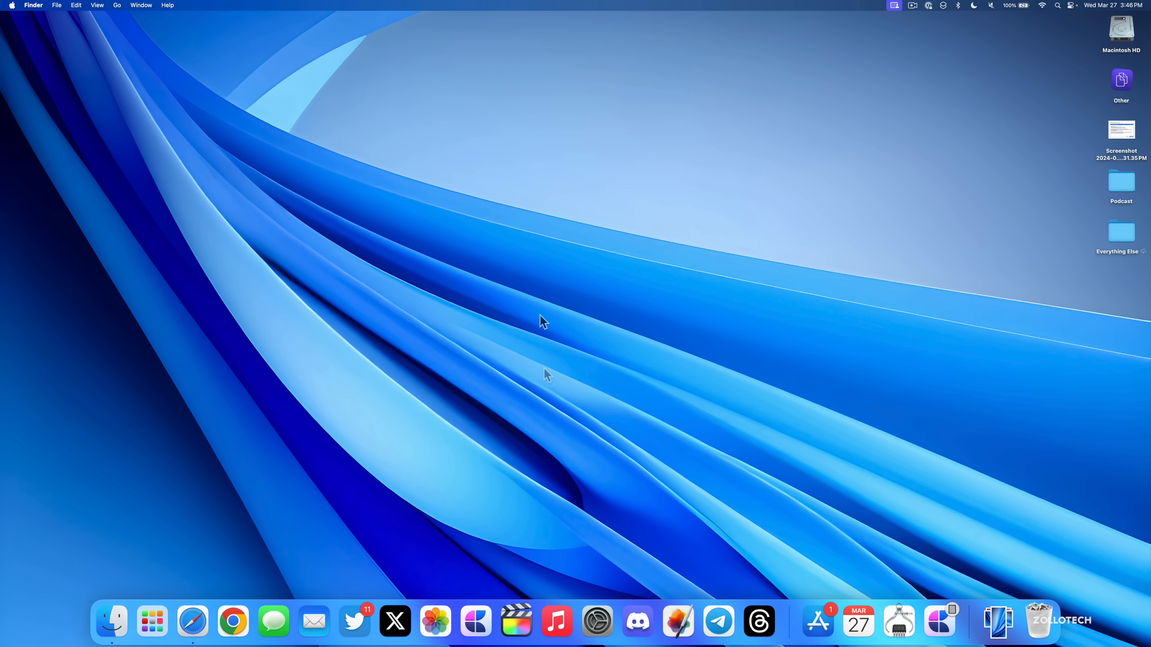
pyautogui.moveTo(490, 283)
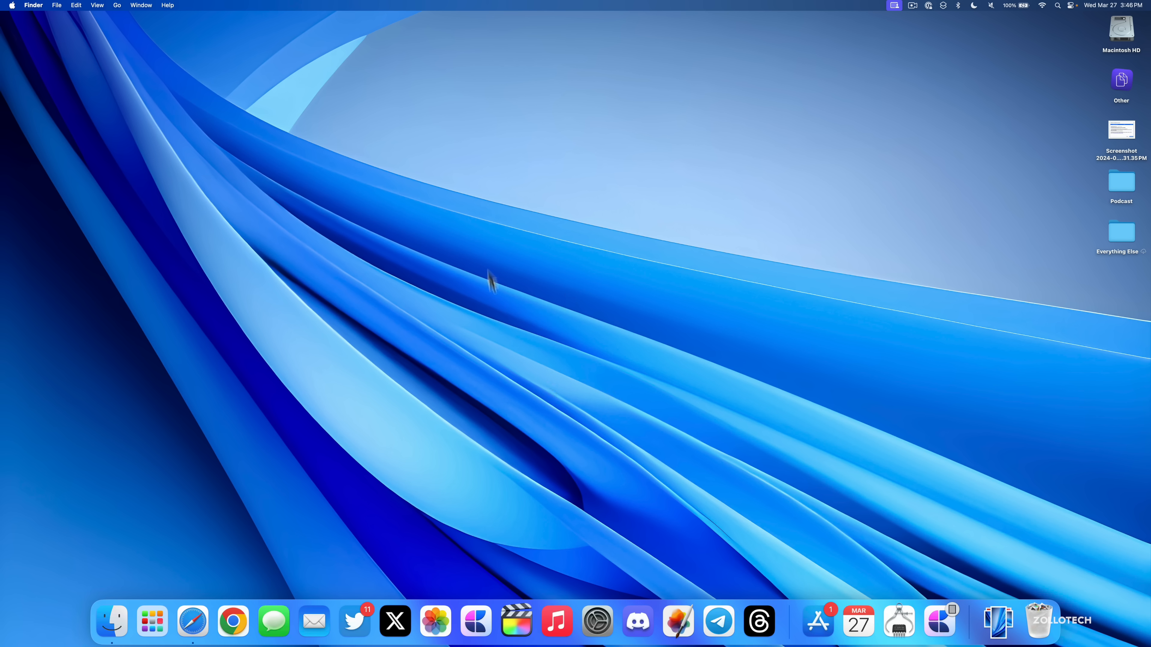
pyautogui.moveTo(590, 319)
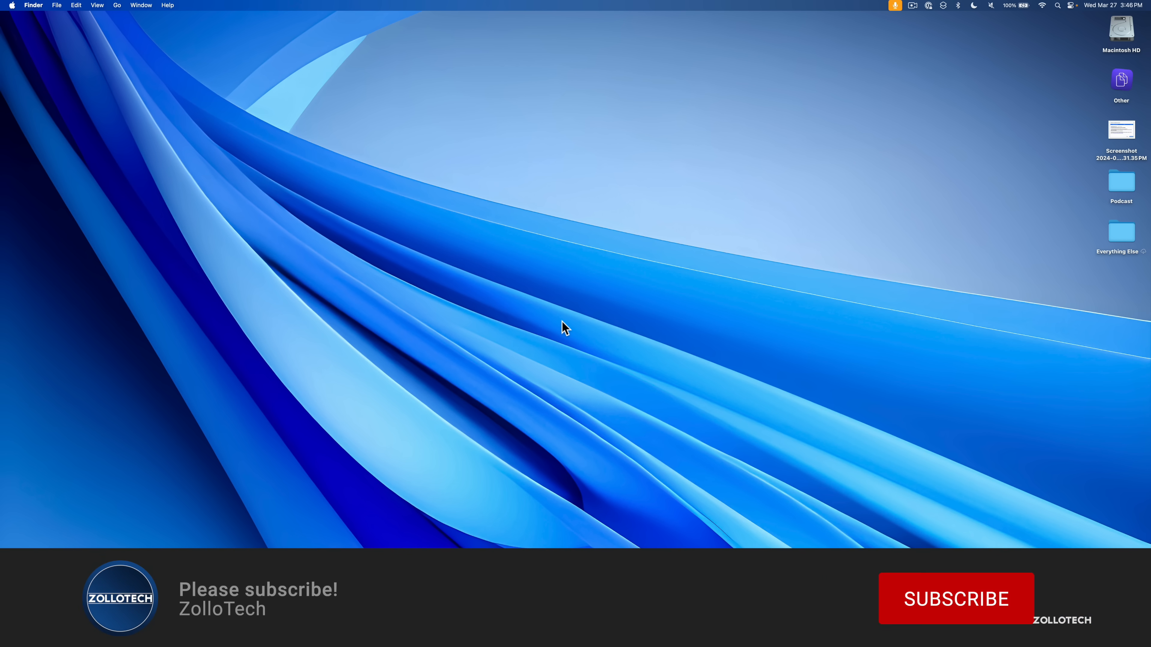
pyautogui.click(955, 601)
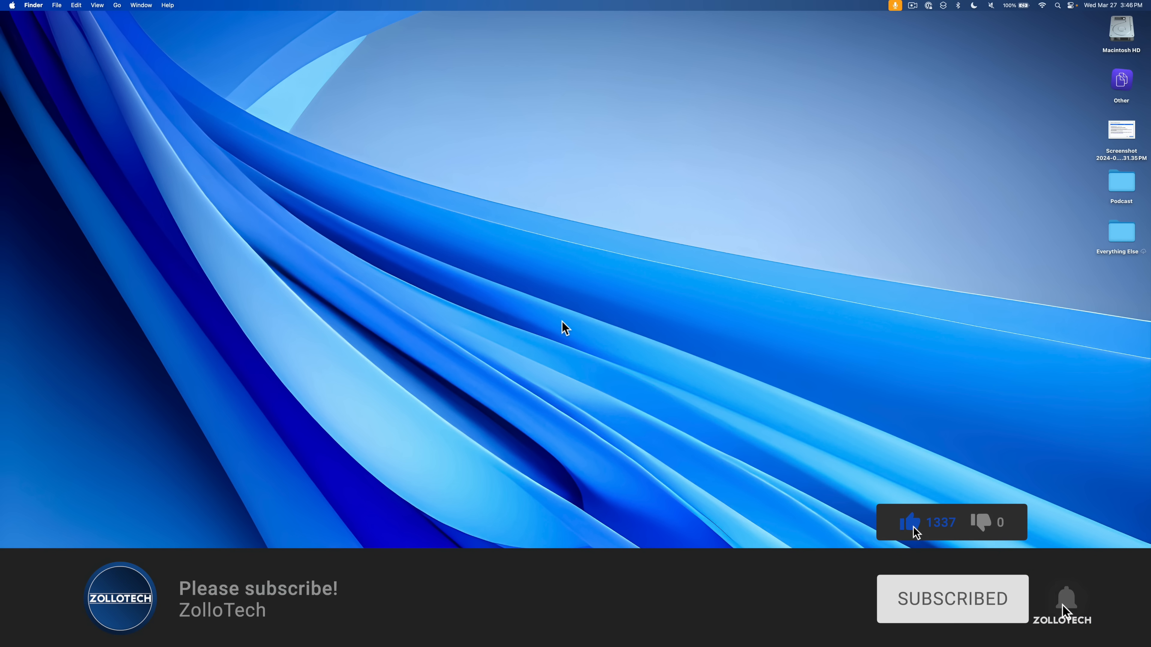